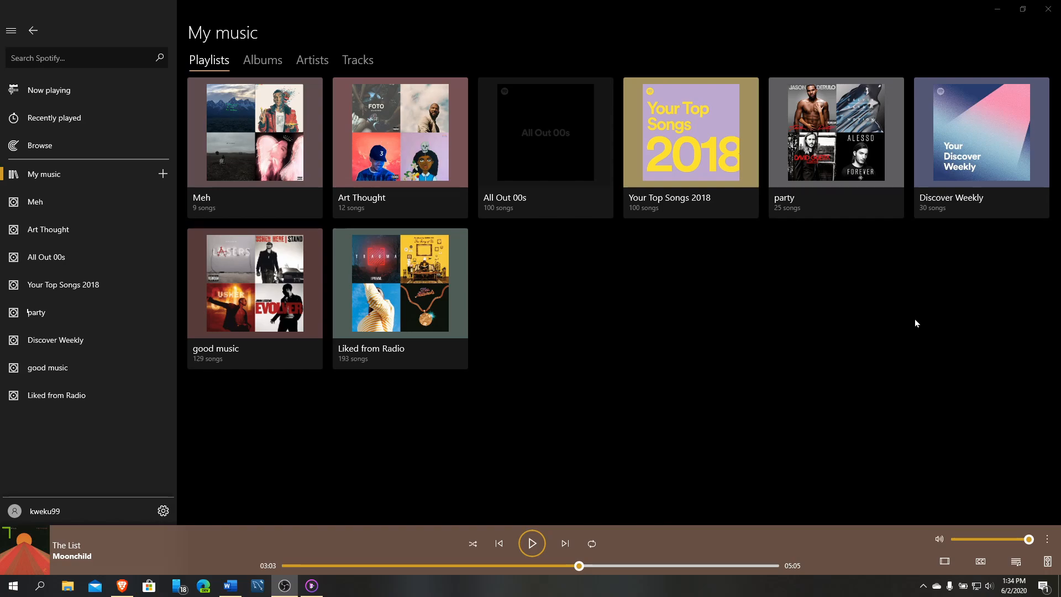
{"action": "mouse_move", "coordinate": [886, 339]}
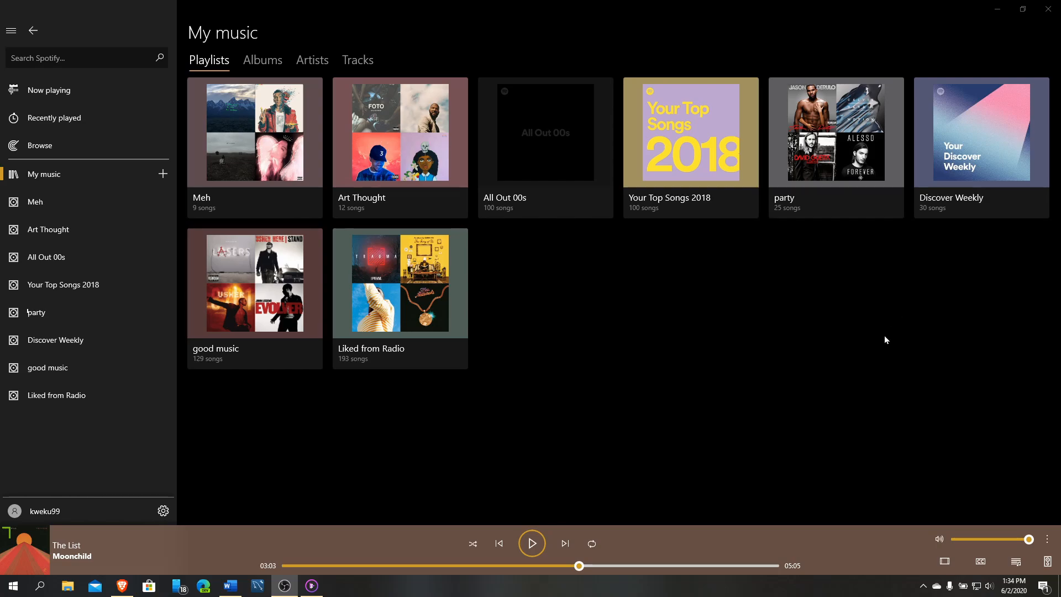
{"action": "mouse_move", "coordinate": [243, 19]}
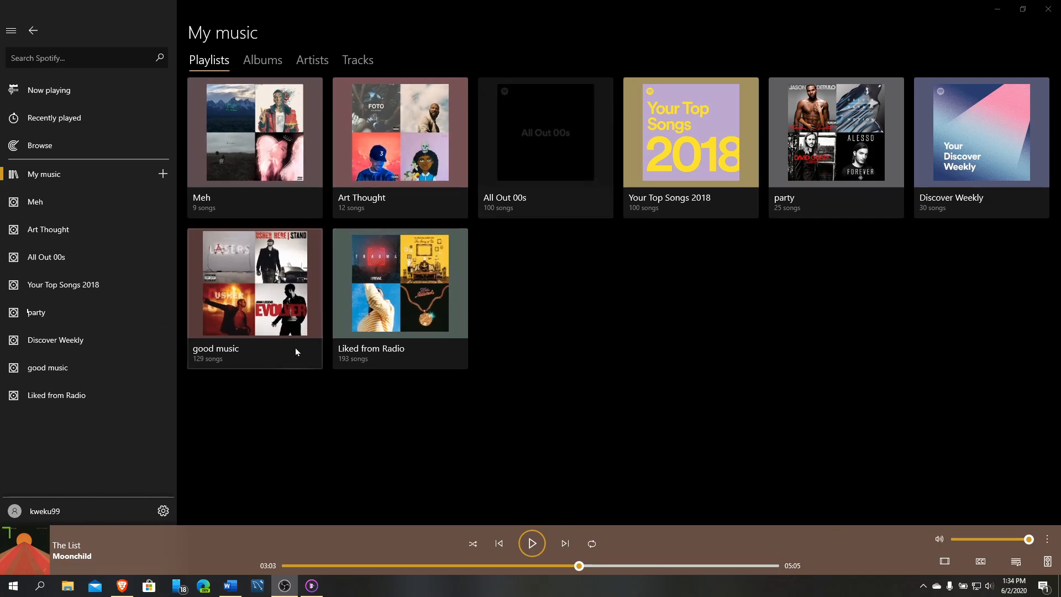
{"action": "mouse_move", "coordinate": [575, 409]}
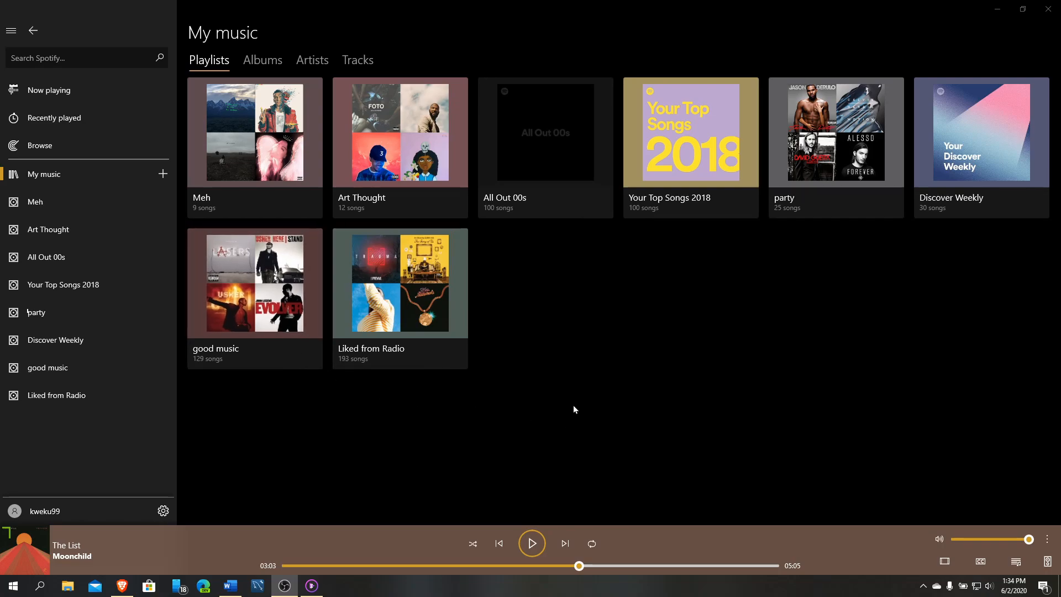
{"action": "mouse_move", "coordinate": [430, 439]}
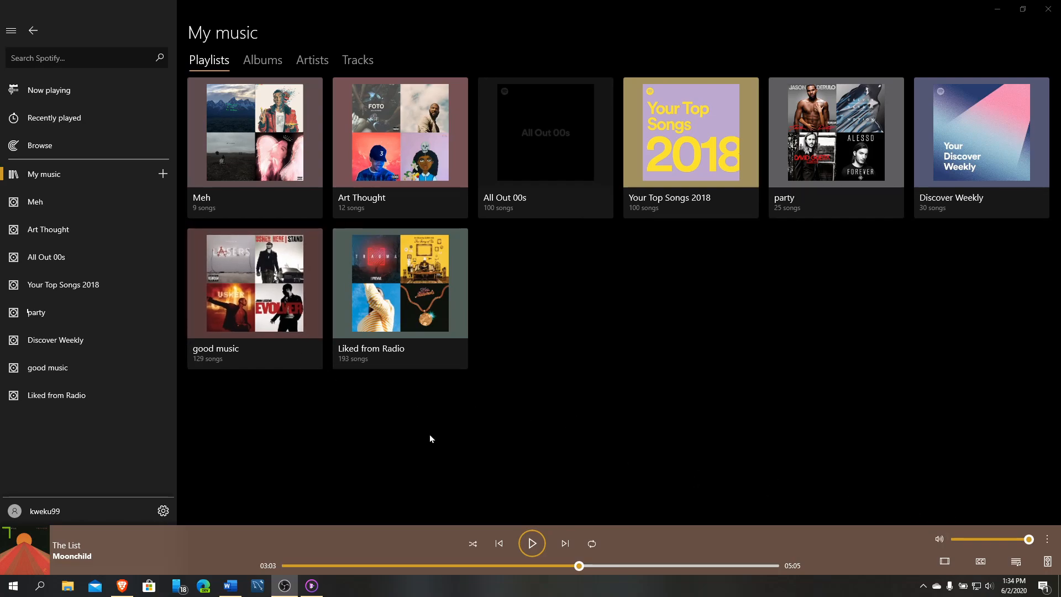
{"action": "mouse_move", "coordinate": [147, 311]}
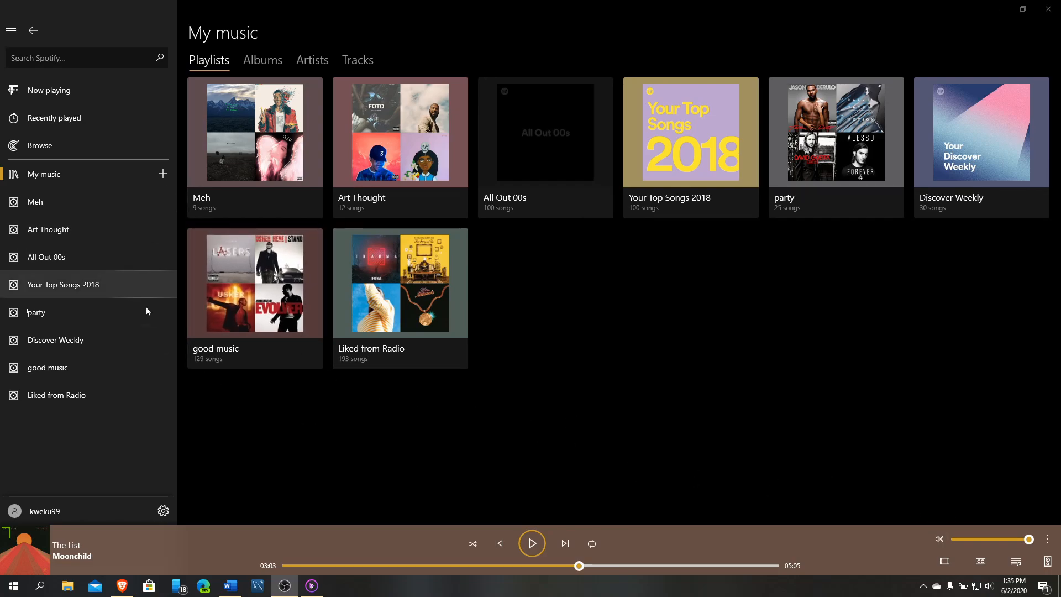
{"action": "mouse_move", "coordinate": [151, 490]}
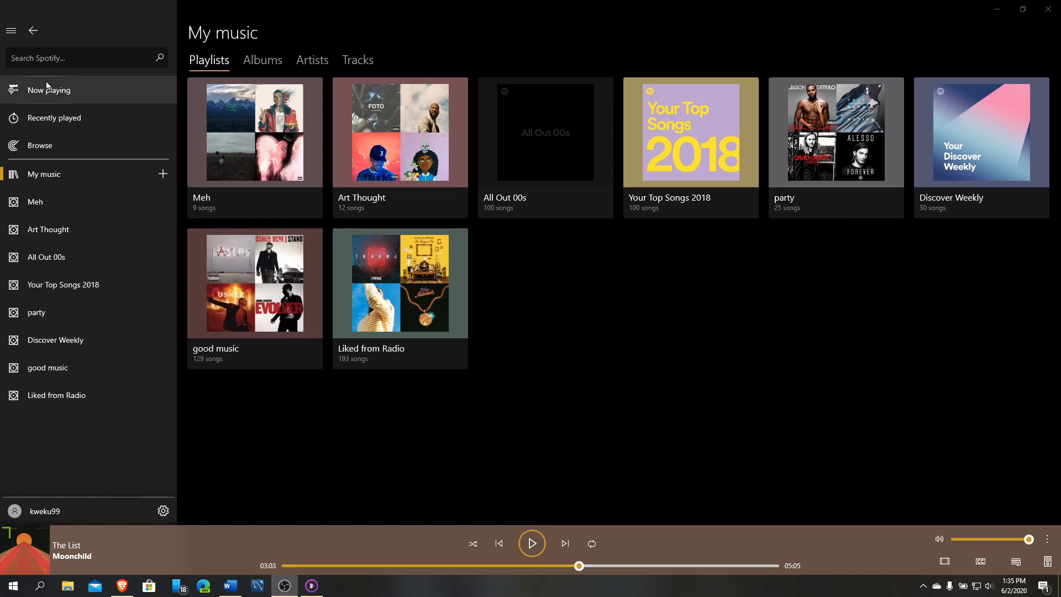
{"action": "mouse_move", "coordinate": [11, 31]}
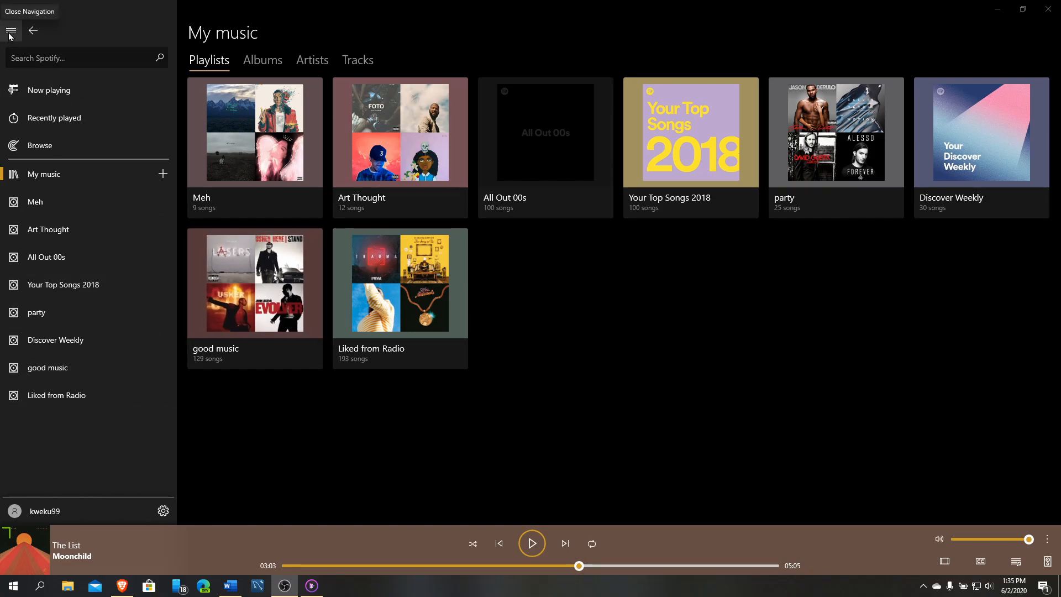
- Collapse the side navigation pane to icons so the eight playlists widen
{"action": "left_click", "coordinate": [11, 31]}
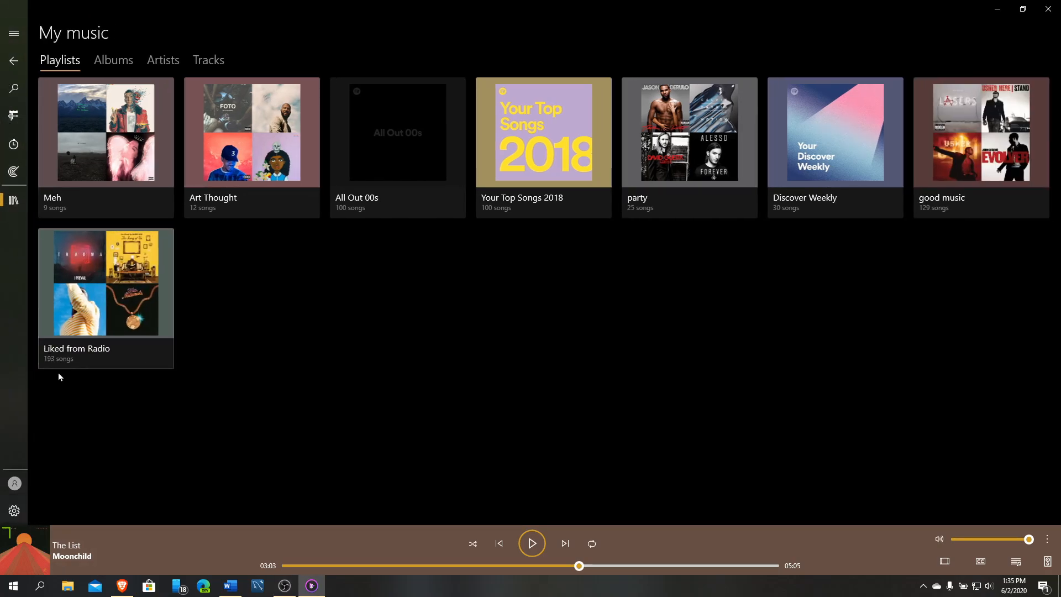
{"action": "mouse_move", "coordinate": [9, 538]}
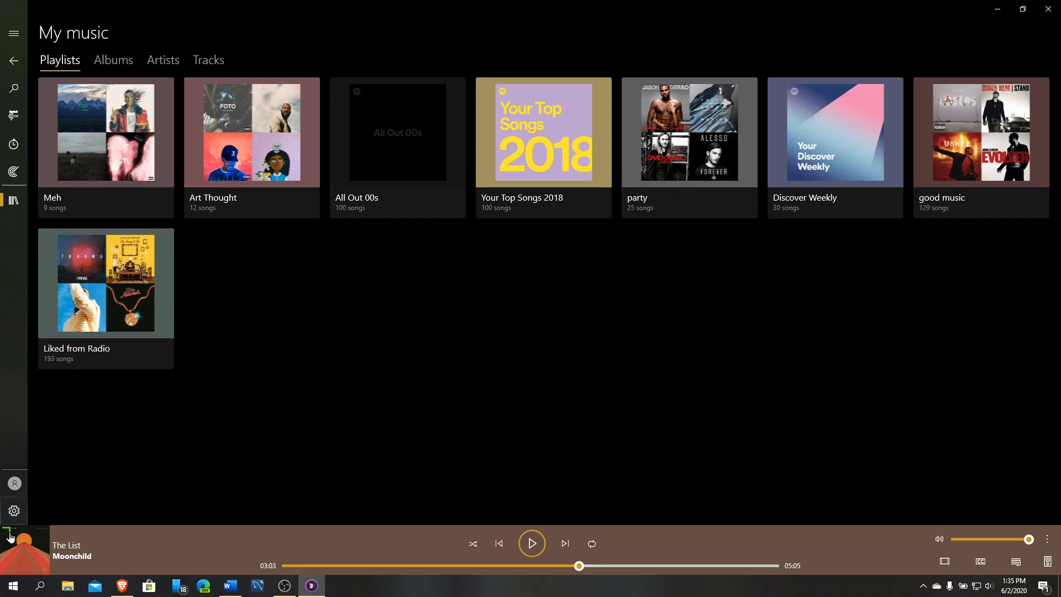
{"action": "mouse_move", "coordinate": [13, 172]}
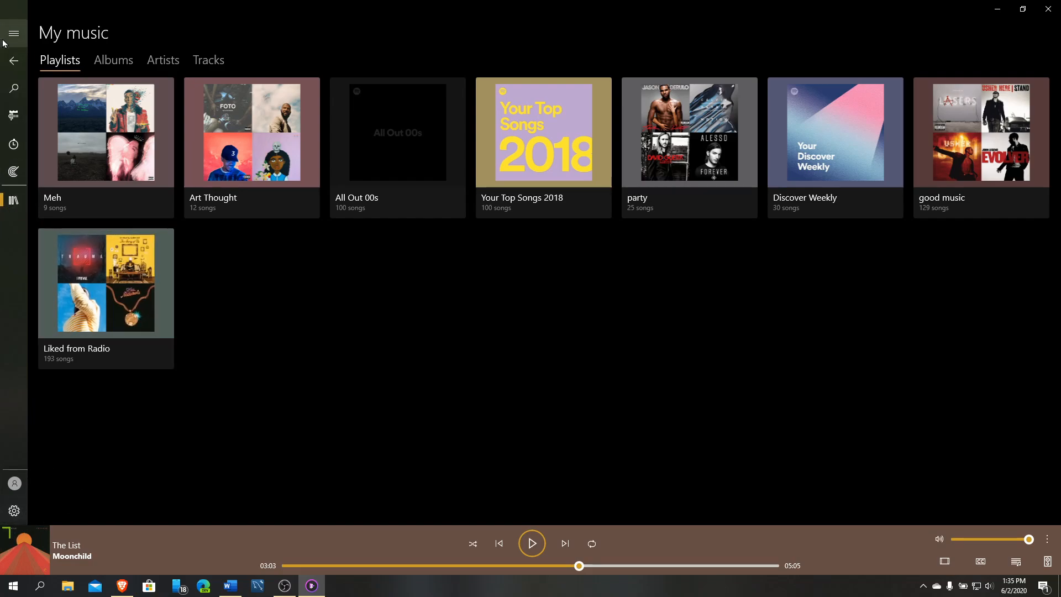
- Expand the navigation pane and look through the Art Thought and Meh playlists
{"action": "left_click", "coordinate": [13, 32]}
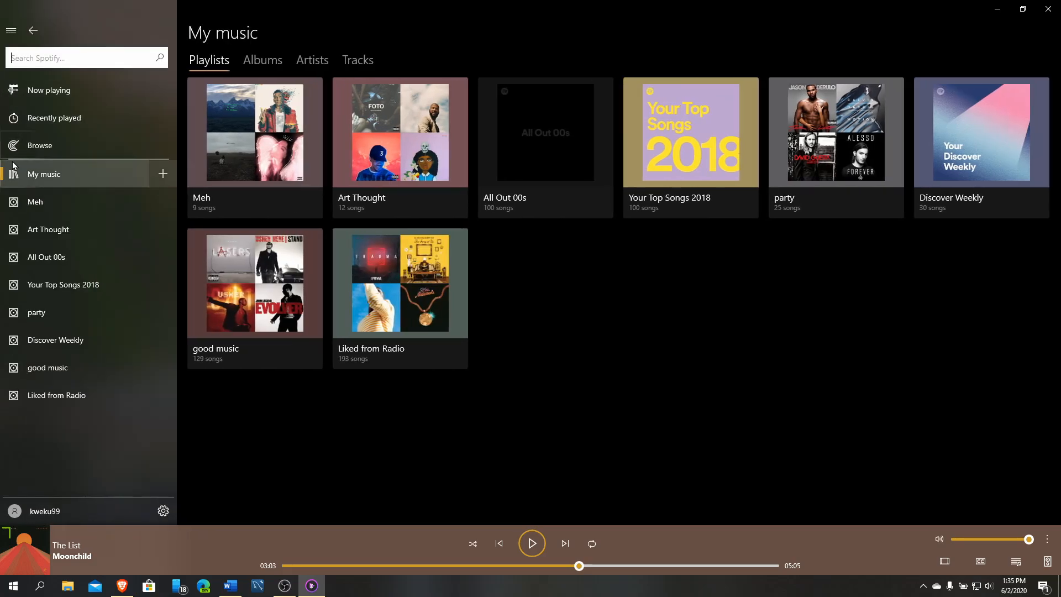
{"action": "mouse_move", "coordinate": [34, 202]}
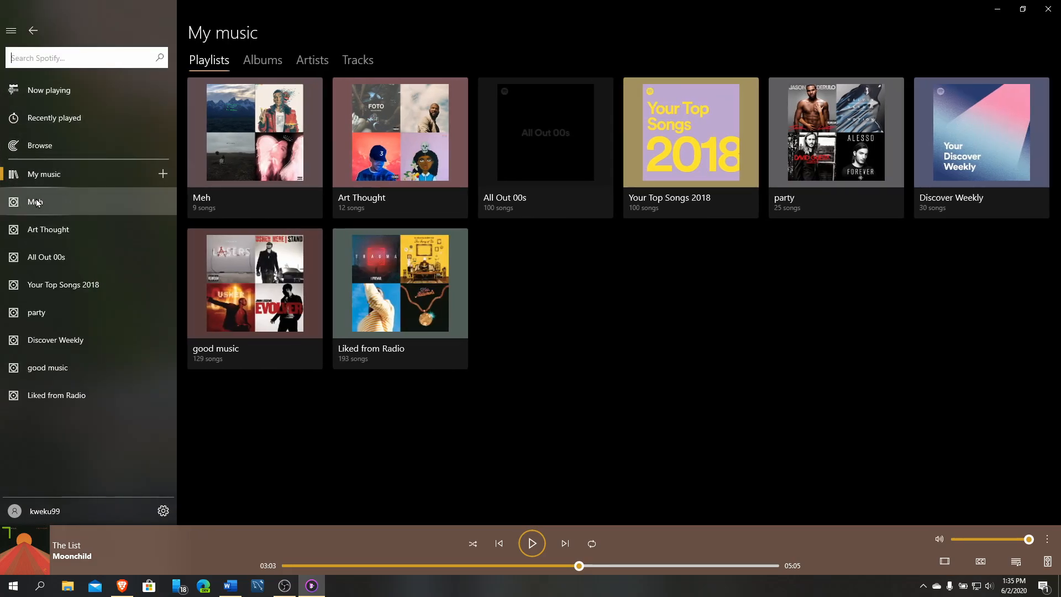
{"action": "left_click", "coordinate": [400, 147]}
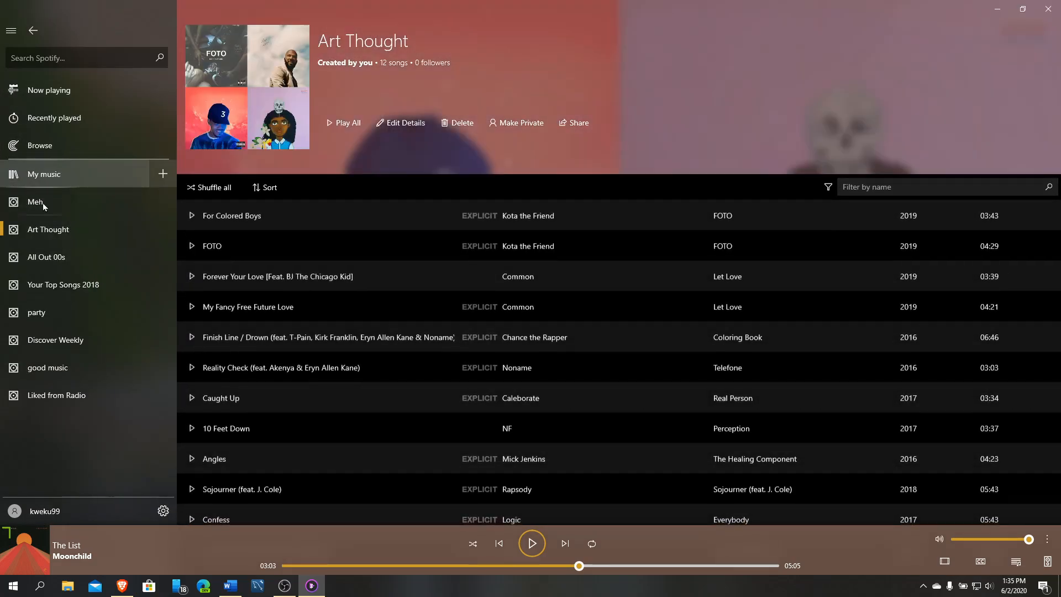
{"action": "left_click", "coordinate": [36, 201]}
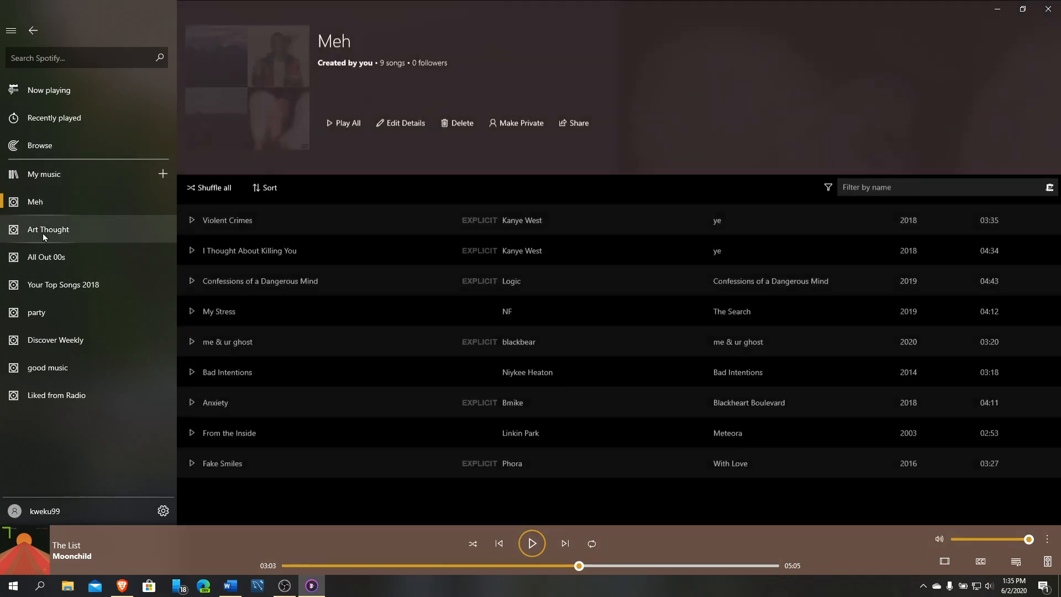
{"action": "left_click", "coordinate": [48, 230]}
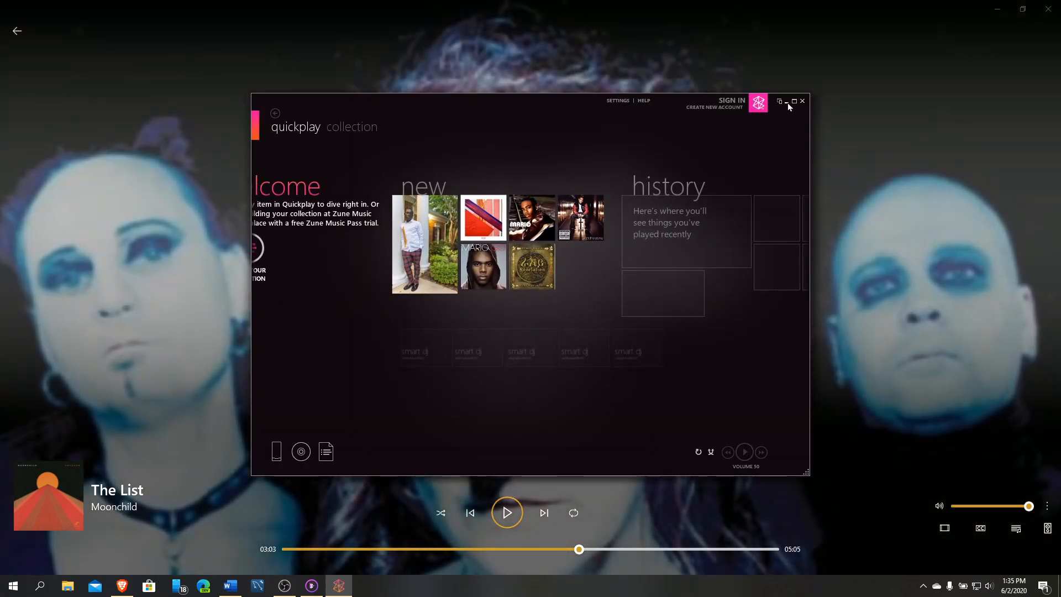
- Maximize Zune and list all 16 songs of Lupe Fiasco's Tetsuo & Youth album
{"action": "left_click", "coordinate": [794, 102]}
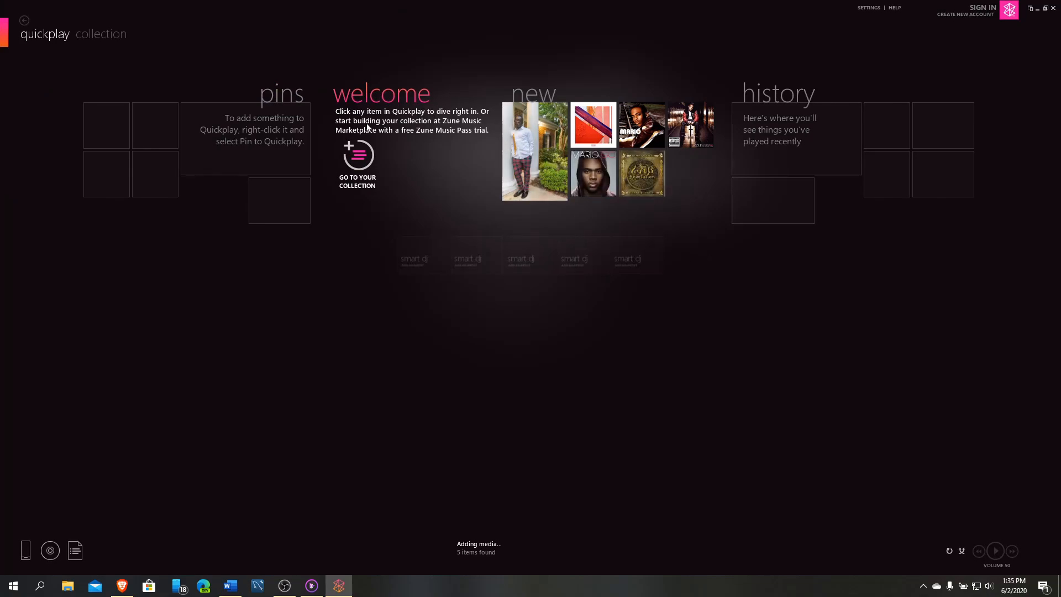
{"action": "left_click", "coordinate": [357, 155]}
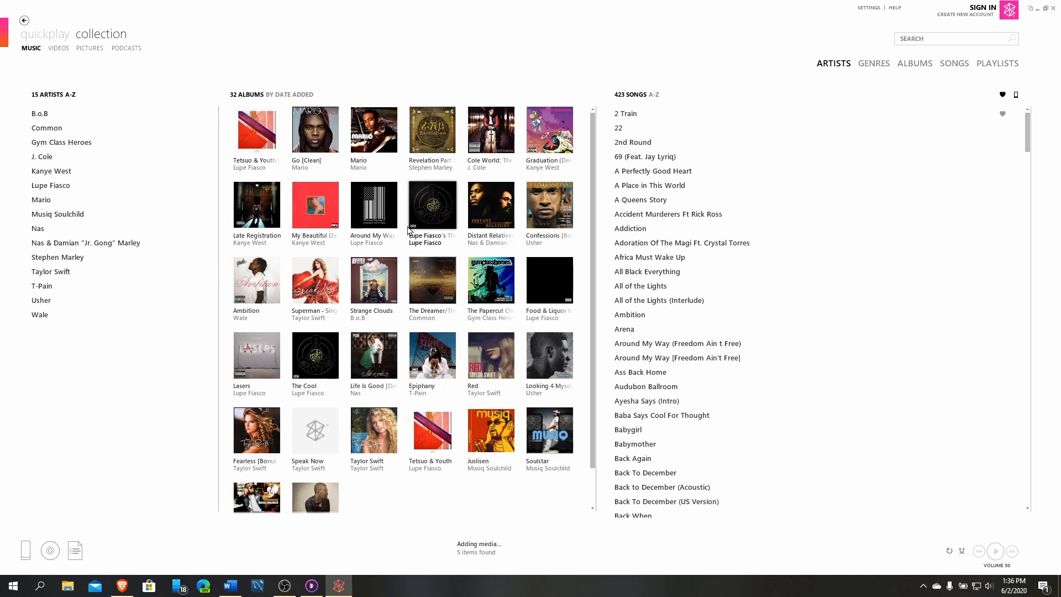
{"action": "mouse_move", "coordinate": [255, 130]}
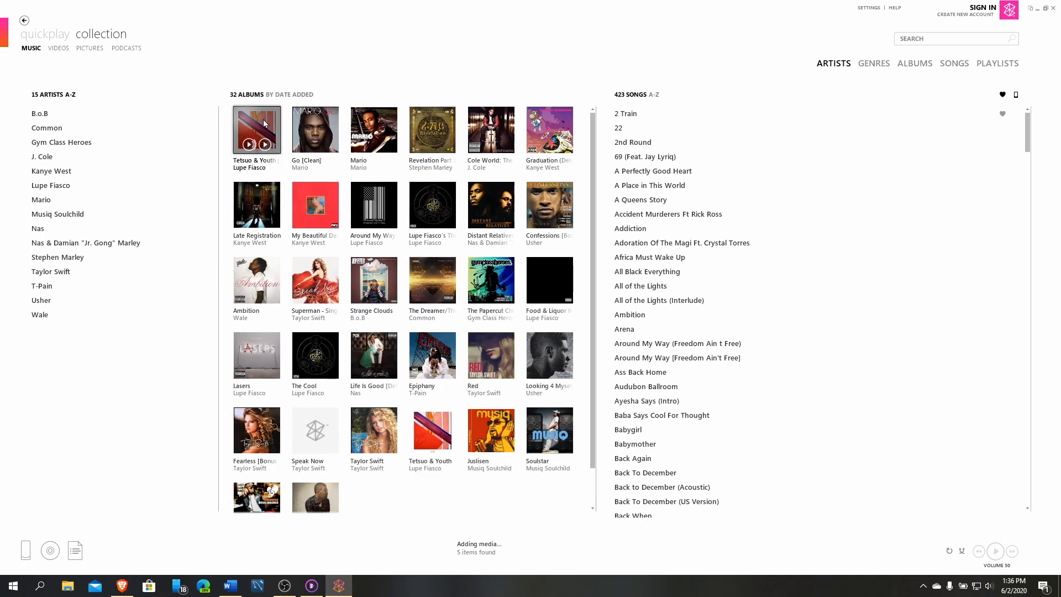
{"action": "left_click", "coordinate": [256, 131]}
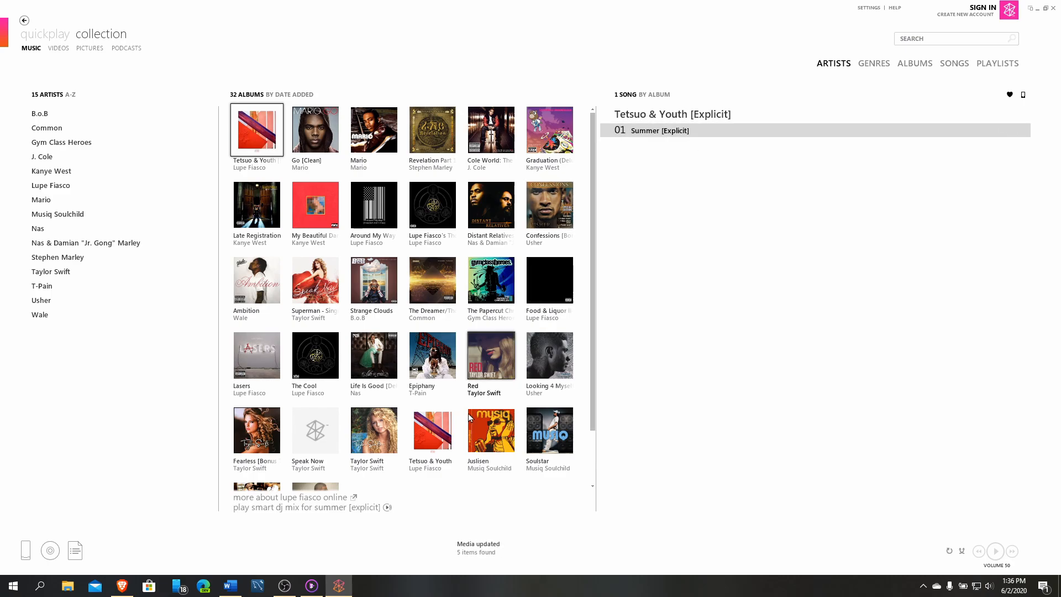
{"action": "left_click", "coordinate": [432, 431]}
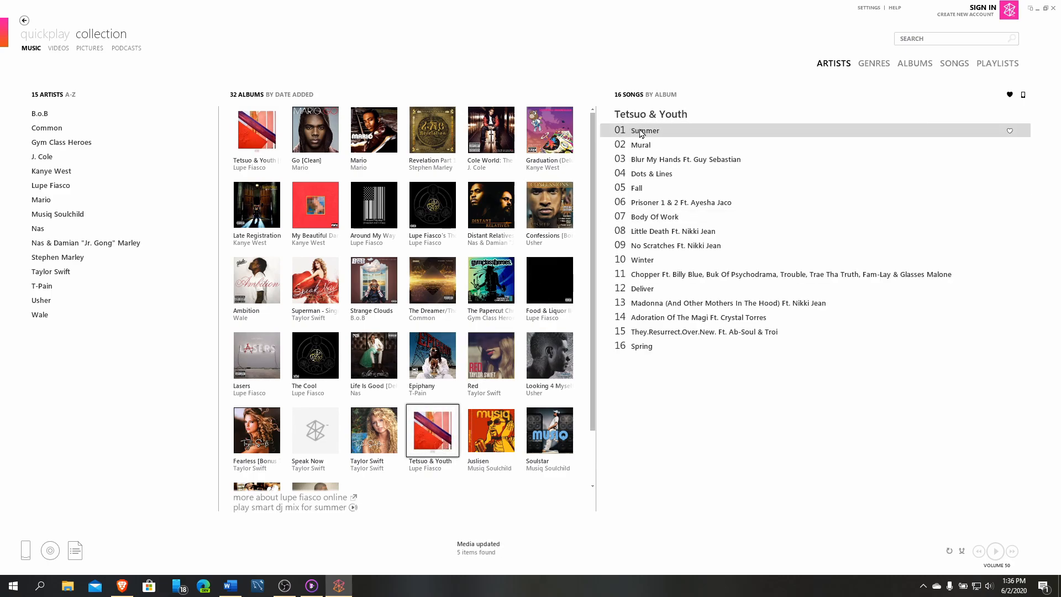
- Play Summer and show it in Zune's full-screen now-playing view
{"action": "double_click", "coordinate": [644, 130]}
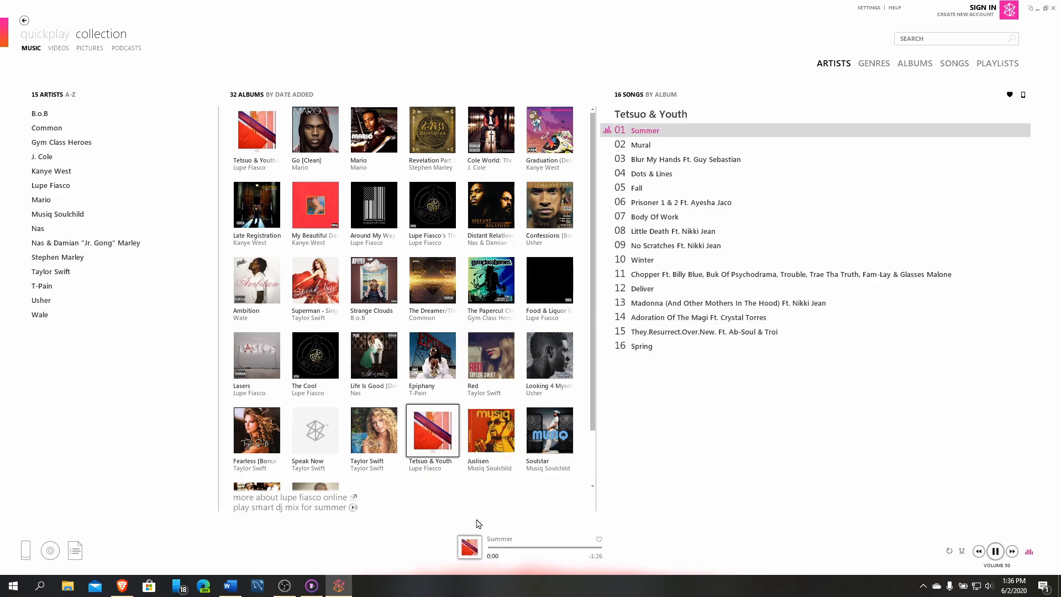
{"action": "left_click", "coordinate": [995, 551]}
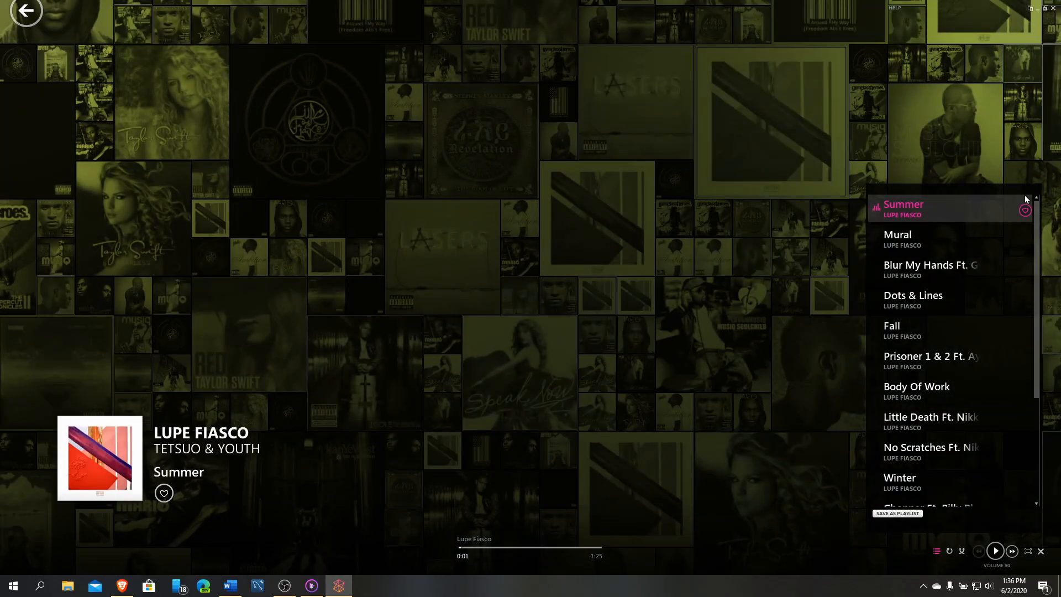
{"action": "left_click", "coordinate": [937, 552]}
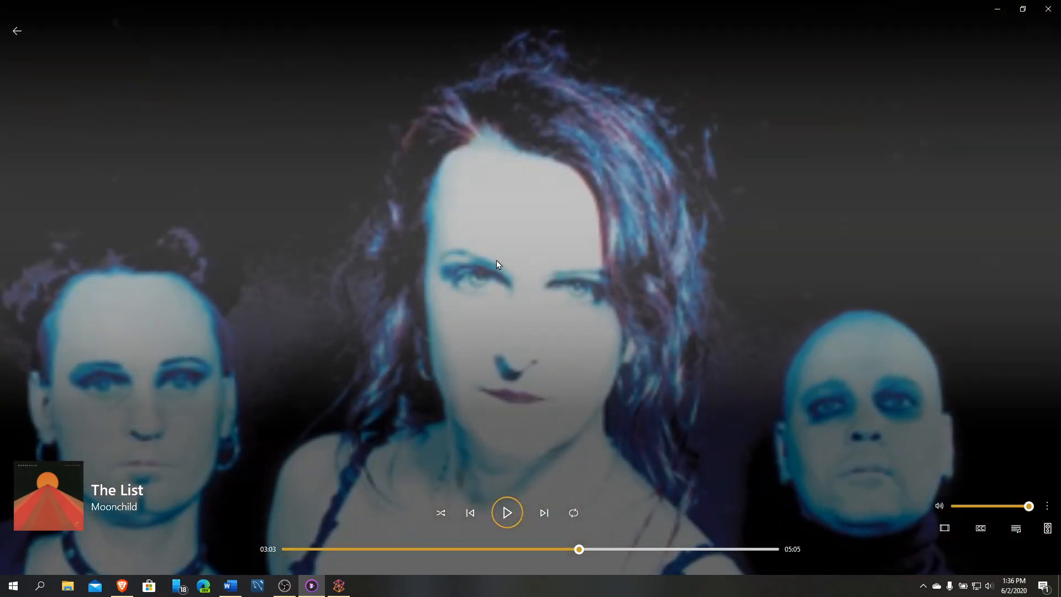
{"action": "mouse_move", "coordinate": [369, 307]}
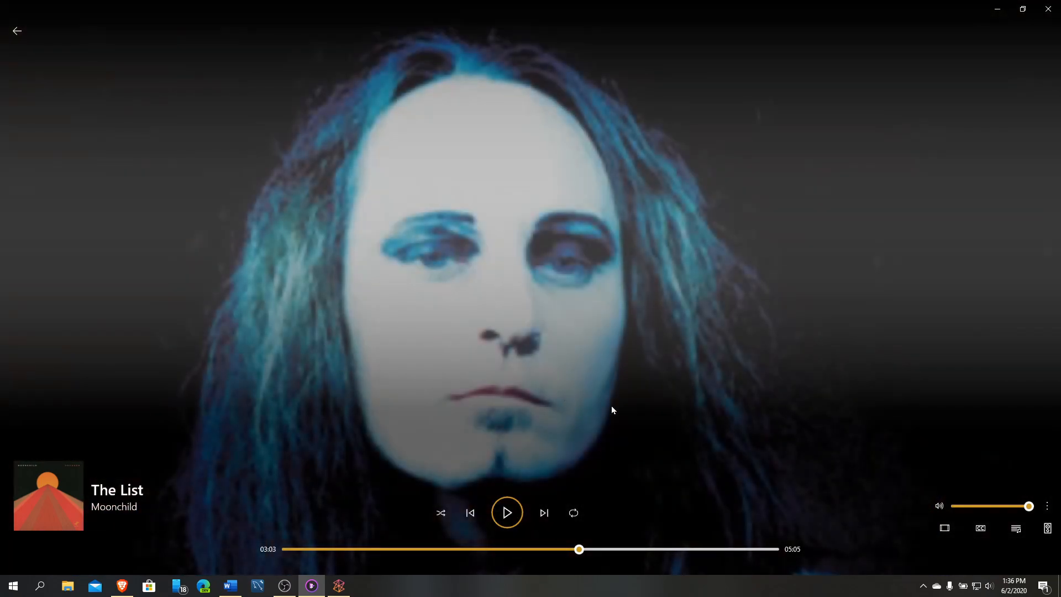
{"action": "mouse_move", "coordinate": [322, 444]}
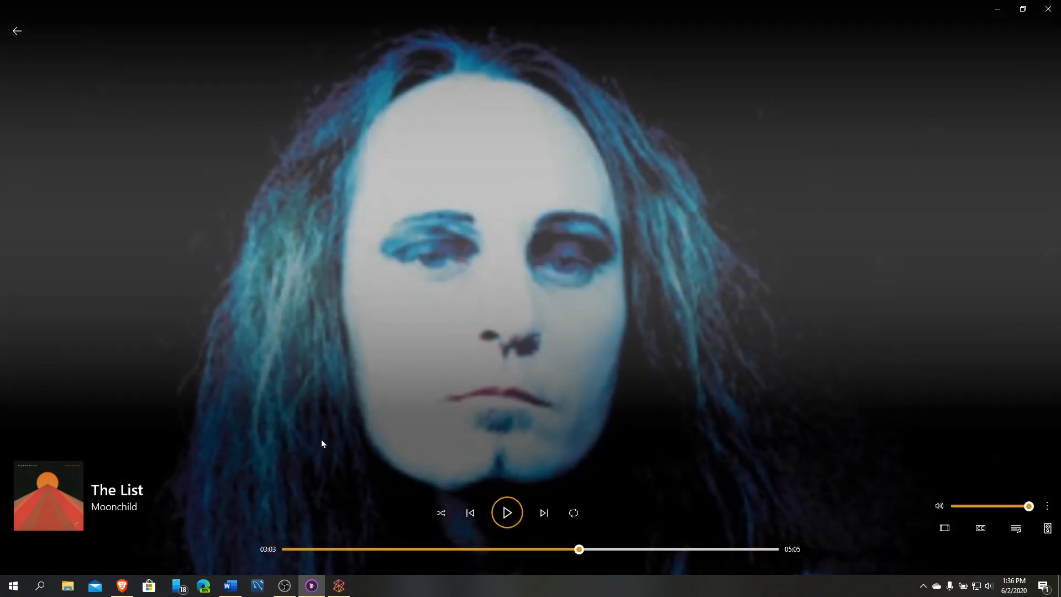
{"action": "mouse_move", "coordinate": [31, 497]}
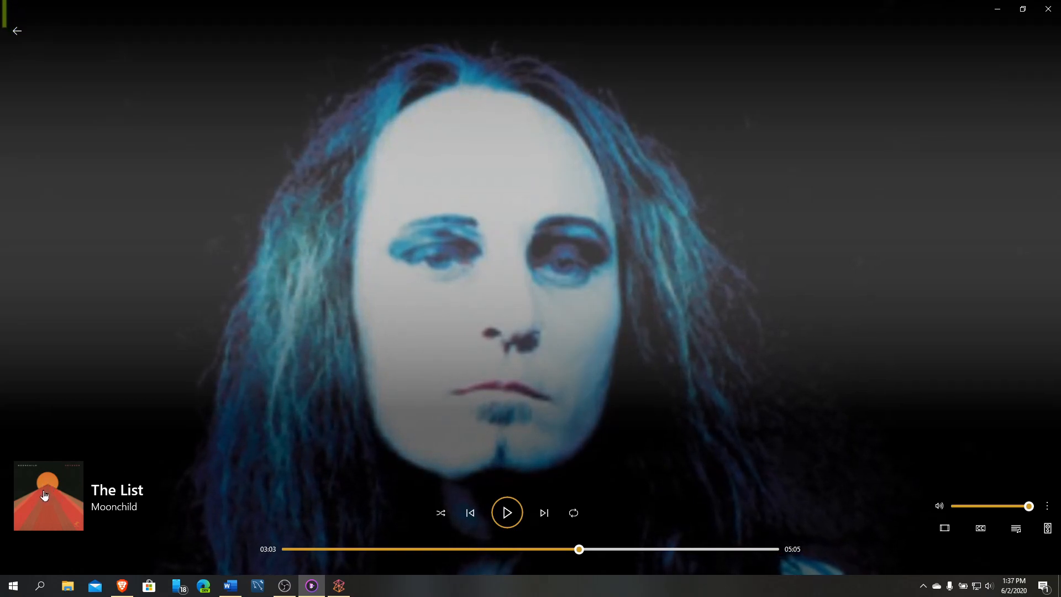
{"action": "mouse_move", "coordinate": [117, 490]}
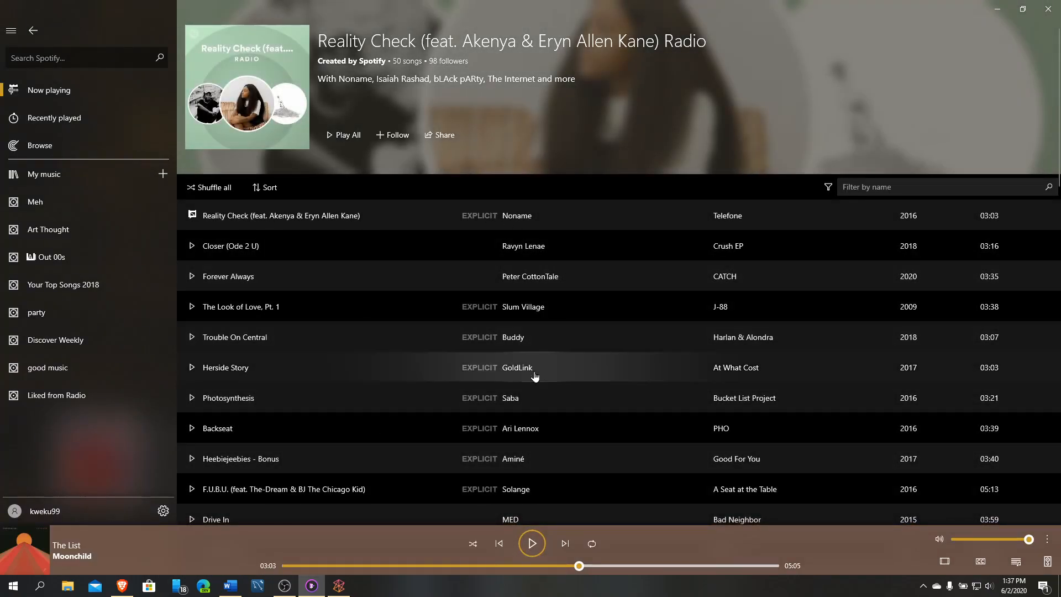
{"action": "mouse_move", "coordinate": [50, 581]}
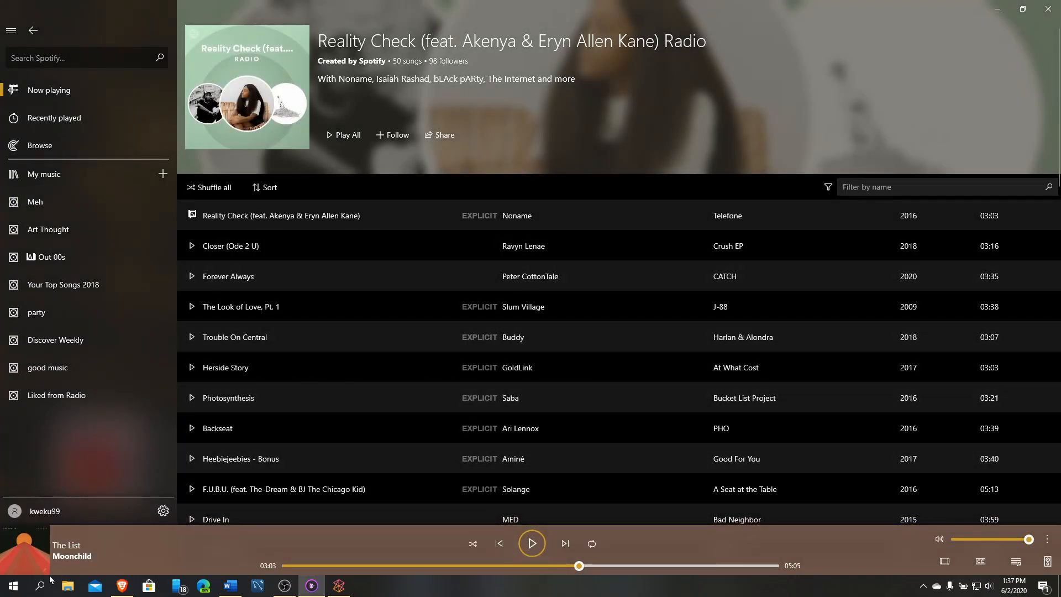
{"action": "mouse_move", "coordinate": [66, 545]}
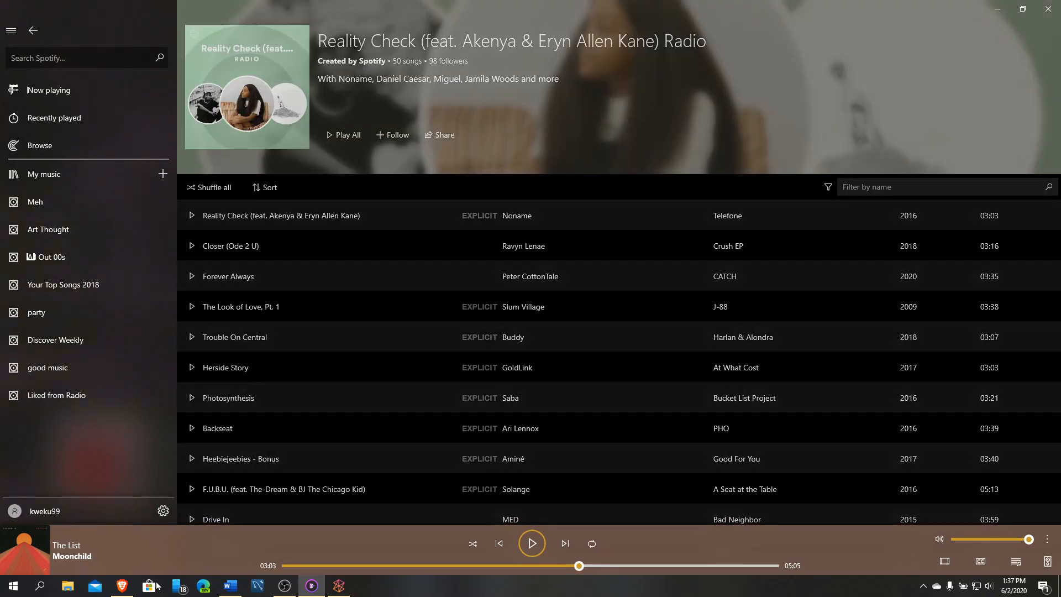
- Show Moonchild's The List in the full-screen now-playing view and return to it
{"action": "left_click", "coordinate": [72, 556]}
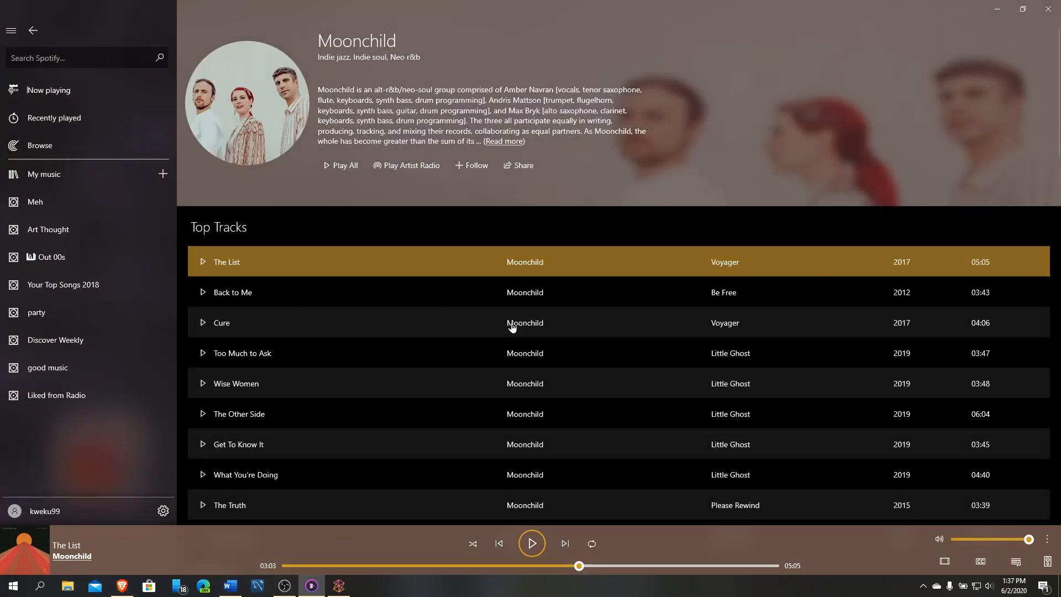
{"action": "mouse_move", "coordinate": [379, 275]}
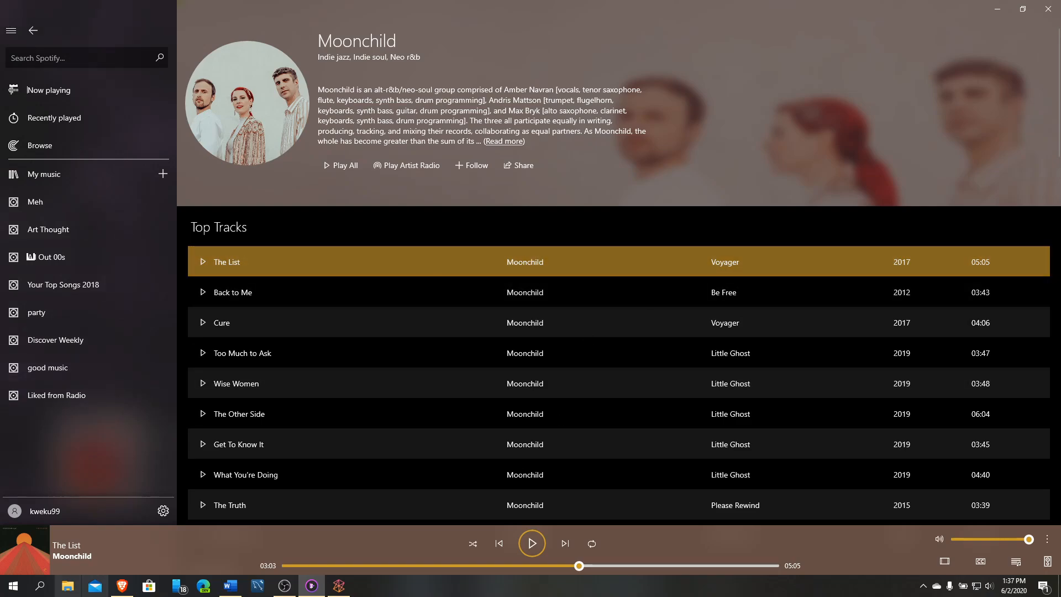
{"action": "mouse_move", "coordinate": [34, 560]}
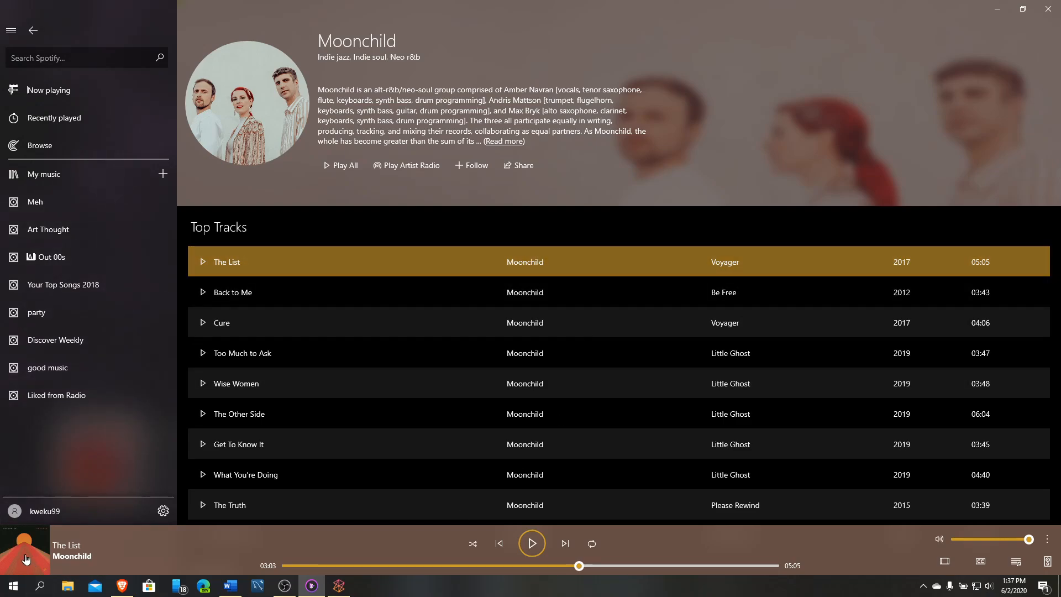
{"action": "left_click", "coordinate": [25, 544]}
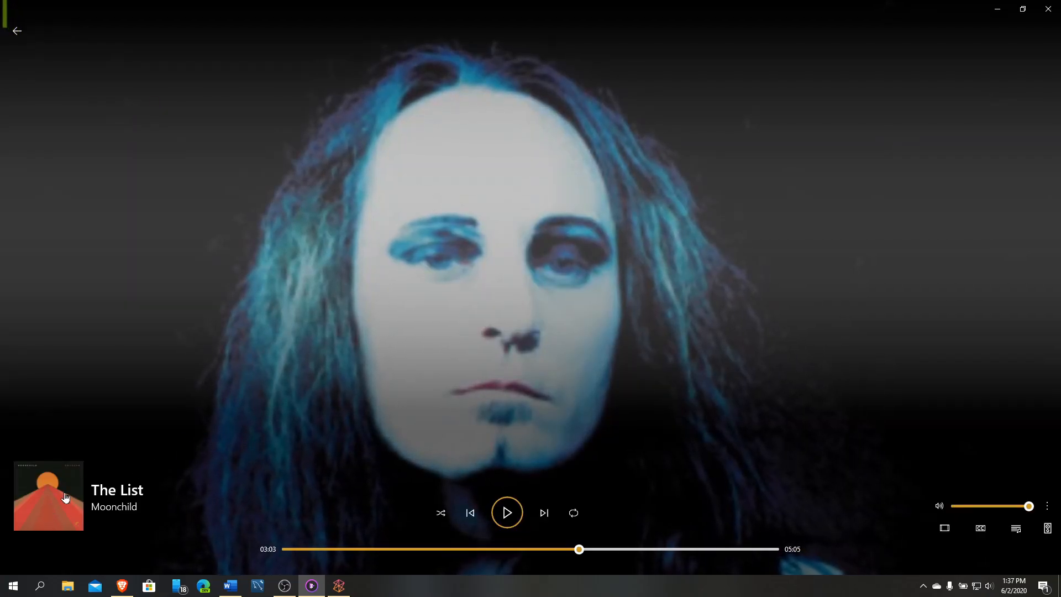
{"action": "mouse_move", "coordinate": [333, 197]}
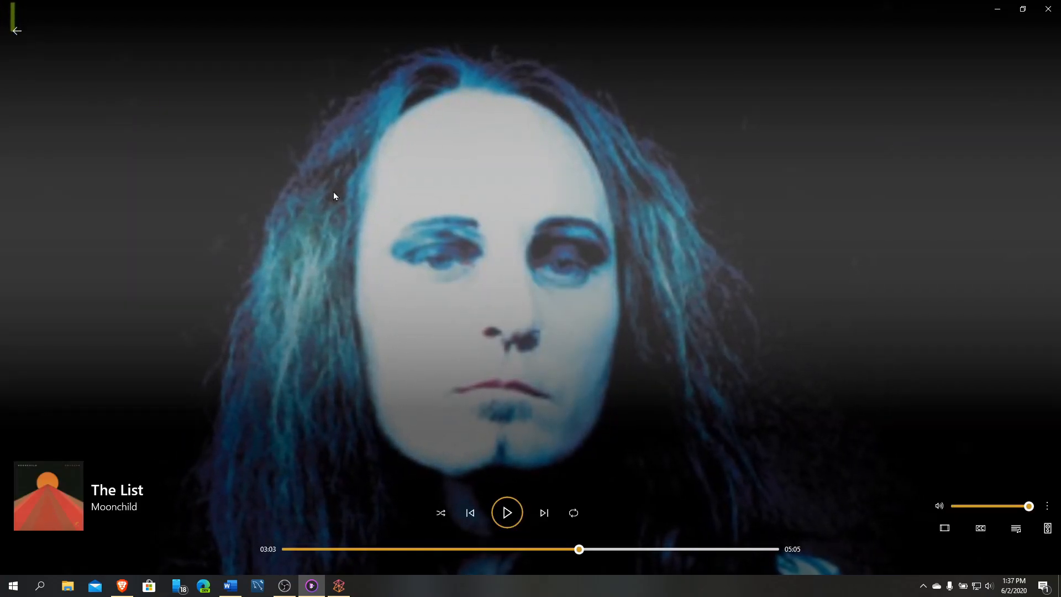
{"action": "mouse_move", "coordinate": [117, 495]}
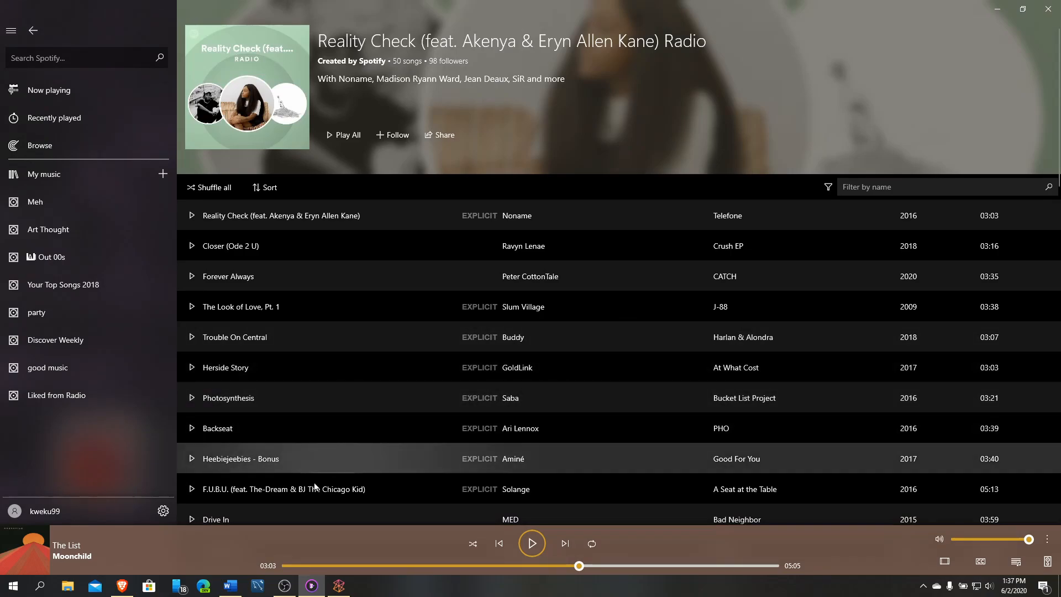
{"action": "mouse_move", "coordinate": [73, 556]}
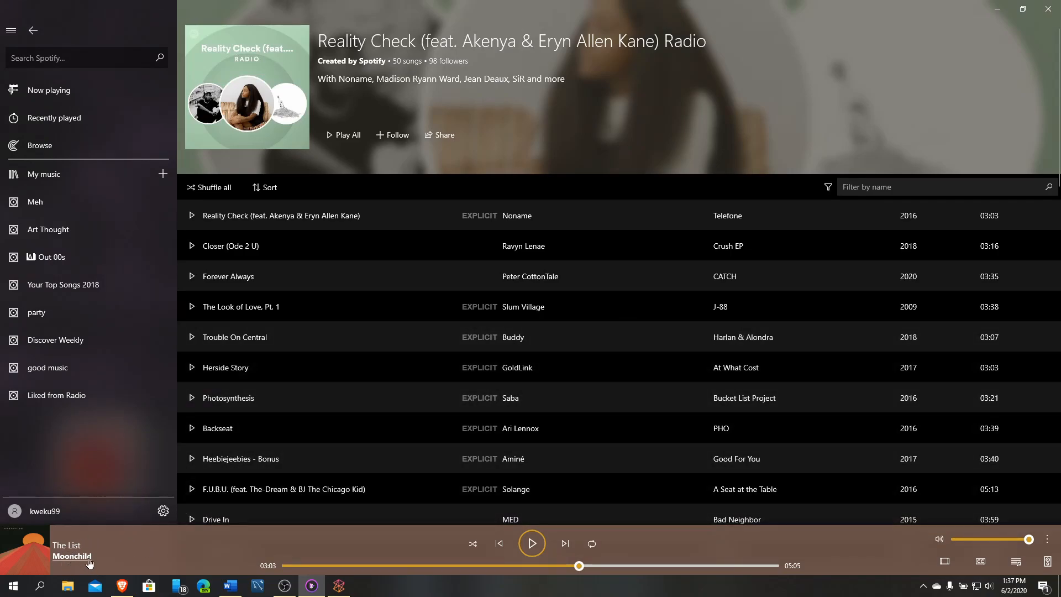
{"action": "mouse_move", "coordinate": [383, 505]}
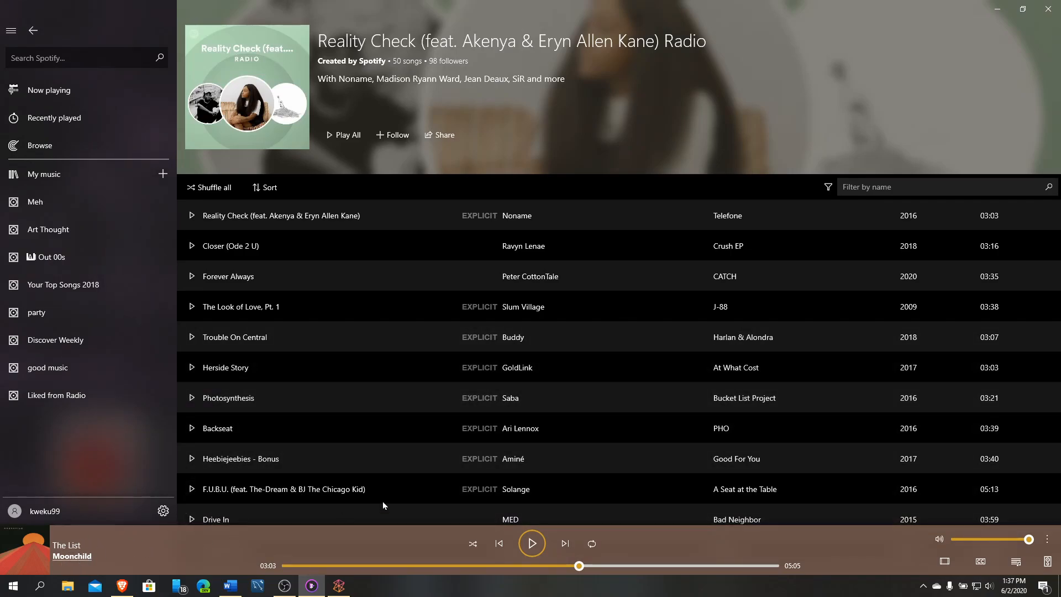
{"action": "left_click", "coordinate": [71, 556]}
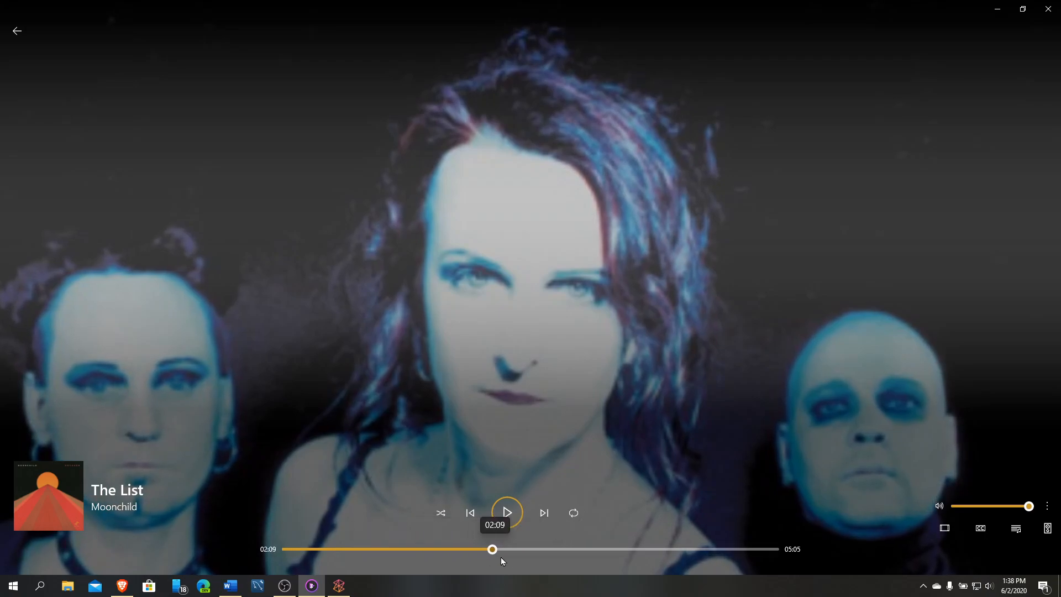
- Jump ahead in The List and lower the volume to 70
{"action": "left_click", "coordinate": [657, 550]}
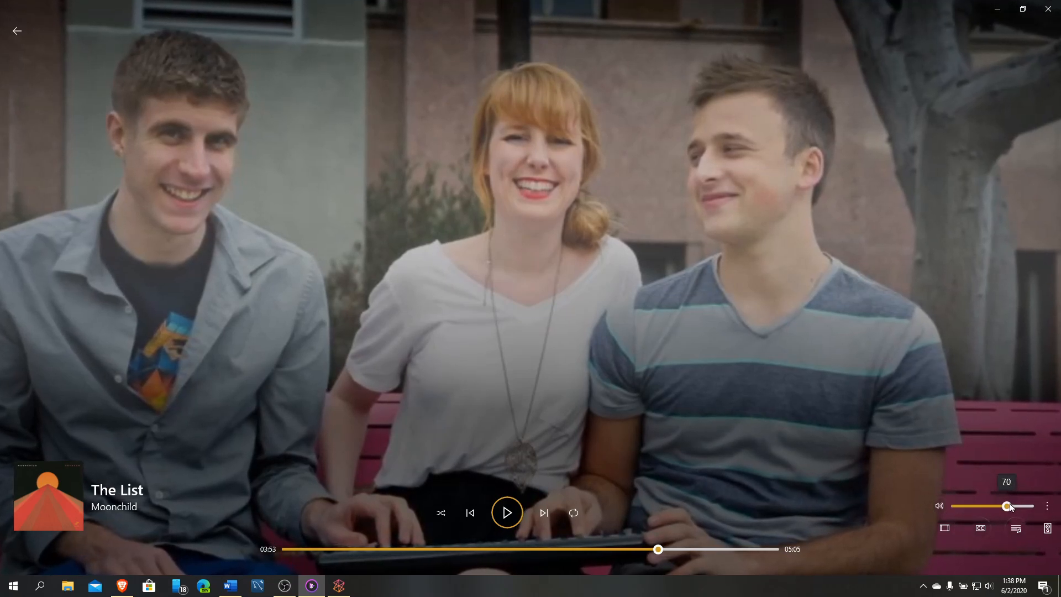
{"action": "left_click", "coordinate": [1047, 506]}
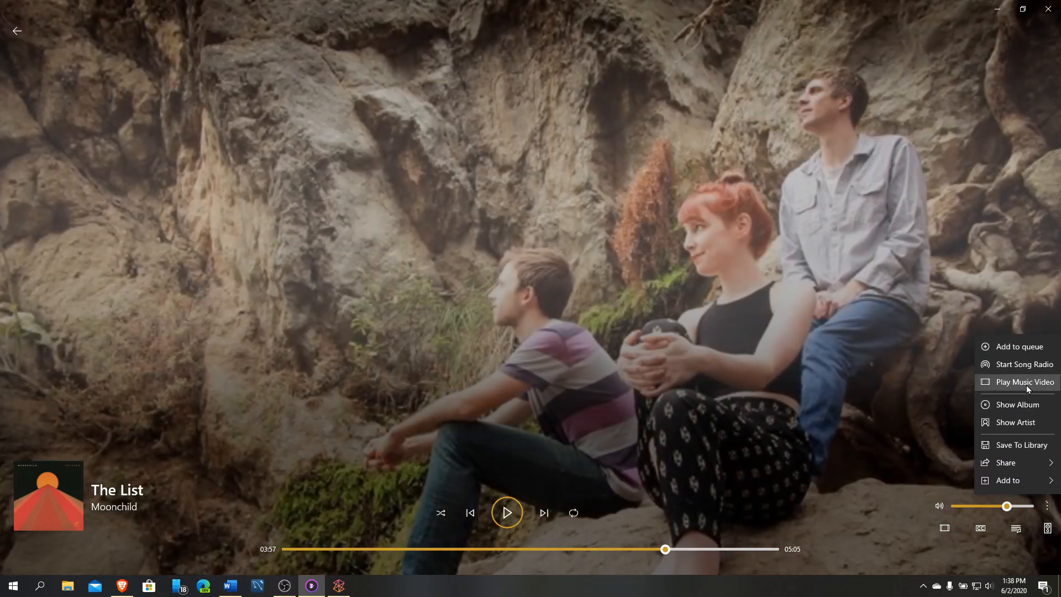
{"action": "mouse_move", "coordinate": [1017, 404]}
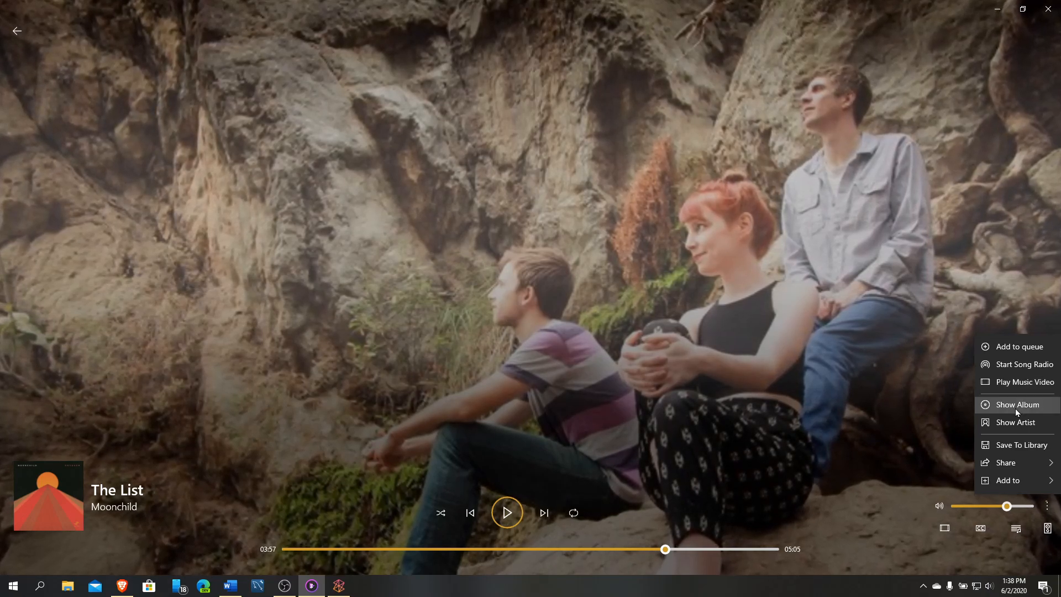
- Go to the Voyager album and list the playlists The List can be added to
{"action": "left_click", "coordinate": [1017, 404]}
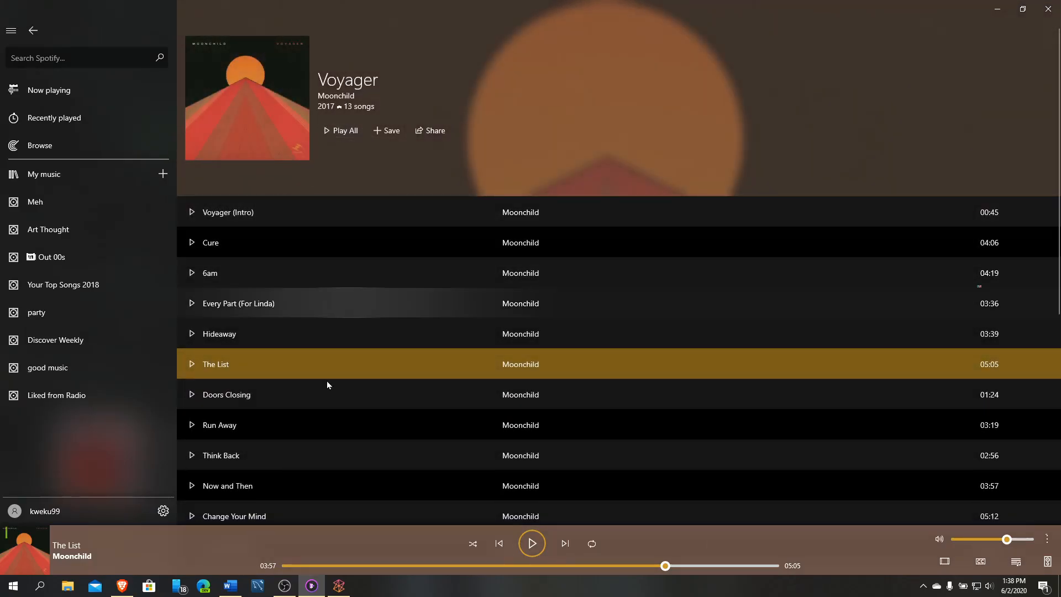
{"action": "mouse_move", "coordinate": [1020, 456]}
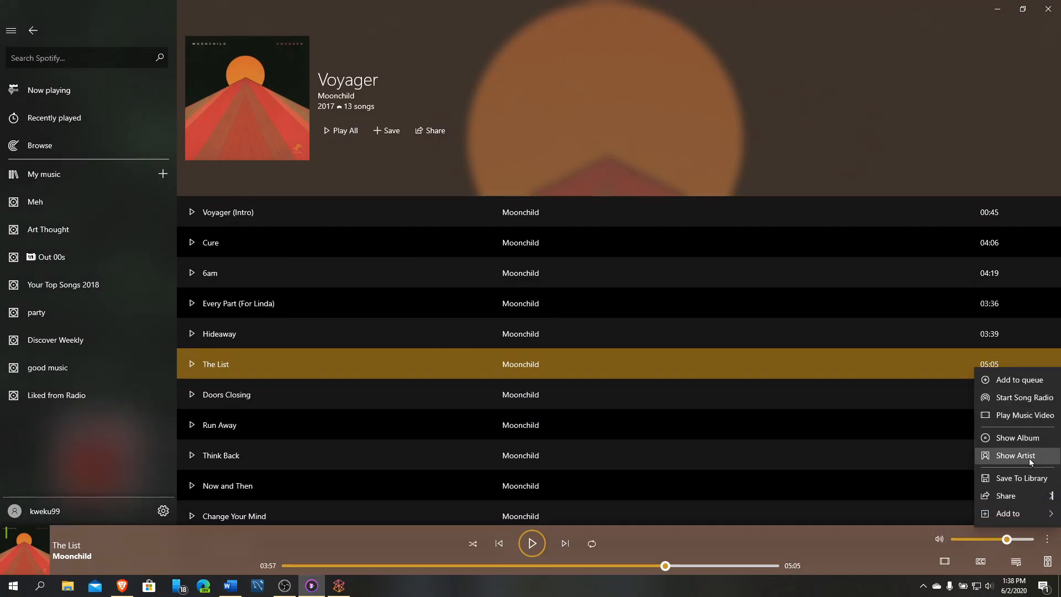
{"action": "mouse_move", "coordinate": [1019, 477]}
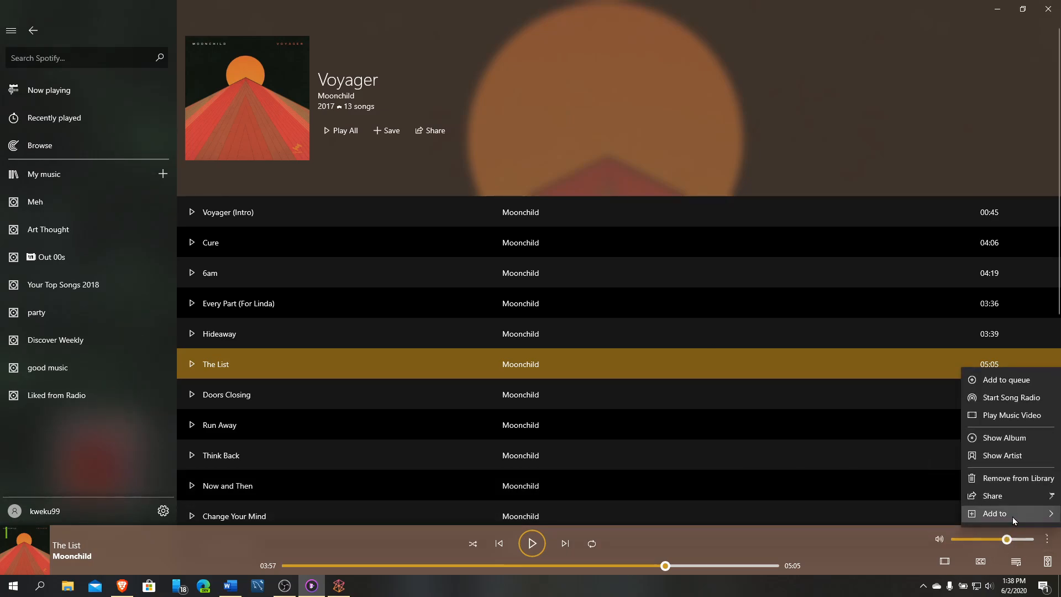
{"action": "left_click", "coordinate": [996, 514]}
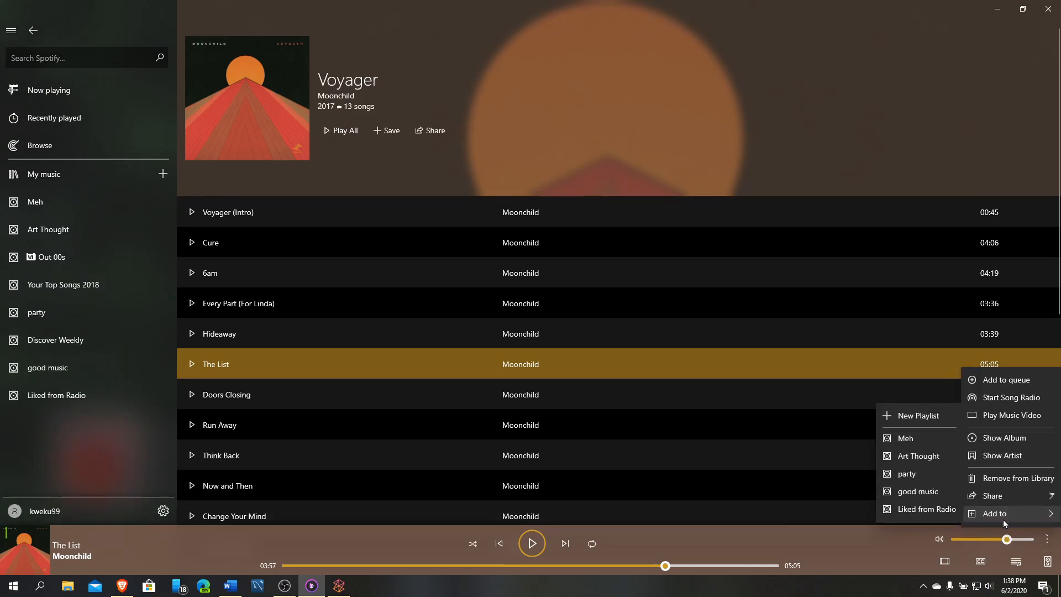
{"action": "mouse_move", "coordinate": [909, 439]}
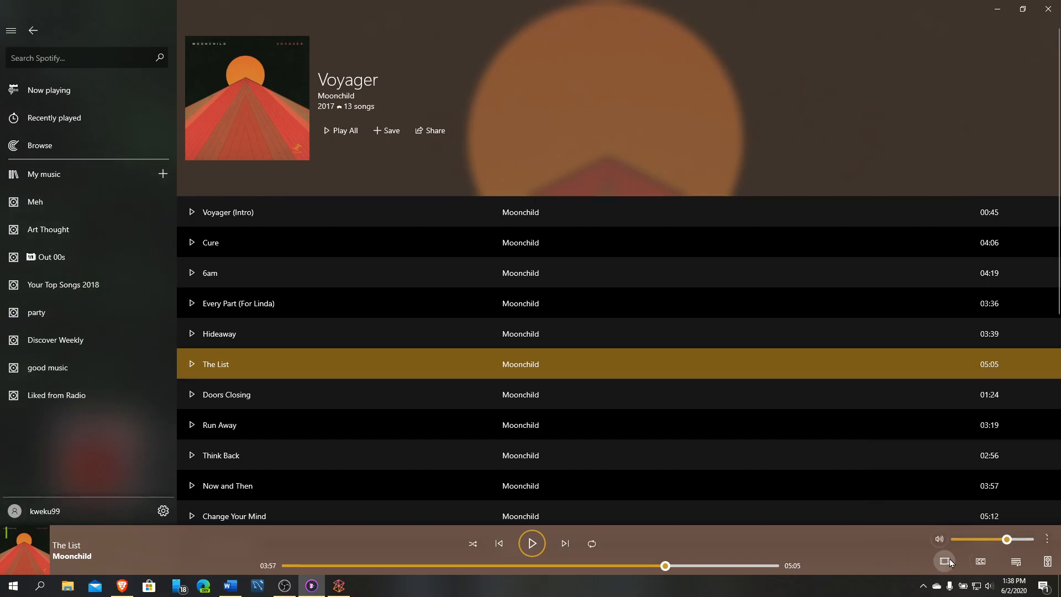
{"action": "mouse_move", "coordinate": [949, 561]}
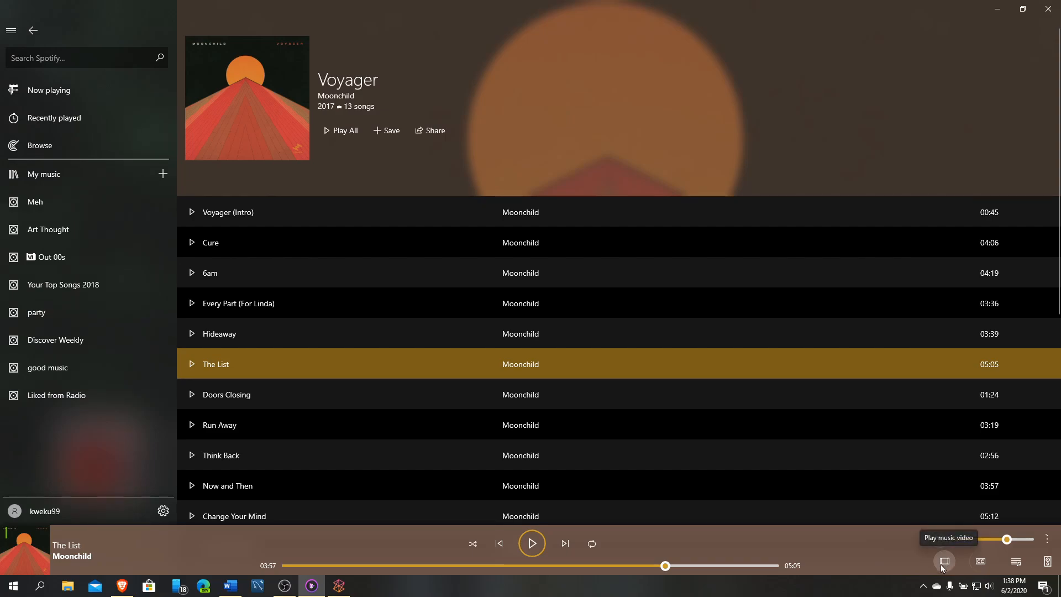
{"action": "left_click", "coordinate": [943, 561]}
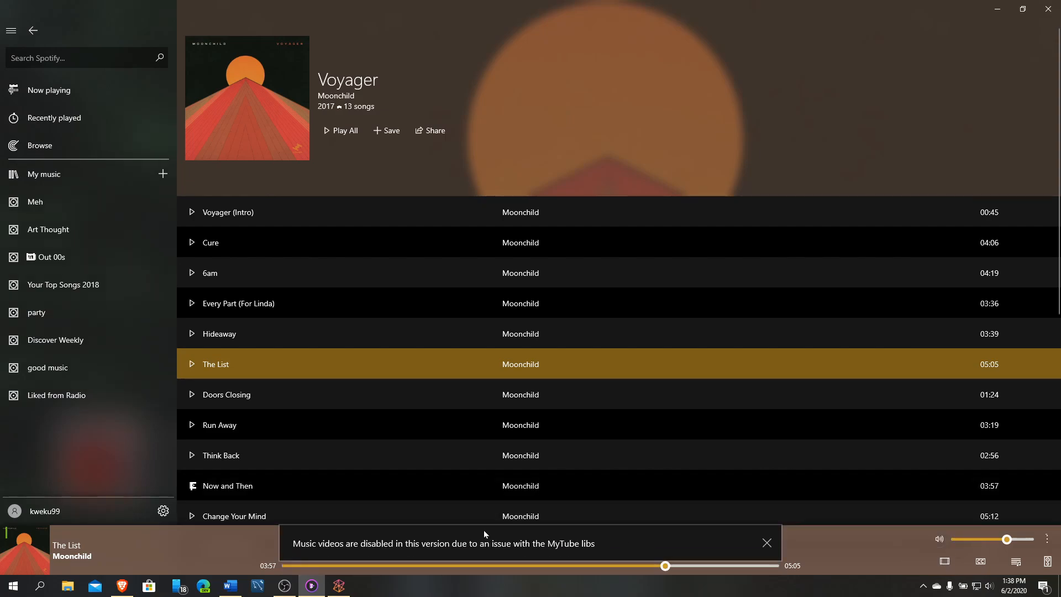
{"action": "left_click", "coordinate": [767, 543]}
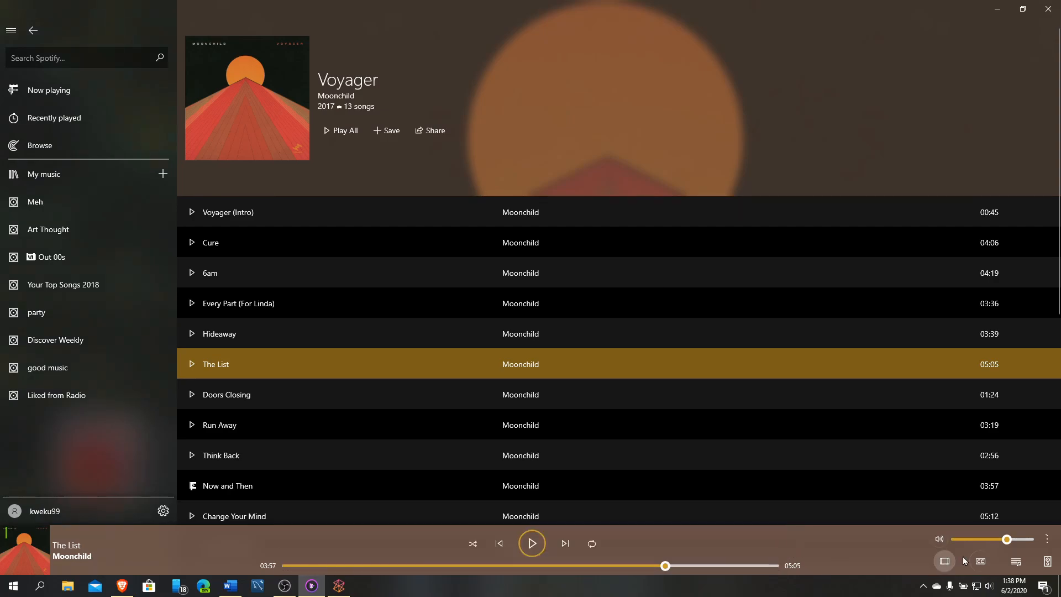
{"action": "mouse_move", "coordinate": [980, 562]}
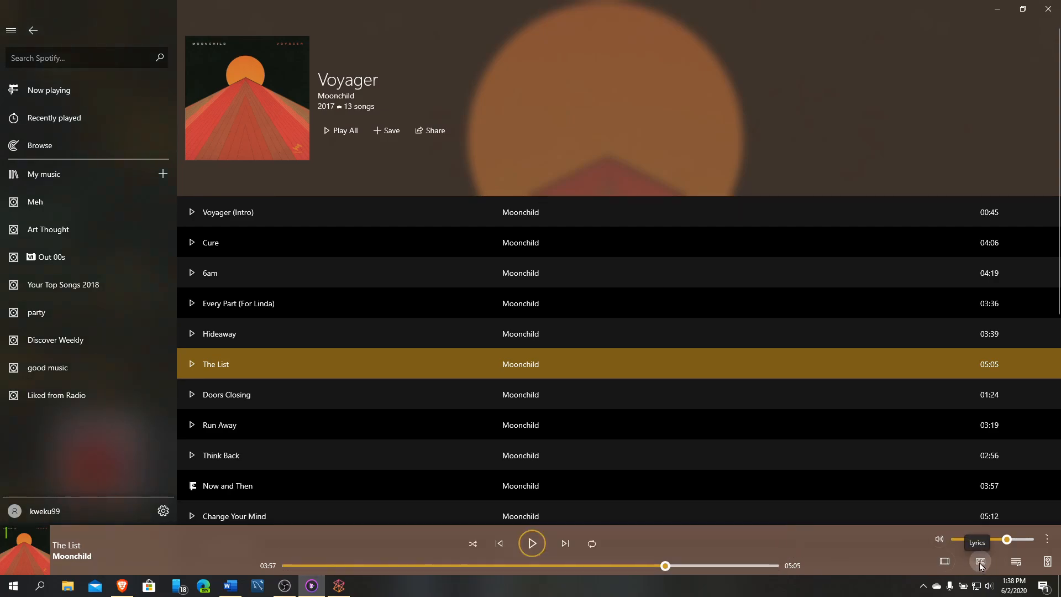
- Show the lyrics pane for The List beside the Voyager tracks
{"action": "left_click", "coordinate": [981, 562]}
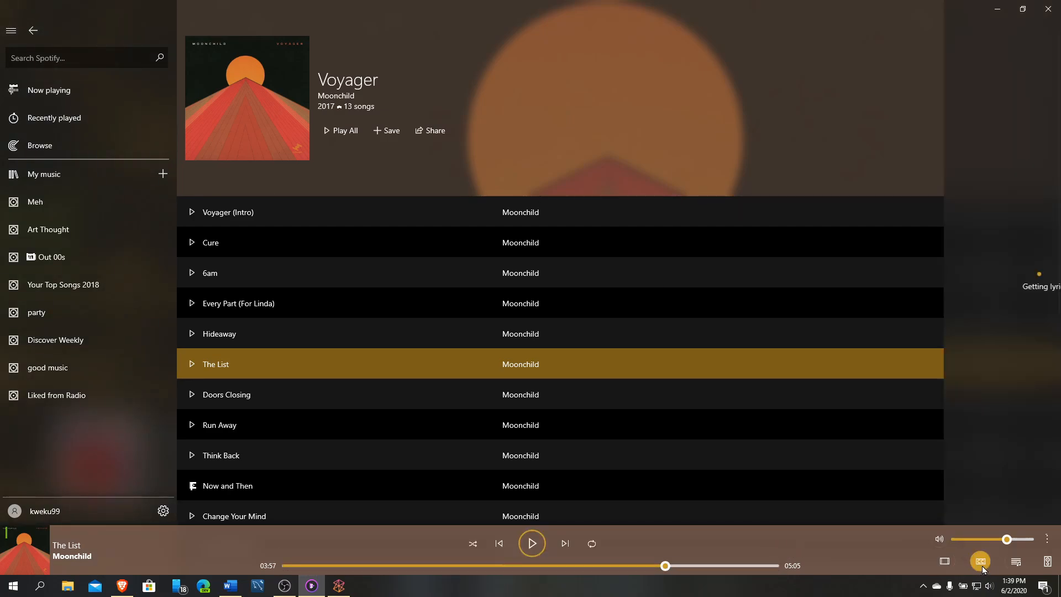
{"action": "left_click", "coordinate": [980, 562]}
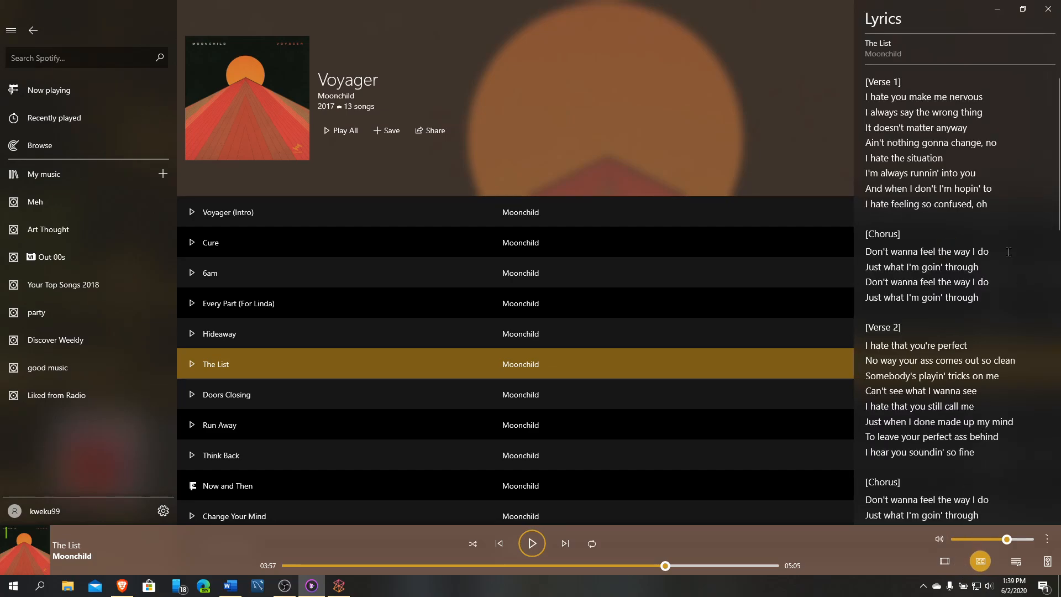
{"action": "mouse_move", "coordinate": [968, 471]}
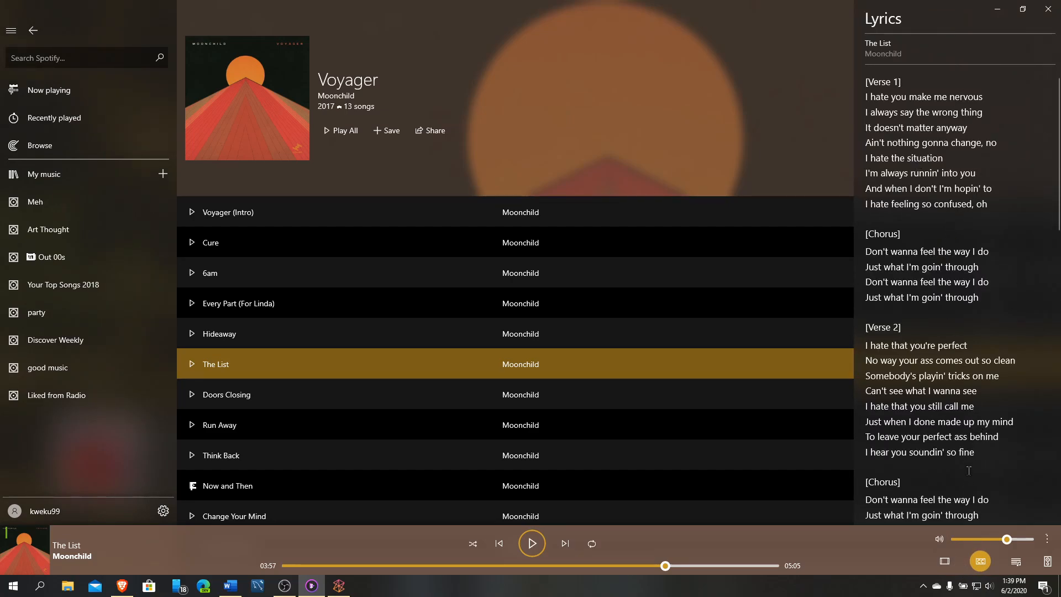
{"action": "mouse_move", "coordinate": [959, 228]}
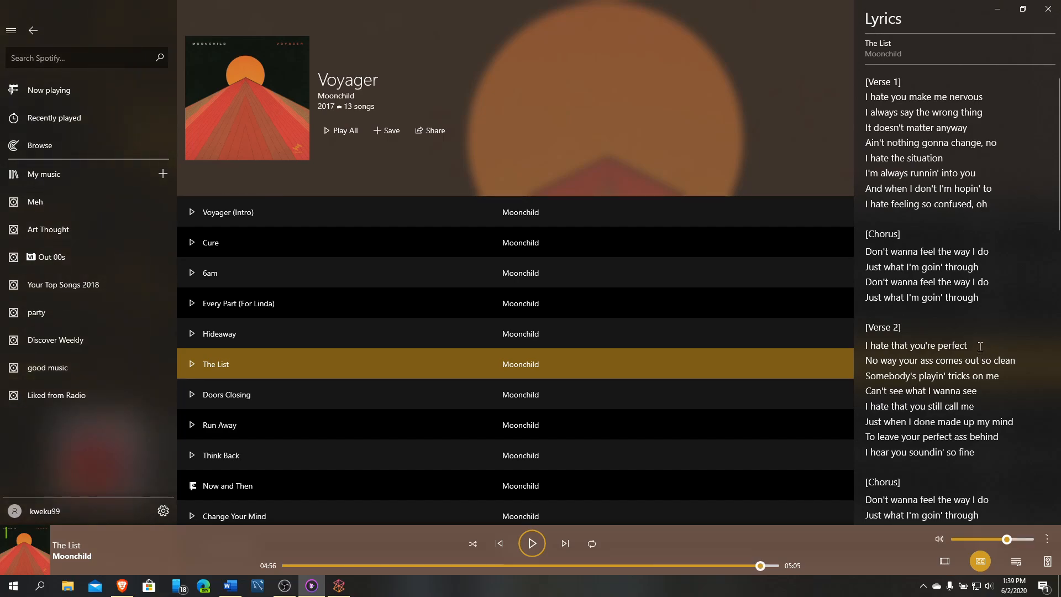
{"action": "mouse_move", "coordinate": [980, 282]}
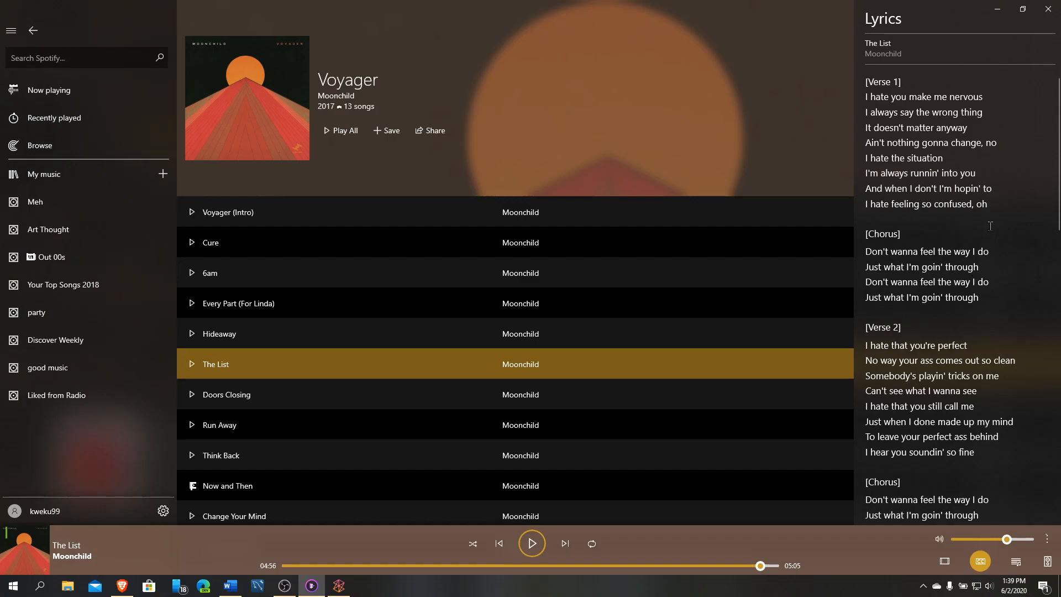
{"action": "mouse_move", "coordinate": [961, 360]}
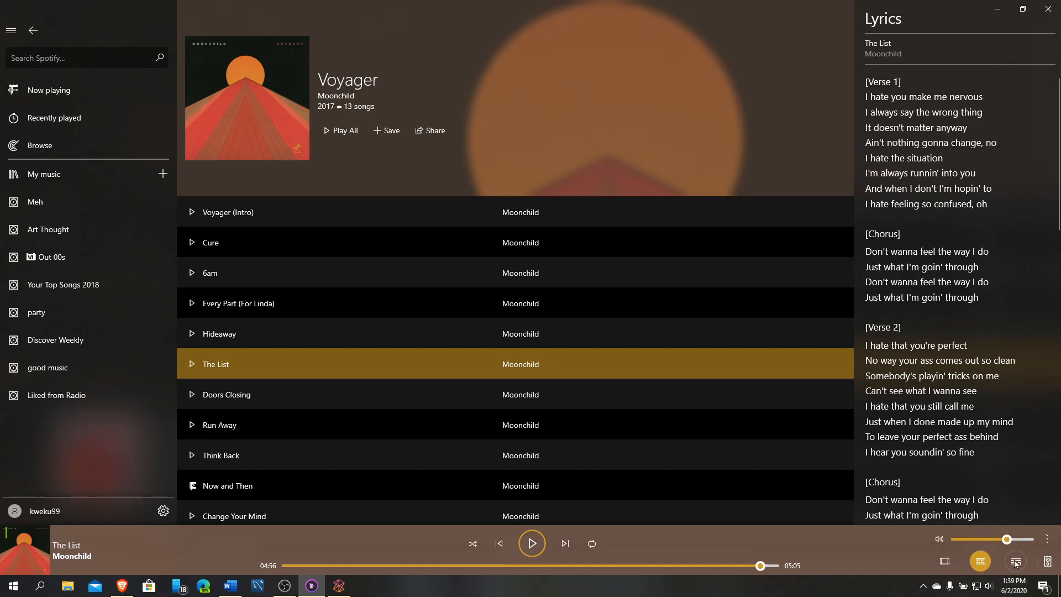
- View the Up next play queue, then close the pane to show only the album
{"action": "left_click", "coordinate": [1015, 562]}
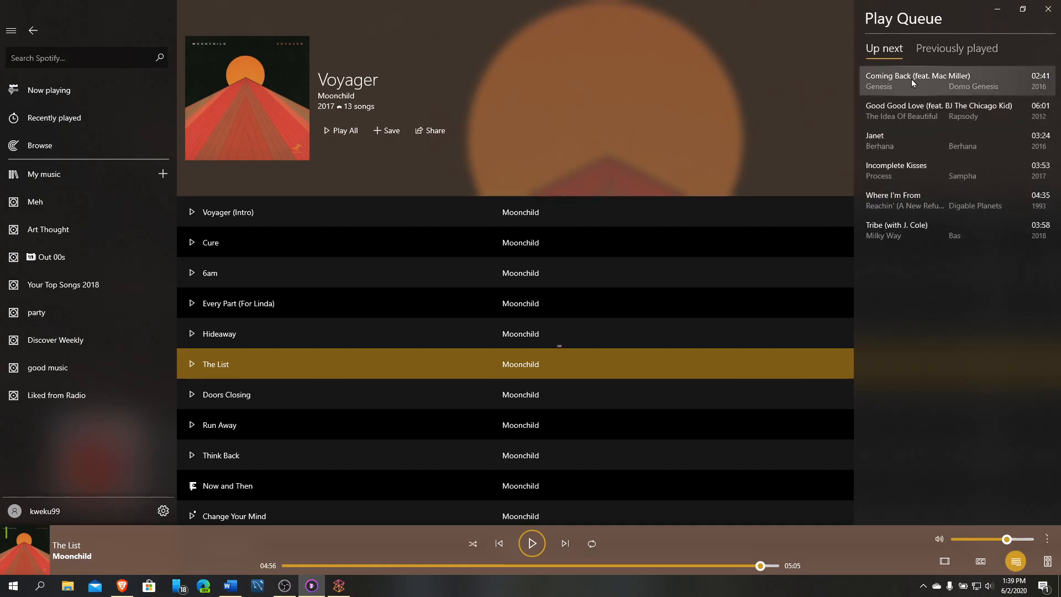
{"action": "left_click", "coordinate": [957, 48]}
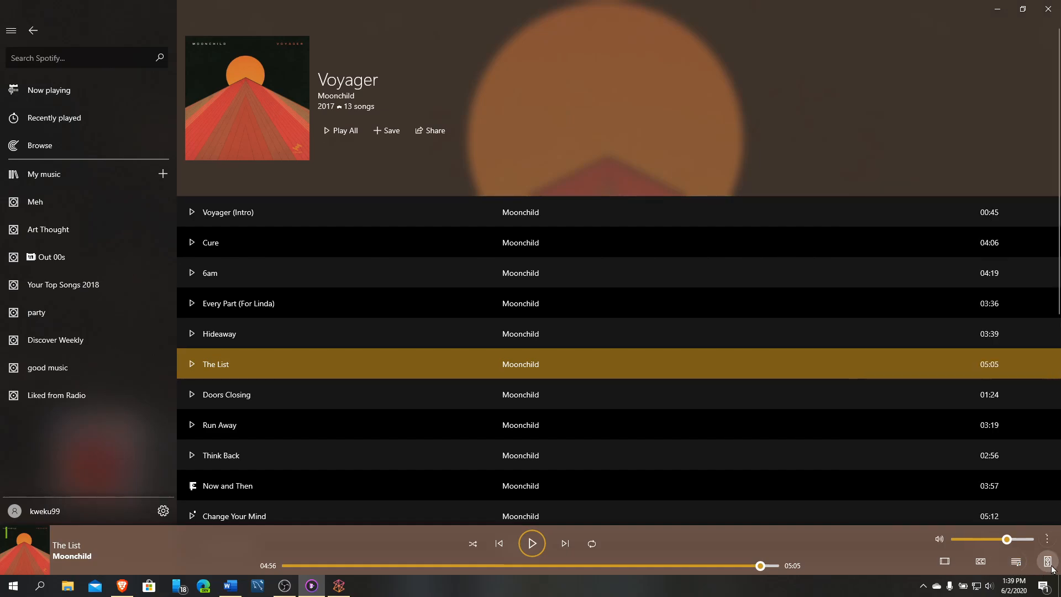
{"action": "left_click", "coordinate": [1017, 562]}
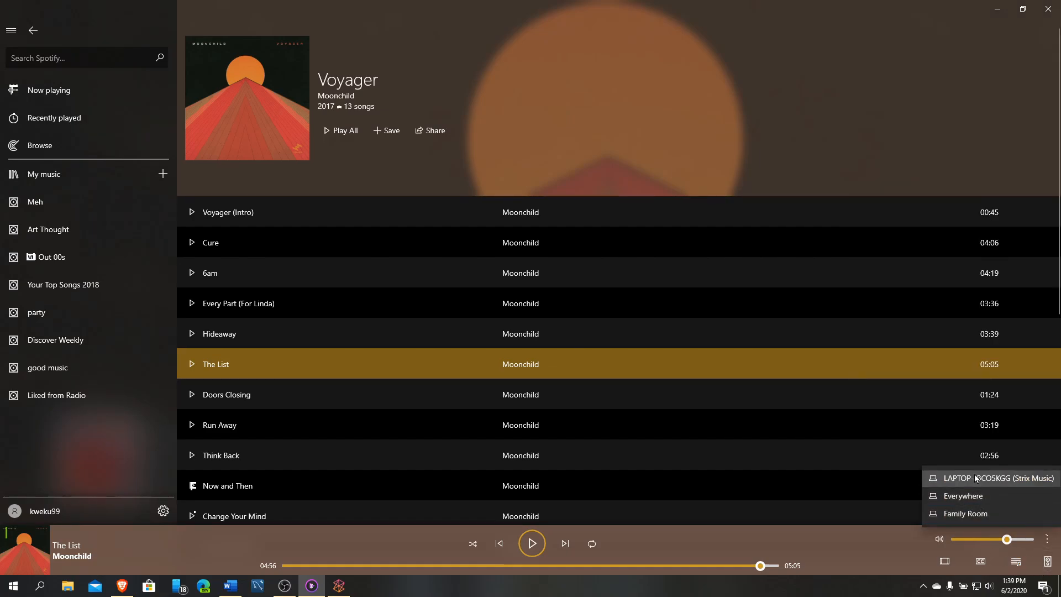
{"action": "mouse_move", "coordinate": [963, 513]}
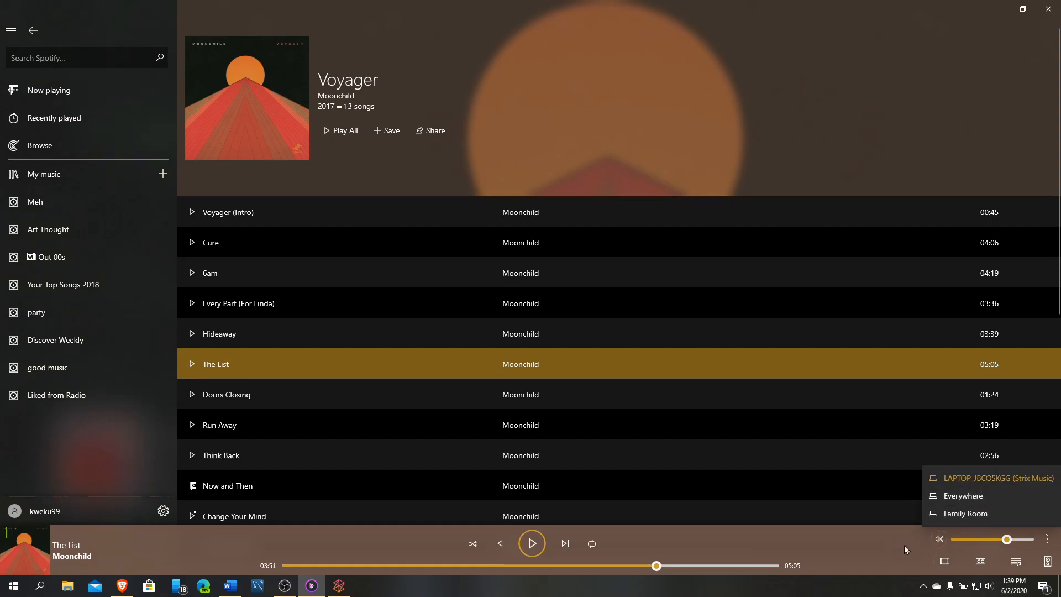
{"action": "mouse_move", "coordinate": [894, 544]}
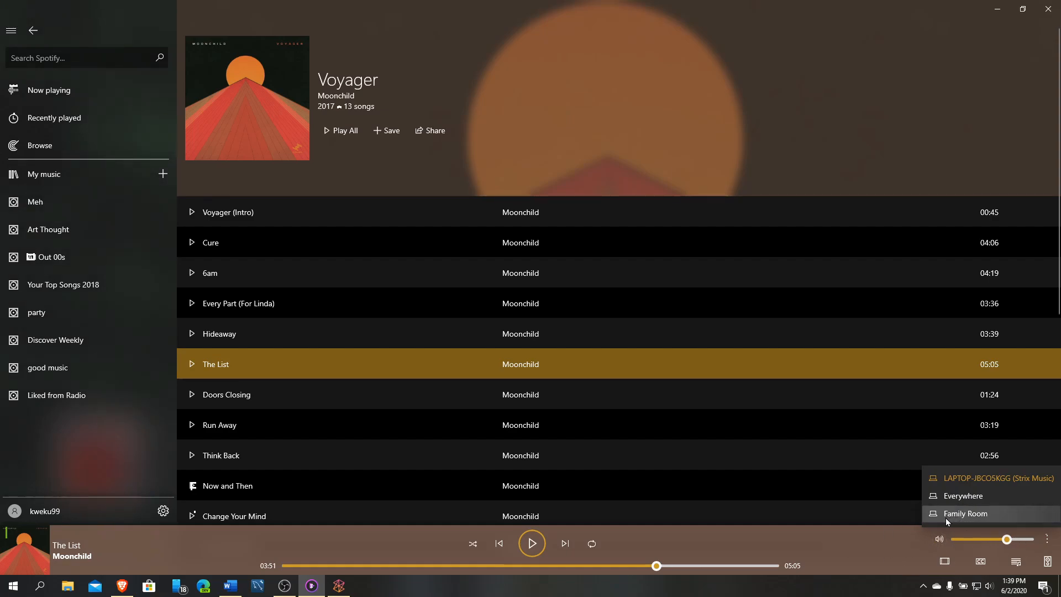
{"action": "mouse_move", "coordinate": [984, 509]}
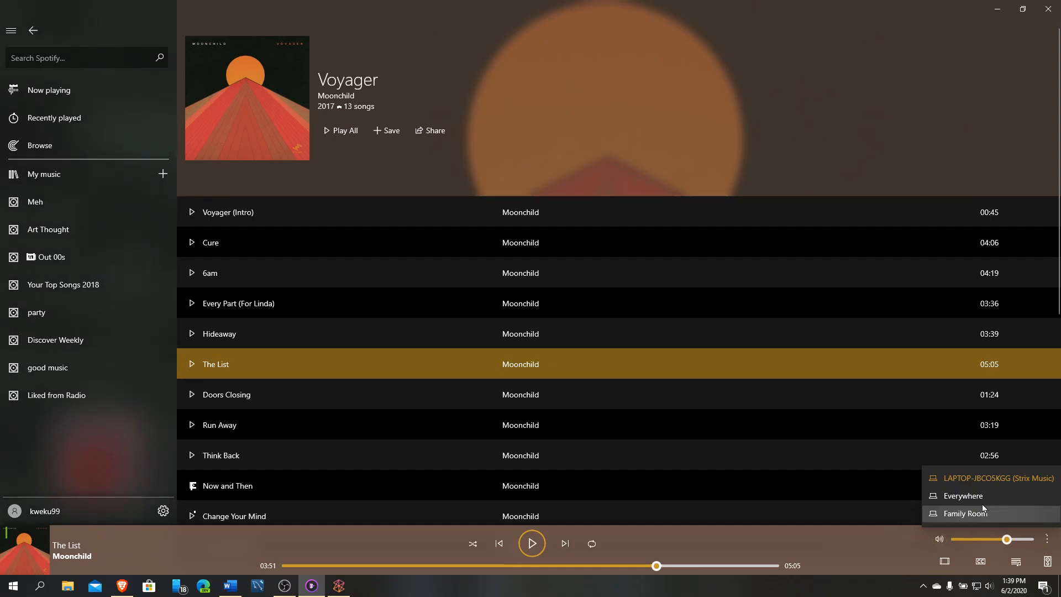
{"action": "mouse_move", "coordinate": [960, 530]}
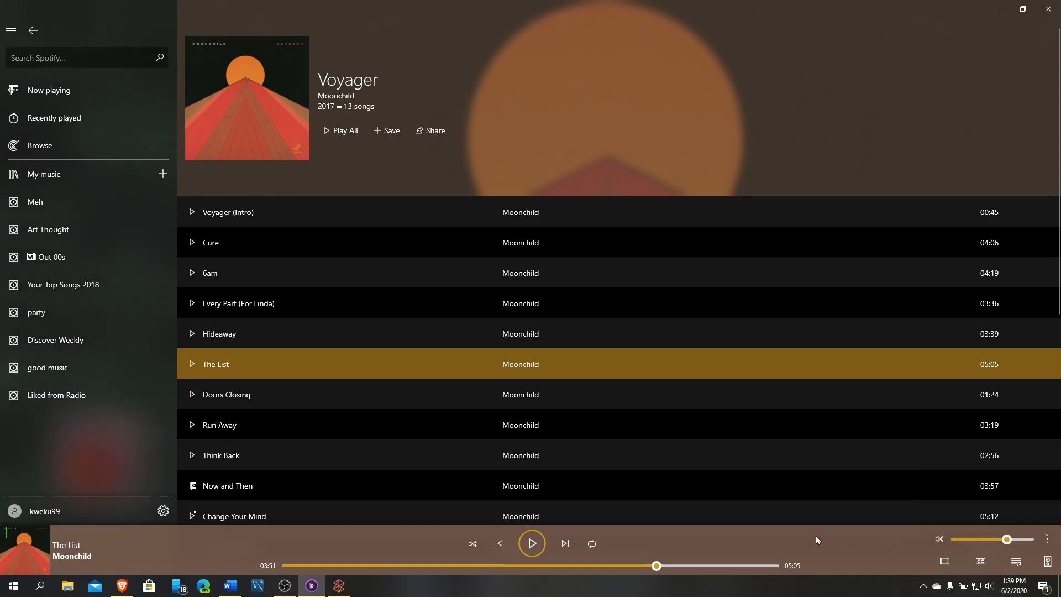
{"action": "mouse_move", "coordinate": [910, 533]}
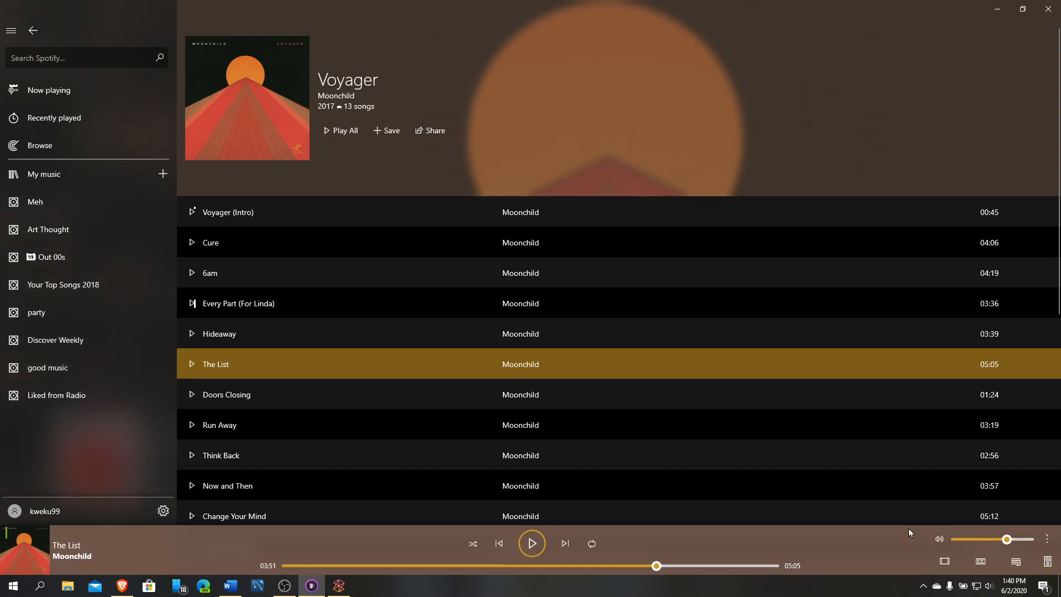
{"action": "mouse_move", "coordinate": [623, 444]}
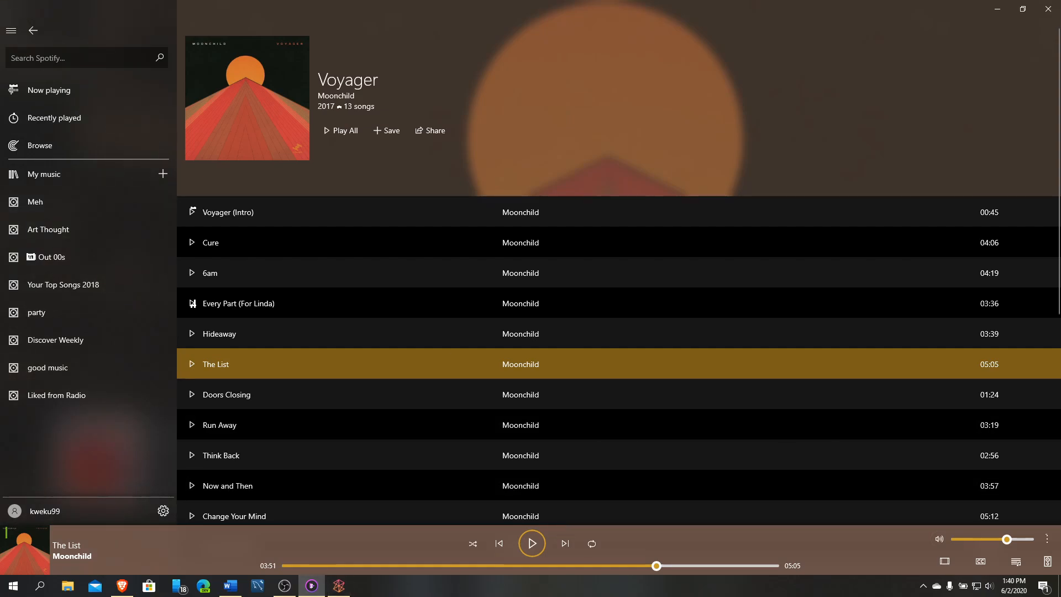
{"action": "mouse_move", "coordinate": [321, 460]}
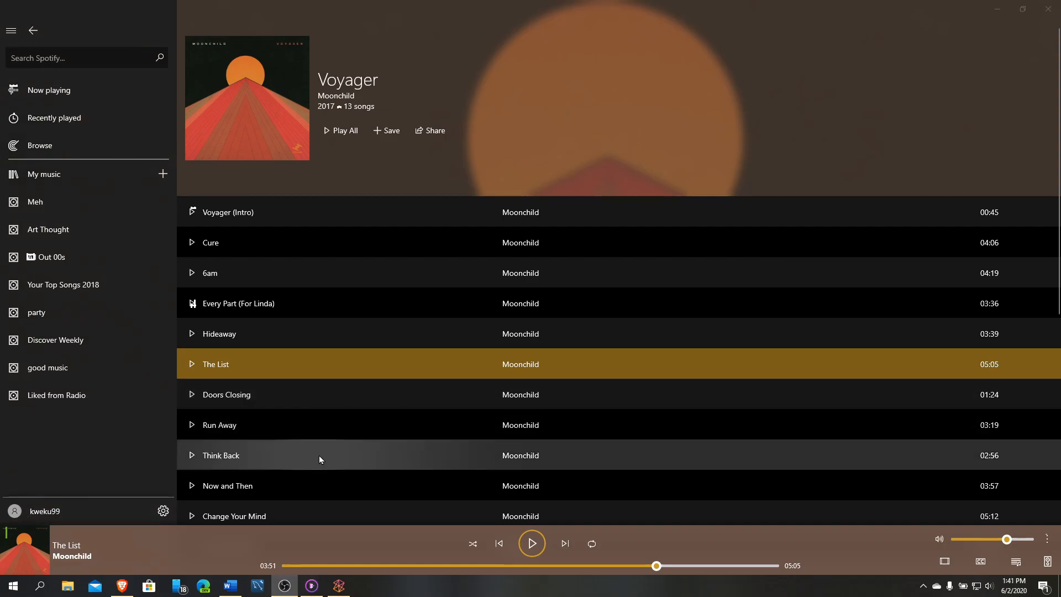
{"action": "mouse_move", "coordinate": [327, 459]}
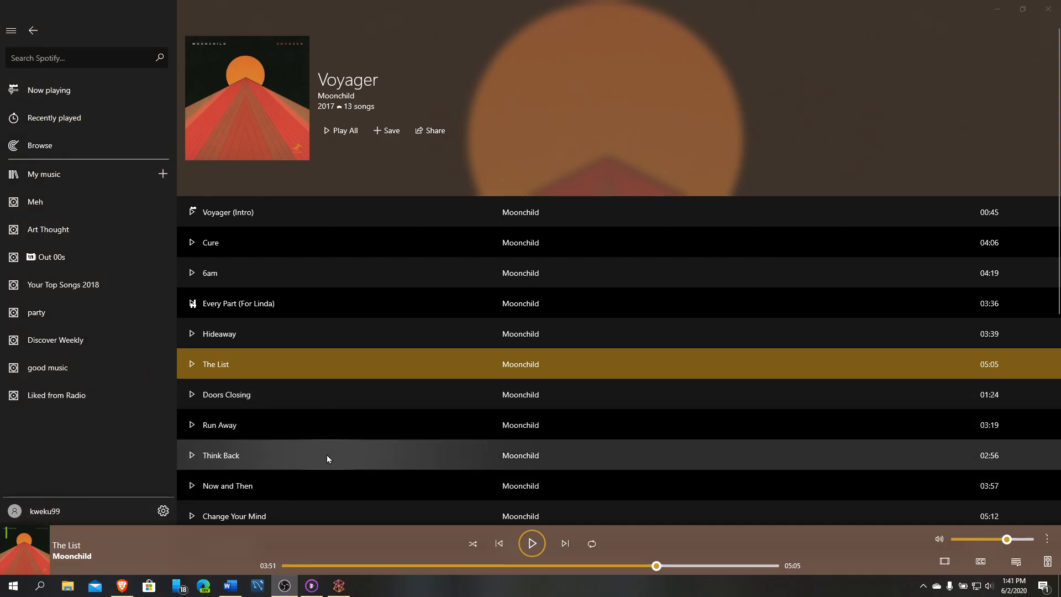
{"action": "mouse_move", "coordinate": [384, 425]}
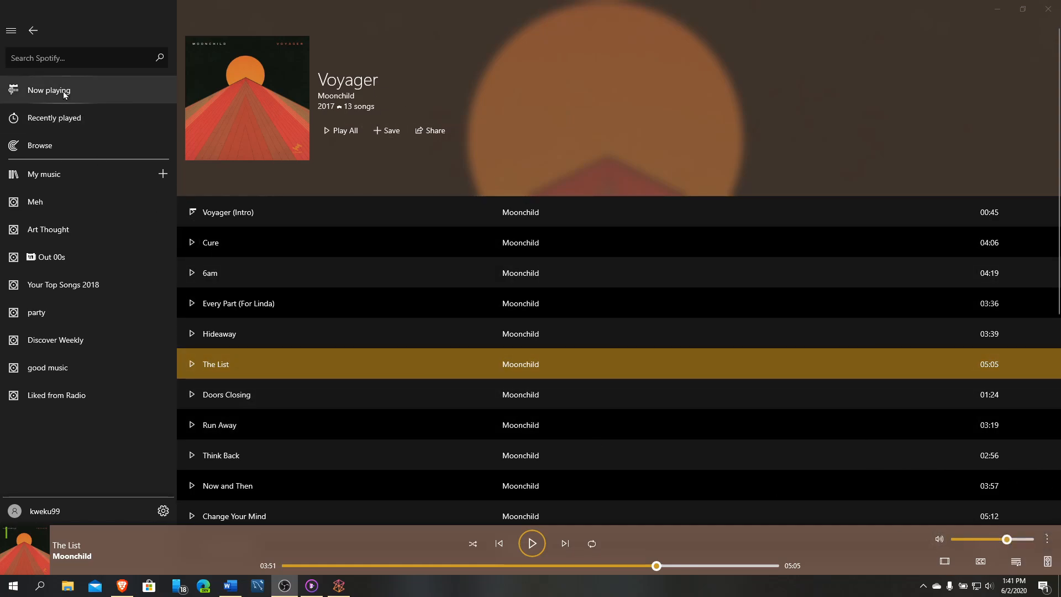
{"action": "mouse_move", "coordinate": [80, 122]}
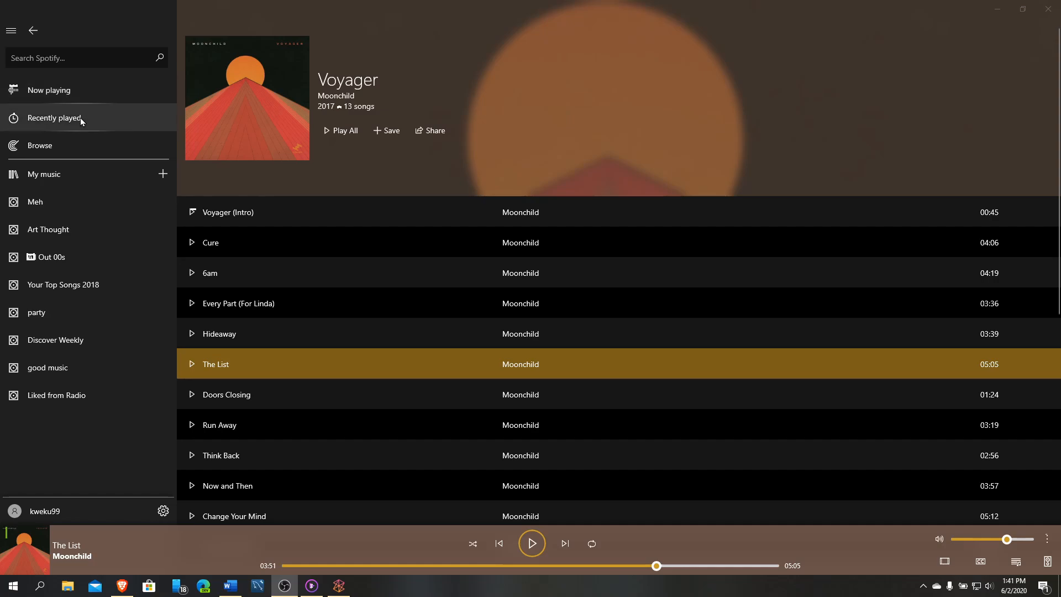
- Show the Recently Played tracks and scroll through the whole list
{"action": "left_click", "coordinate": [54, 117]}
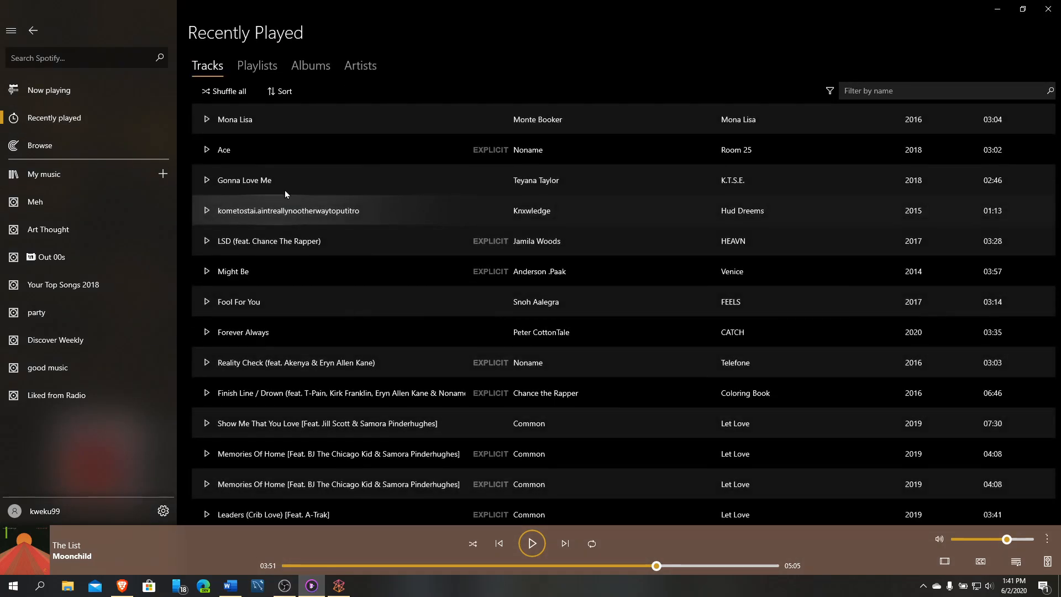
{"action": "scroll", "scroll_direction": "down", "scroll_amount": 3}
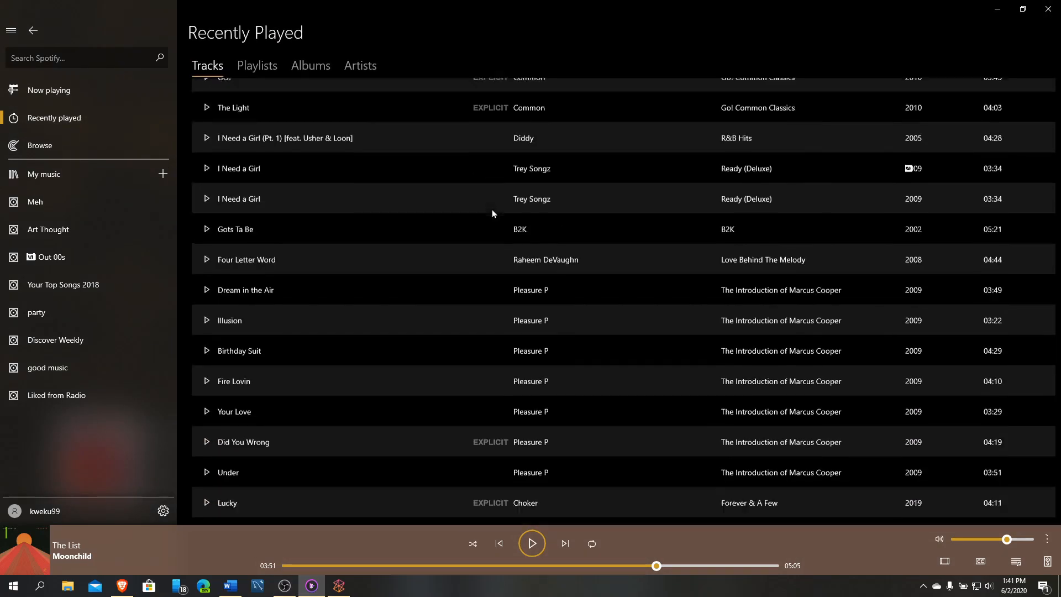
{"action": "scroll", "scroll_direction": "down", "scroll_amount": 3}
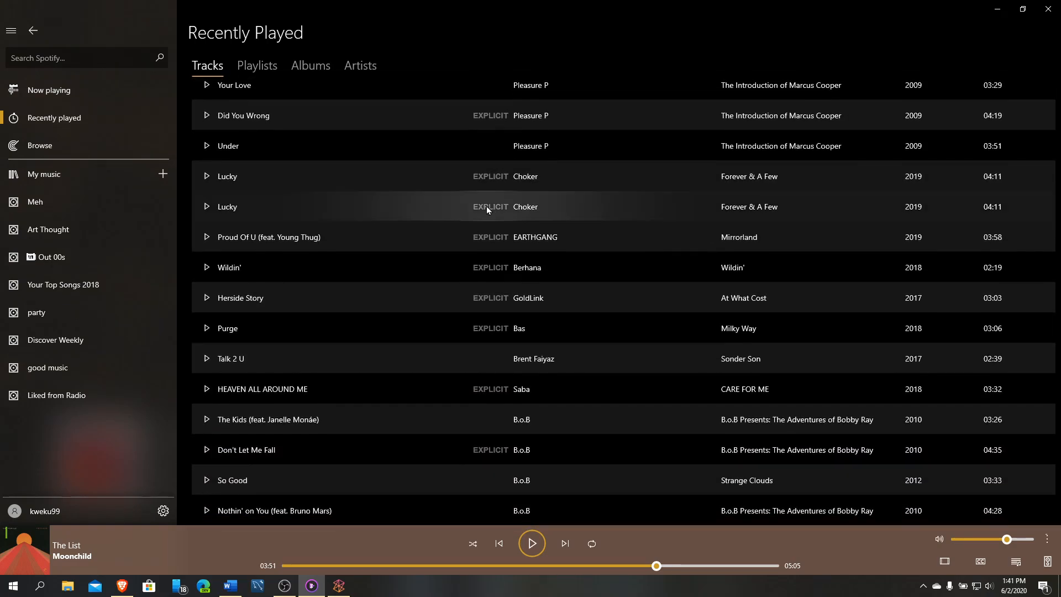
{"action": "mouse_move", "coordinate": [481, 317]}
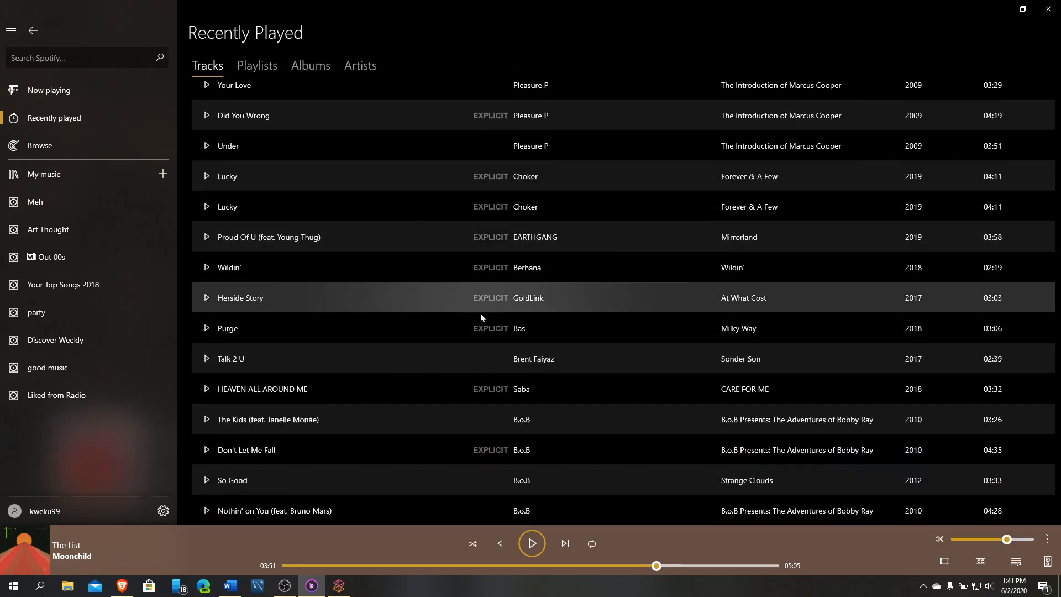
{"action": "scroll", "scroll_direction": "down", "scroll_amount": 3}
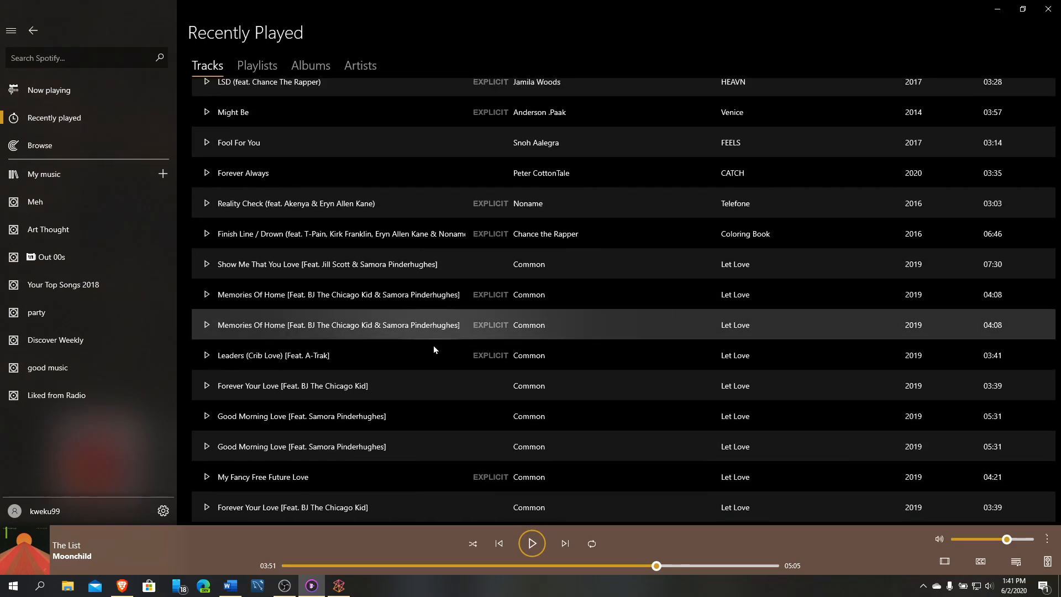
{"action": "scroll", "scroll_direction": "up", "scroll_amount": 3}
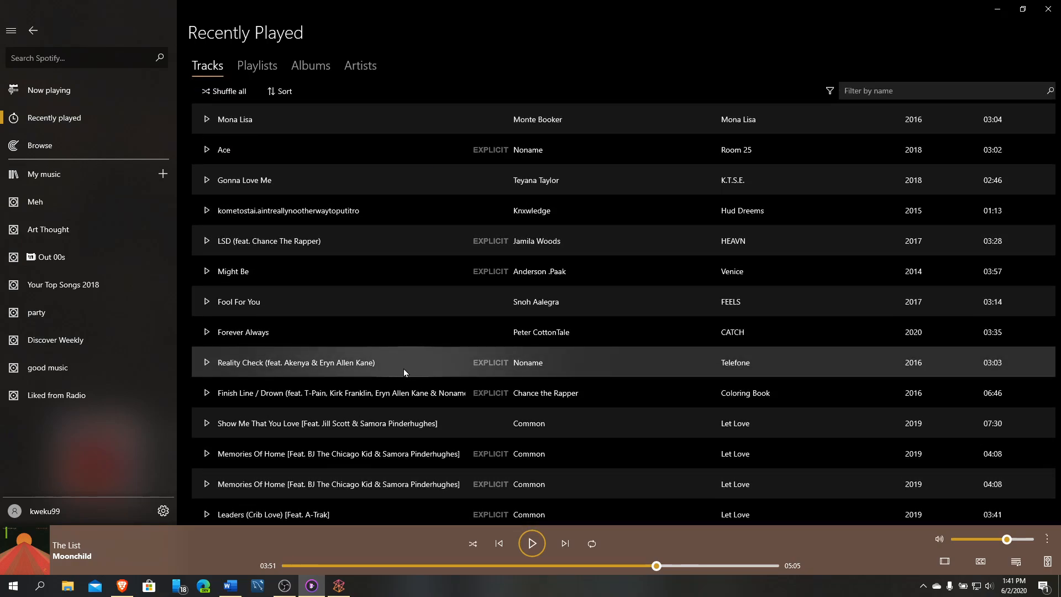
{"action": "mouse_move", "coordinate": [504, 155]}
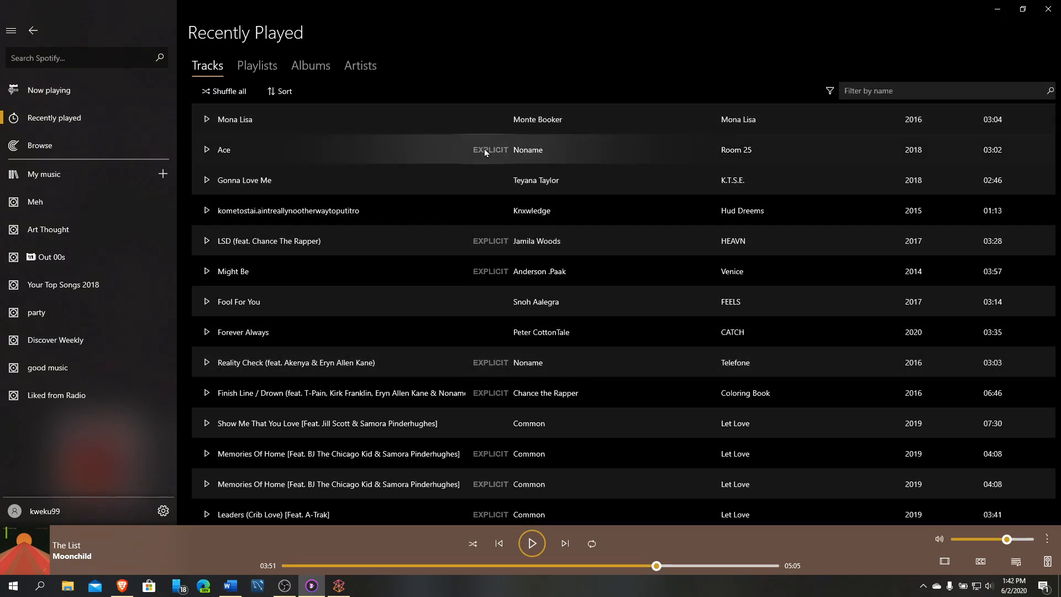
{"action": "mouse_move", "coordinate": [667, 152]}
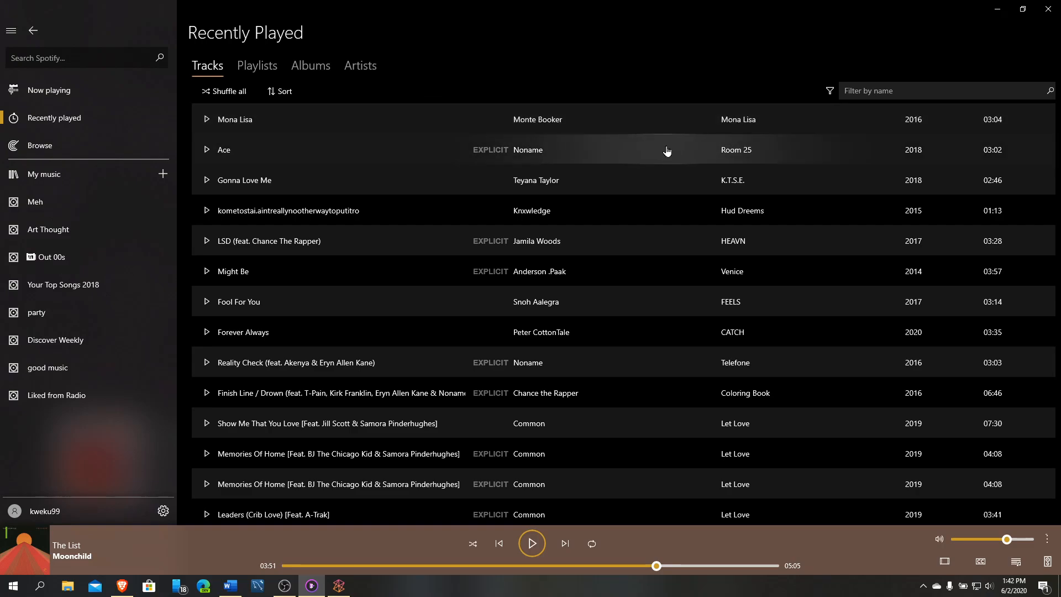
{"action": "scroll", "scroll_direction": "down", "scroll_amount": 3}
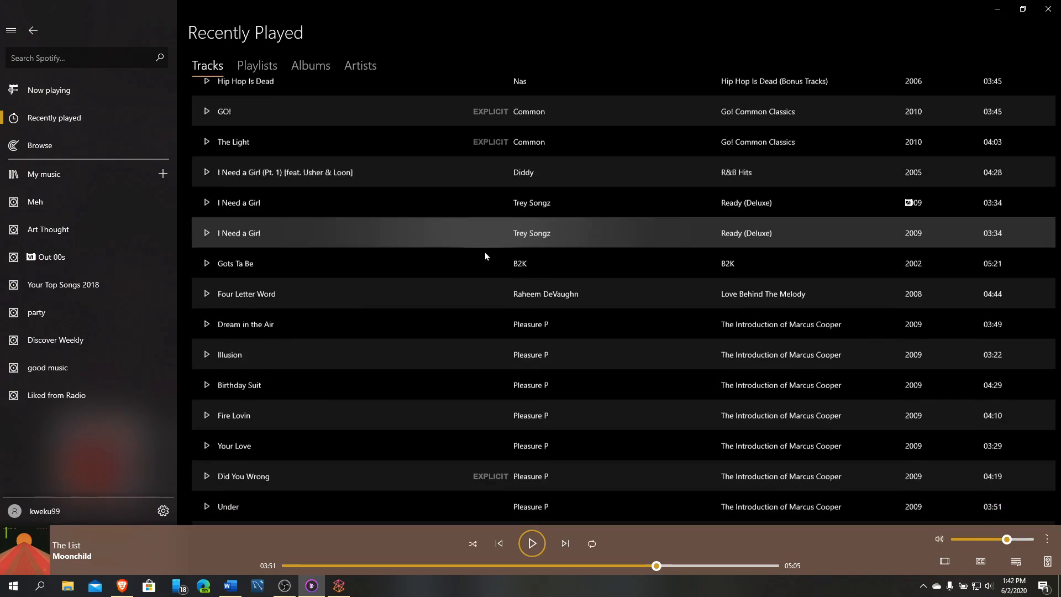
{"action": "scroll", "scroll_direction": "down", "scroll_amount": 3}
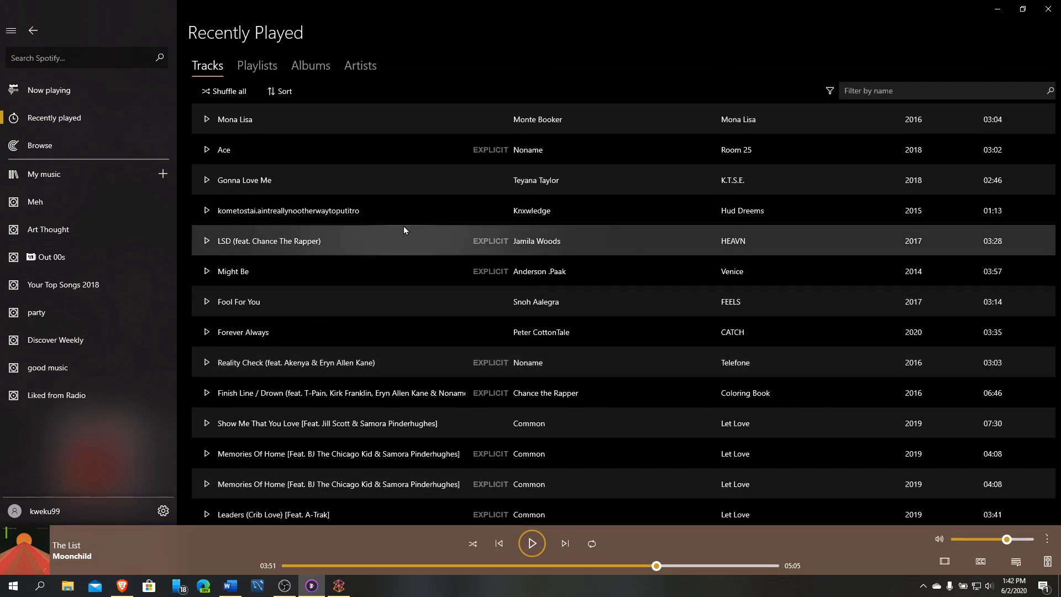
- Sort the recently played tracks by Year, grouped under headings from 2002 to 2020
{"action": "left_click", "coordinate": [280, 90]}
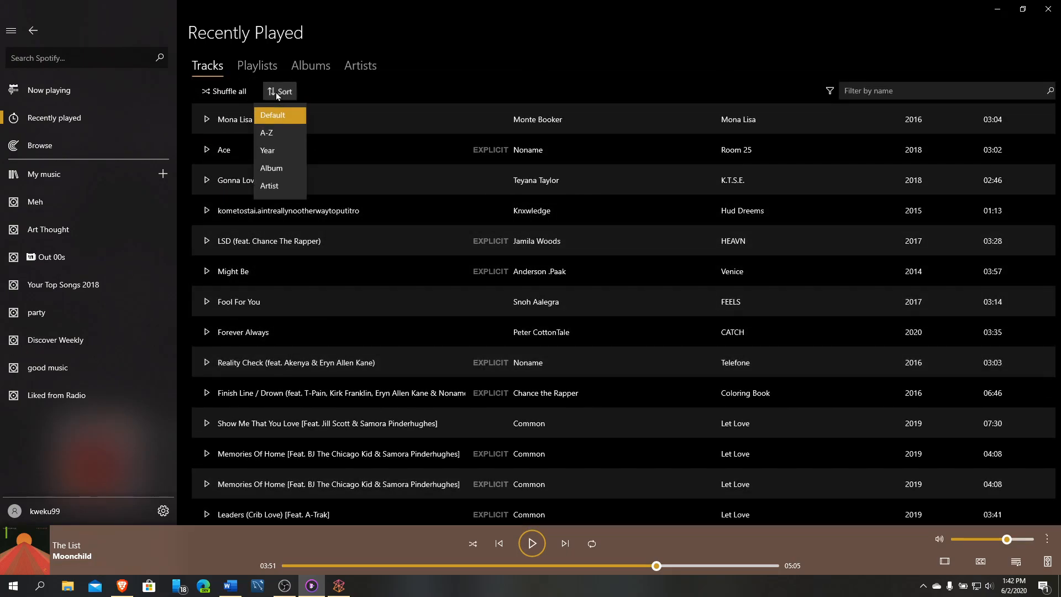
{"action": "mouse_move", "coordinate": [275, 152]}
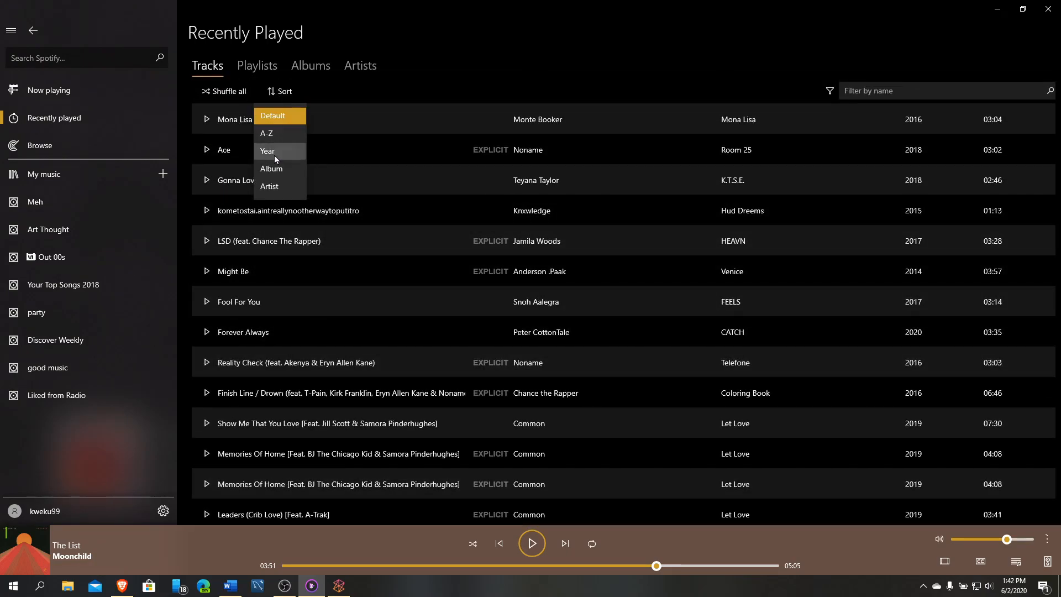
{"action": "left_click", "coordinate": [267, 151]}
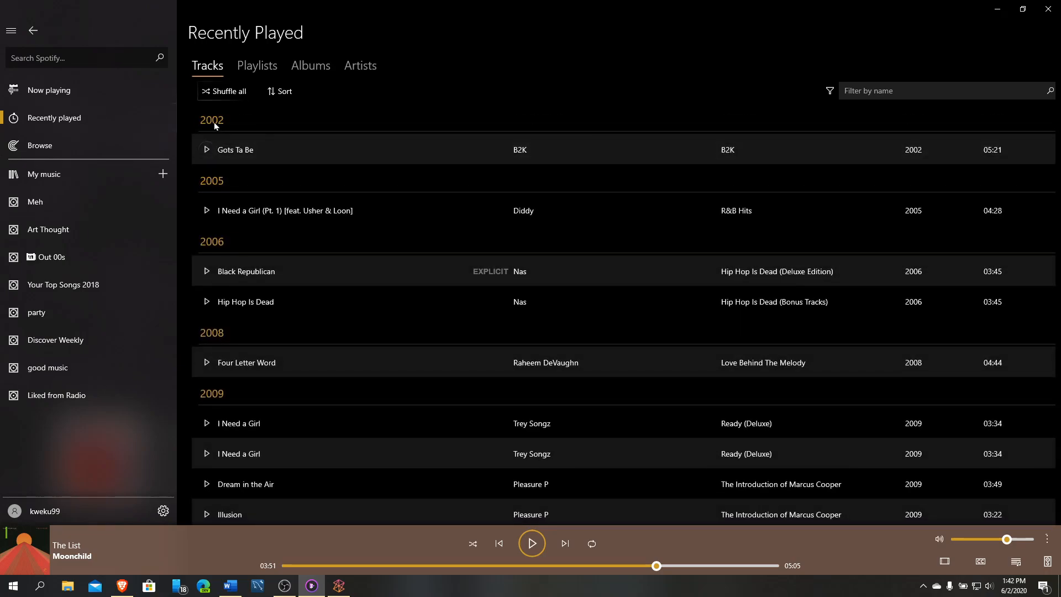
{"action": "scroll", "scroll_direction": "down", "scroll_amount": 3}
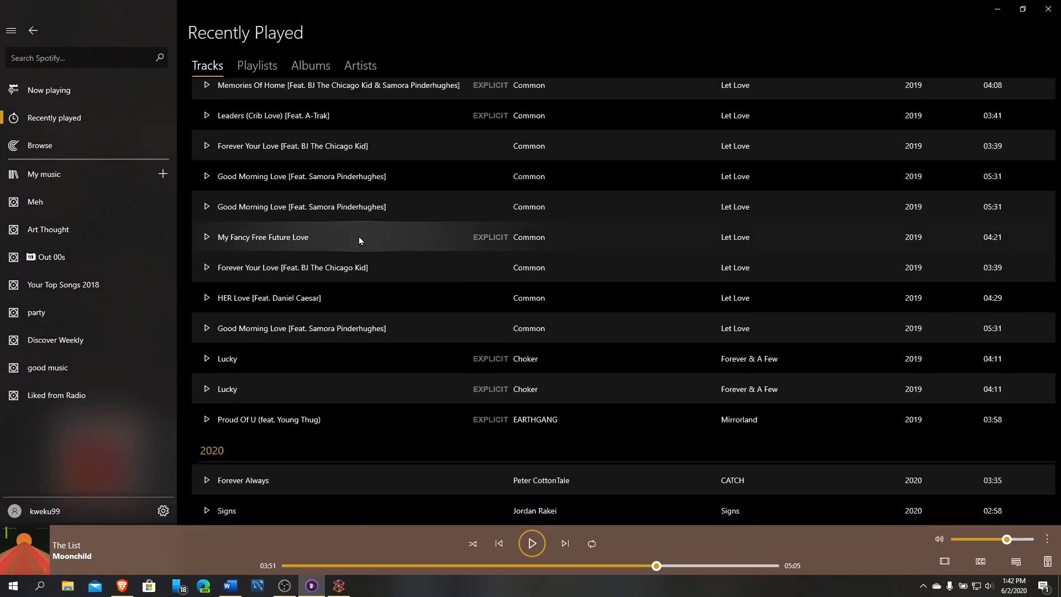
{"action": "mouse_move", "coordinate": [339, 261]}
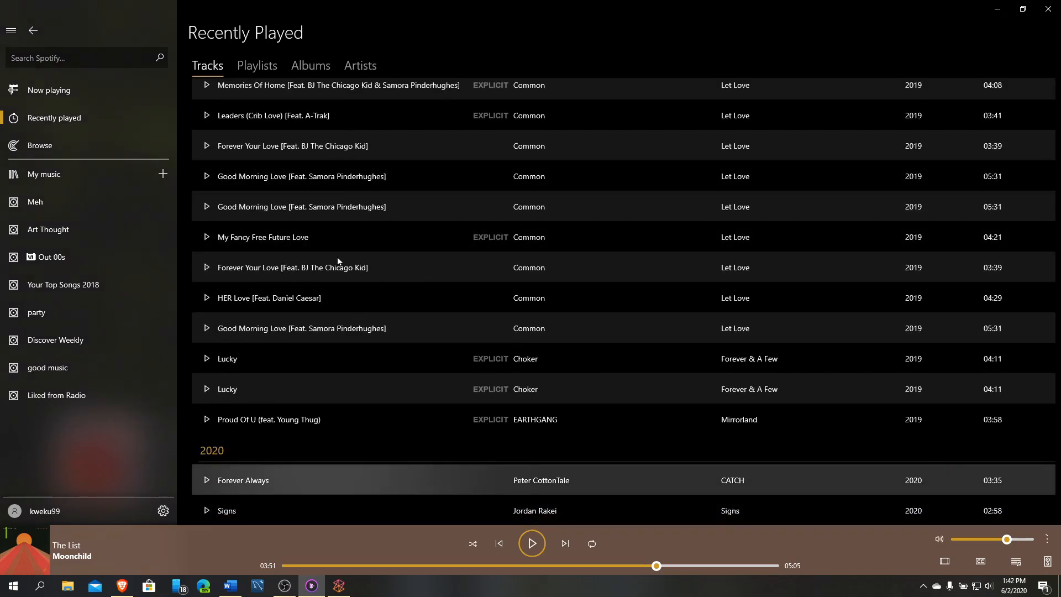
{"action": "left_click", "coordinate": [257, 65]}
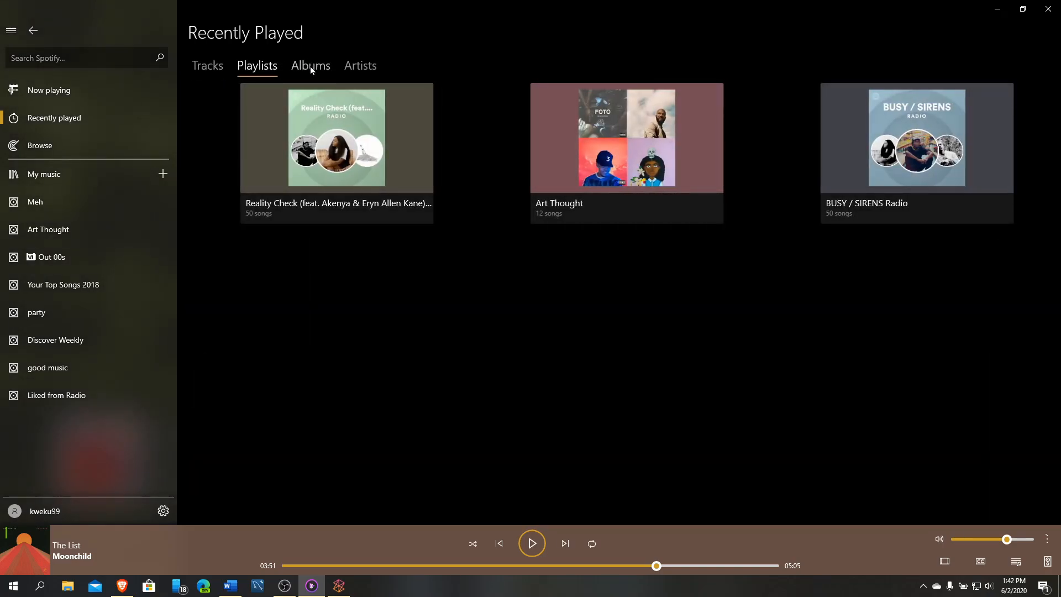
{"action": "left_click", "coordinate": [360, 65]}
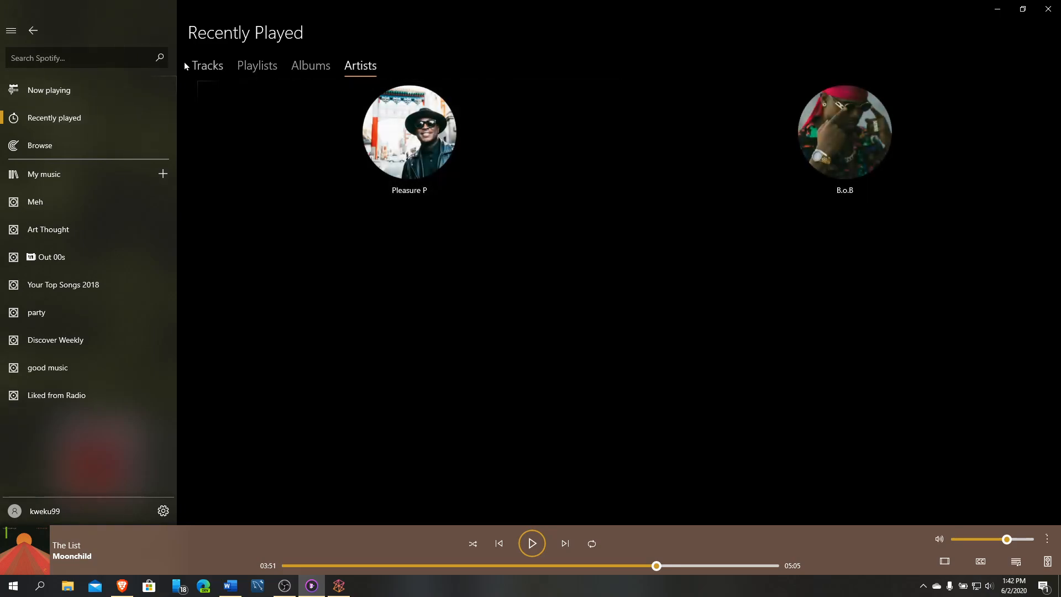
{"action": "left_click", "coordinate": [207, 65]}
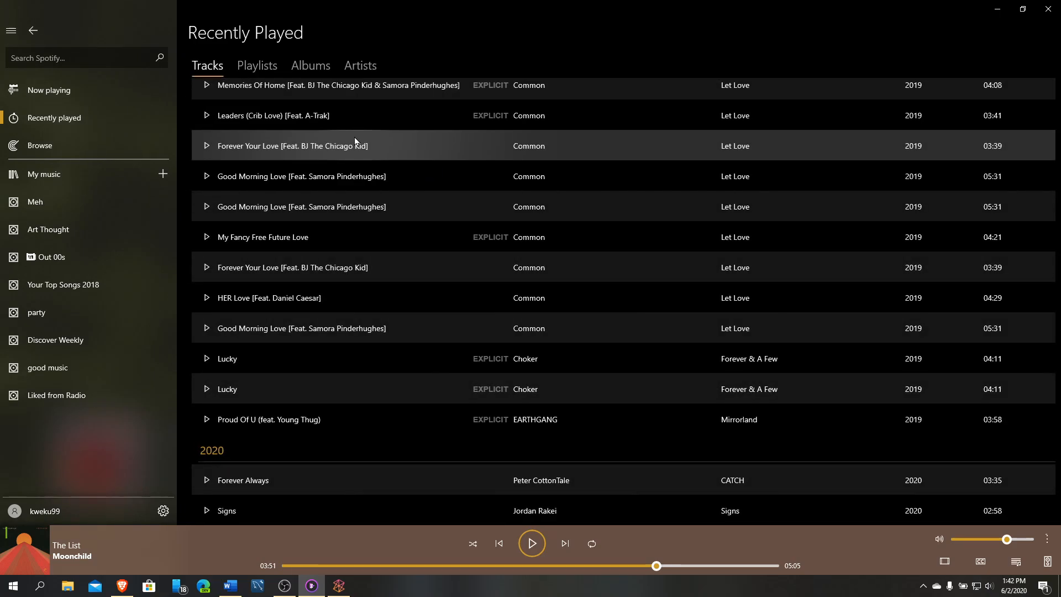
{"action": "mouse_move", "coordinate": [379, 97]}
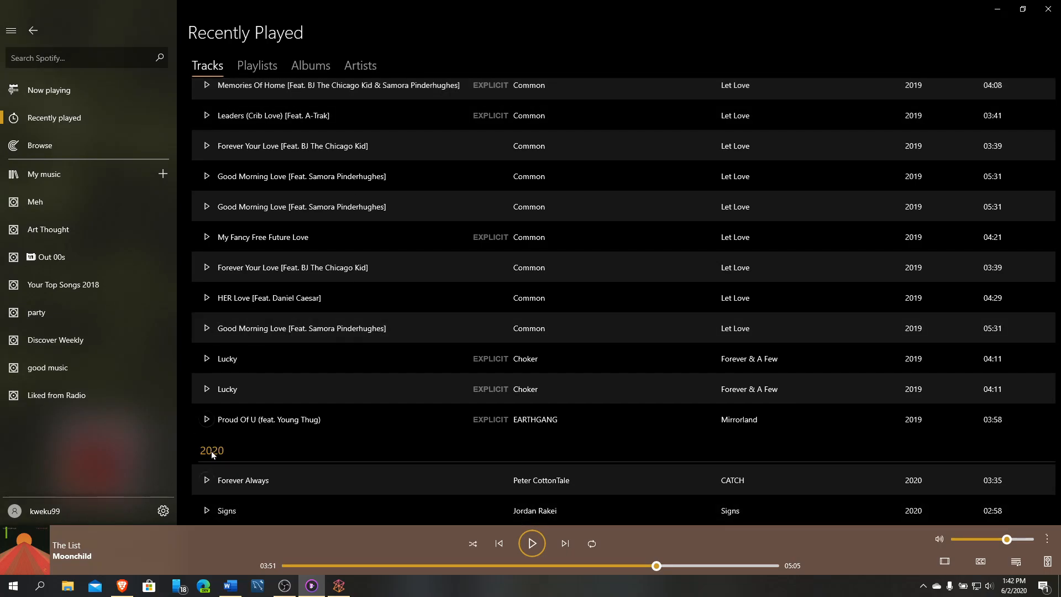
{"action": "scroll", "scroll_direction": "up", "scroll_amount": 3}
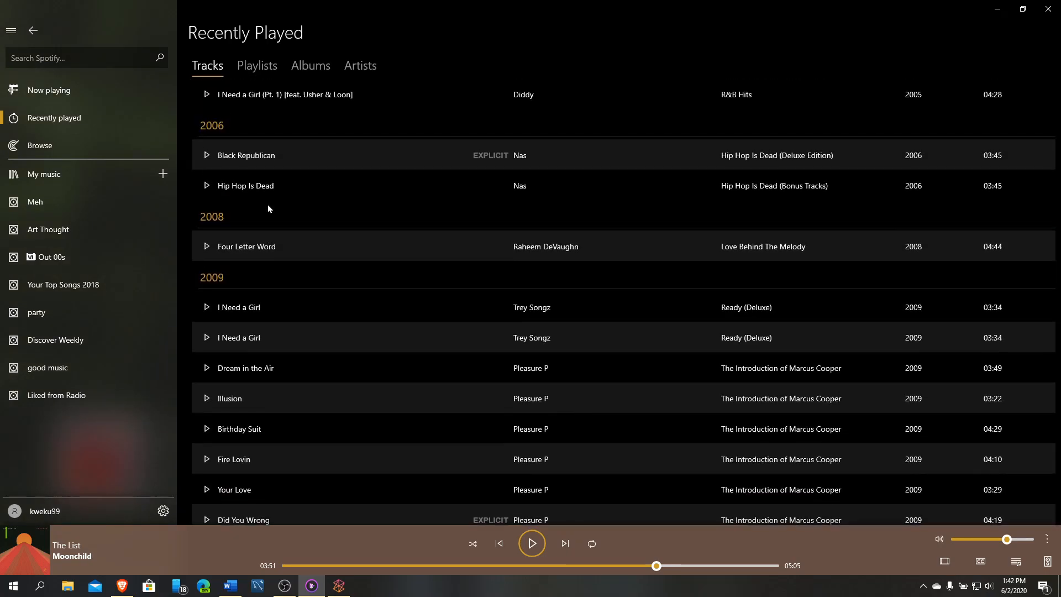
{"action": "scroll", "scroll_direction": "down", "scroll_amount": 3}
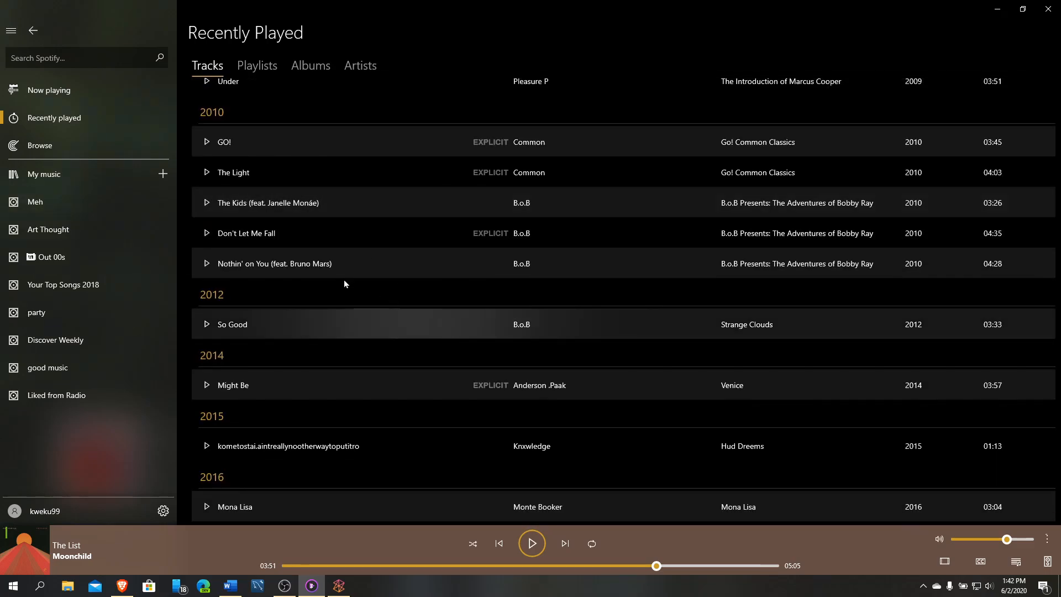
{"action": "mouse_move", "coordinate": [85, 146]}
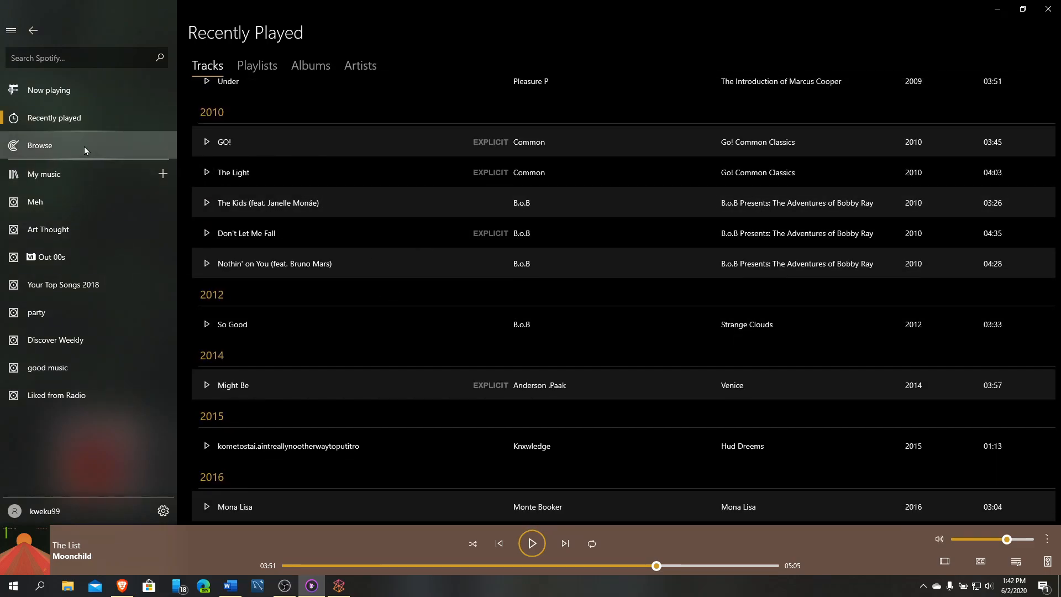
- Flip through Genres & Moods, Tuesday jams and New releases in Browse, ending on New releases
{"action": "left_click", "coordinate": [39, 145]}
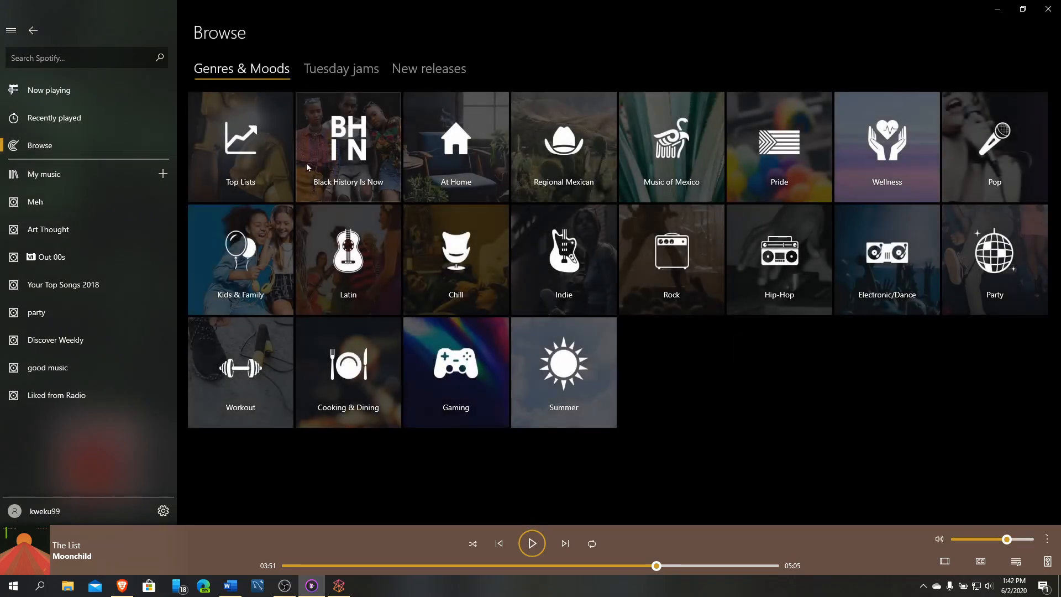
{"action": "mouse_move", "coordinate": [427, 433]}
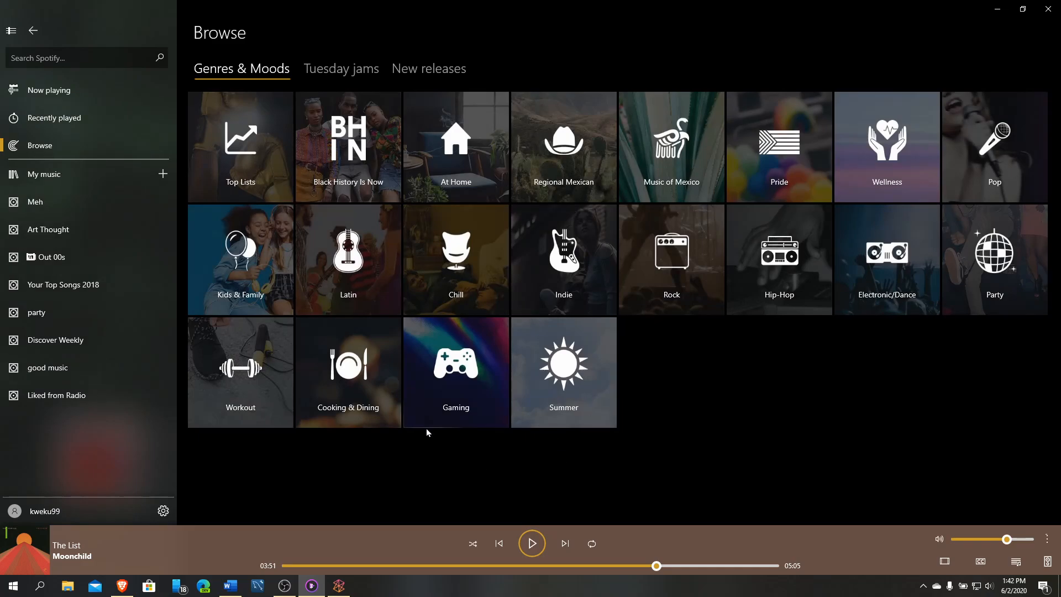
{"action": "mouse_move", "coordinate": [345, 321]}
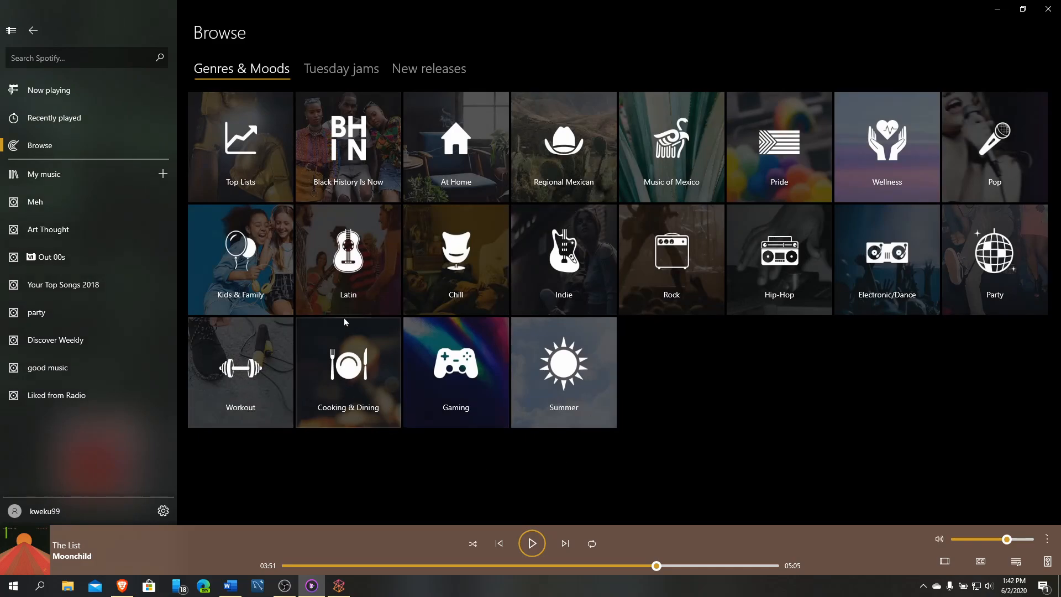
{"action": "mouse_move", "coordinate": [258, 181]}
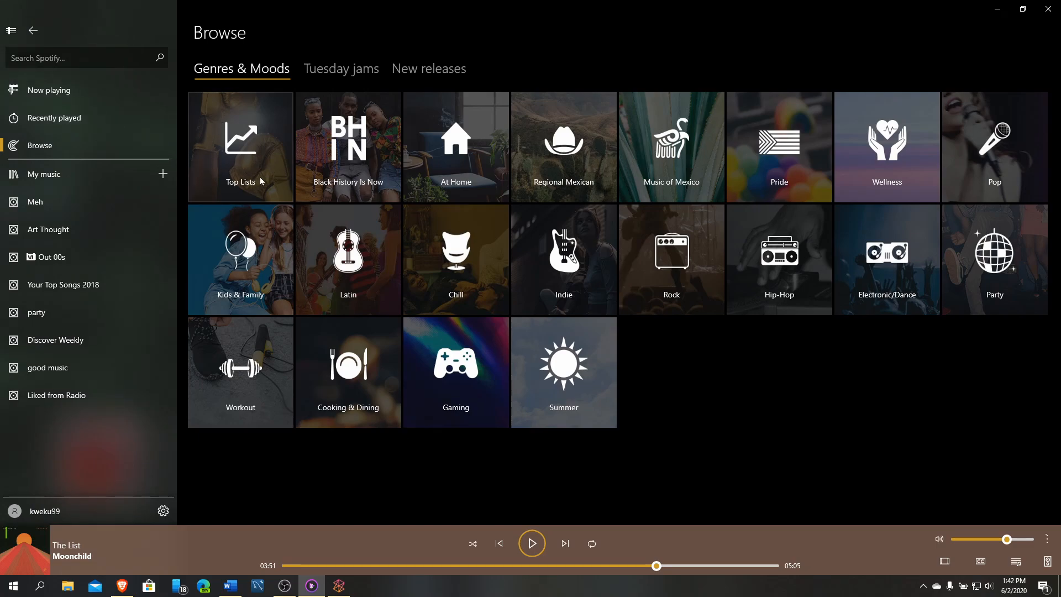
{"action": "mouse_move", "coordinate": [406, 151]}
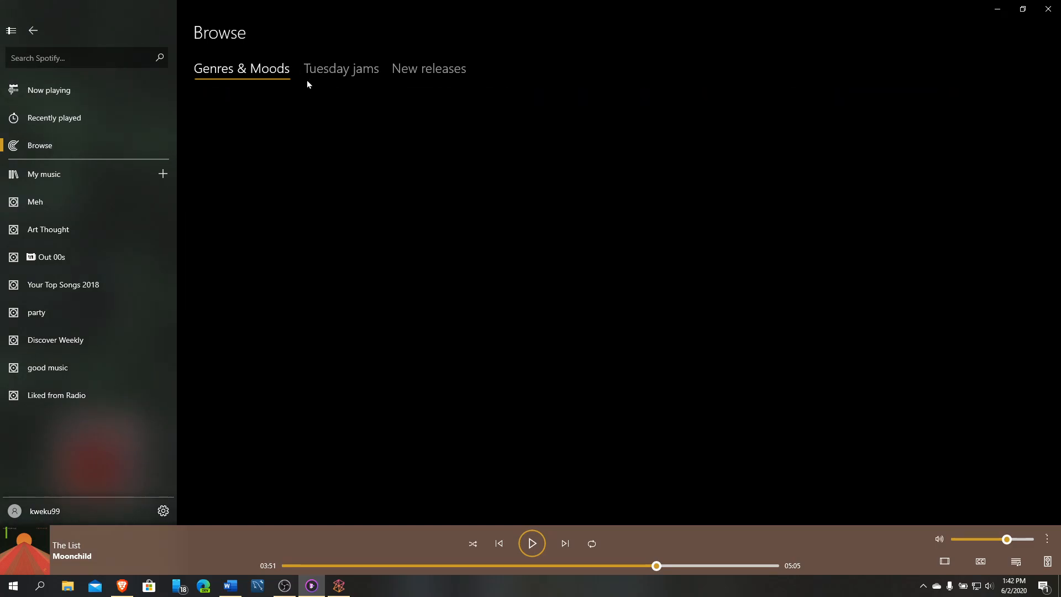
{"action": "left_click", "coordinate": [342, 68]}
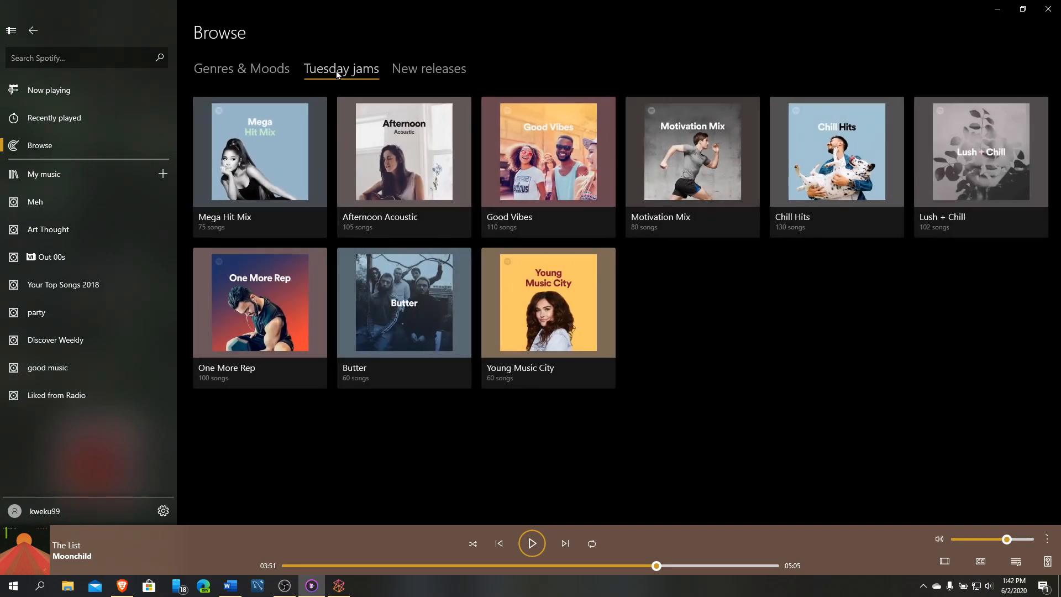
{"action": "mouse_move", "coordinate": [256, 147]}
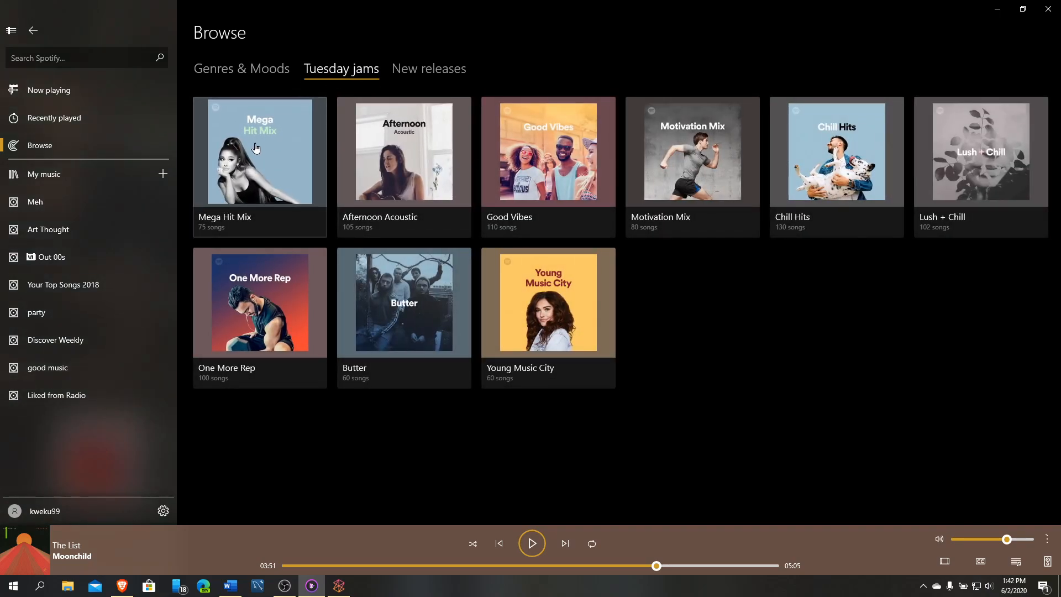
{"action": "mouse_move", "coordinate": [306, 109]}
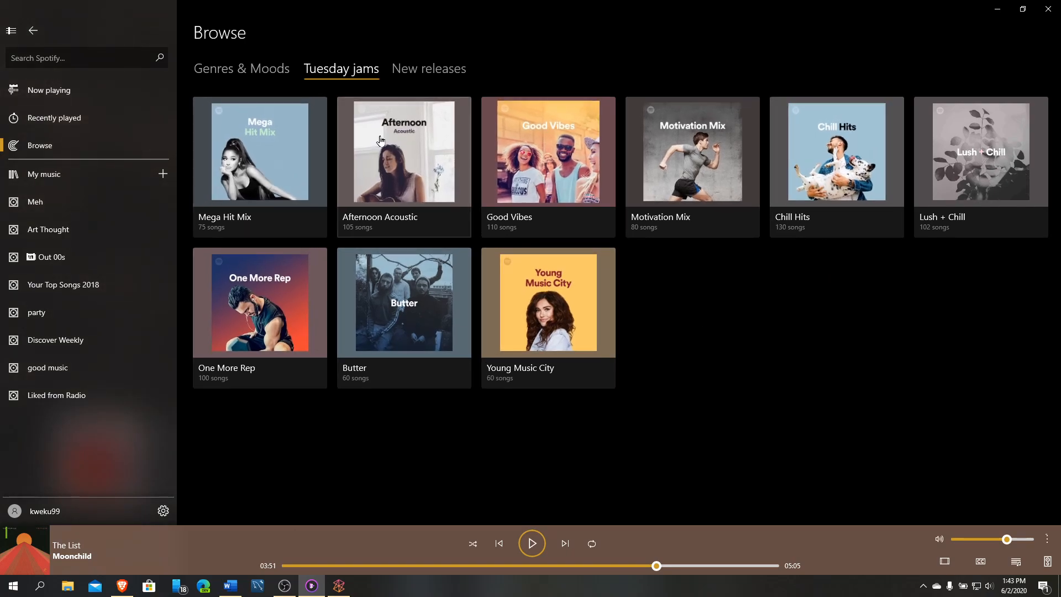
{"action": "left_click", "coordinate": [429, 68]}
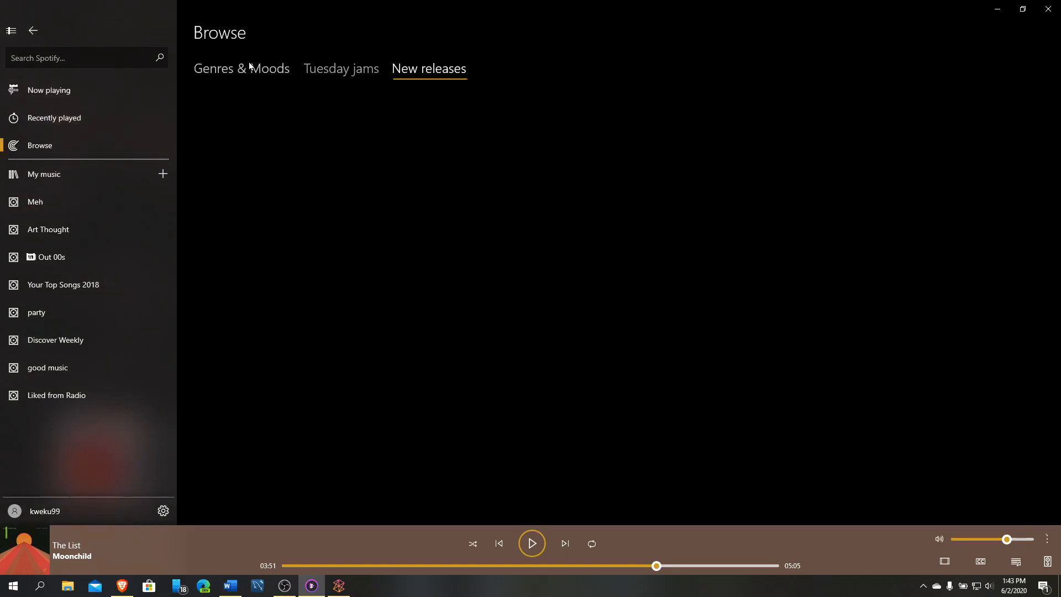
{"action": "mouse_move", "coordinate": [480, 173]}
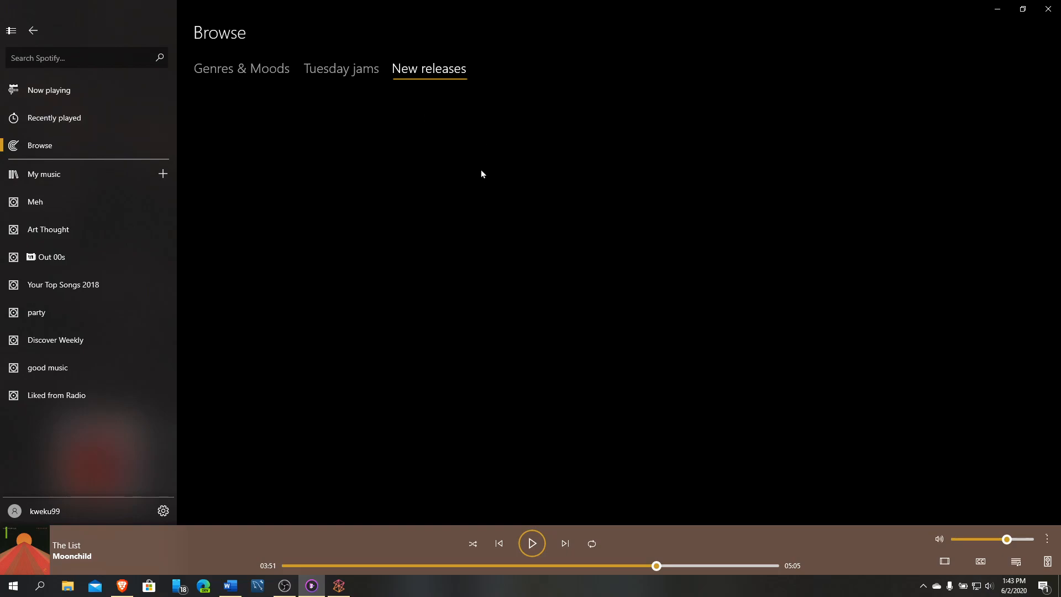
{"action": "left_click", "coordinate": [241, 68]}
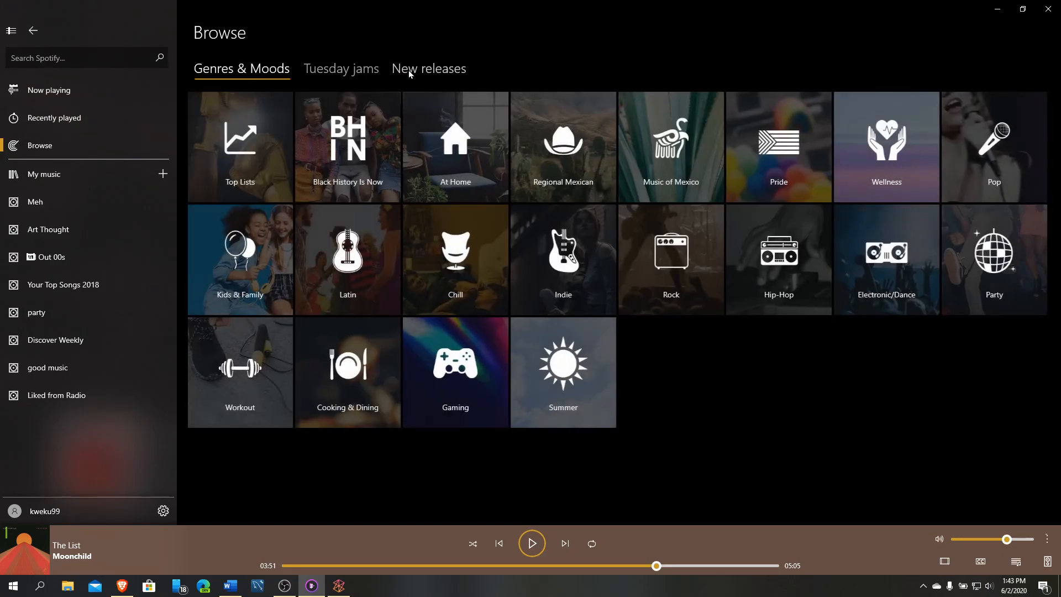
{"action": "left_click", "coordinate": [429, 69]}
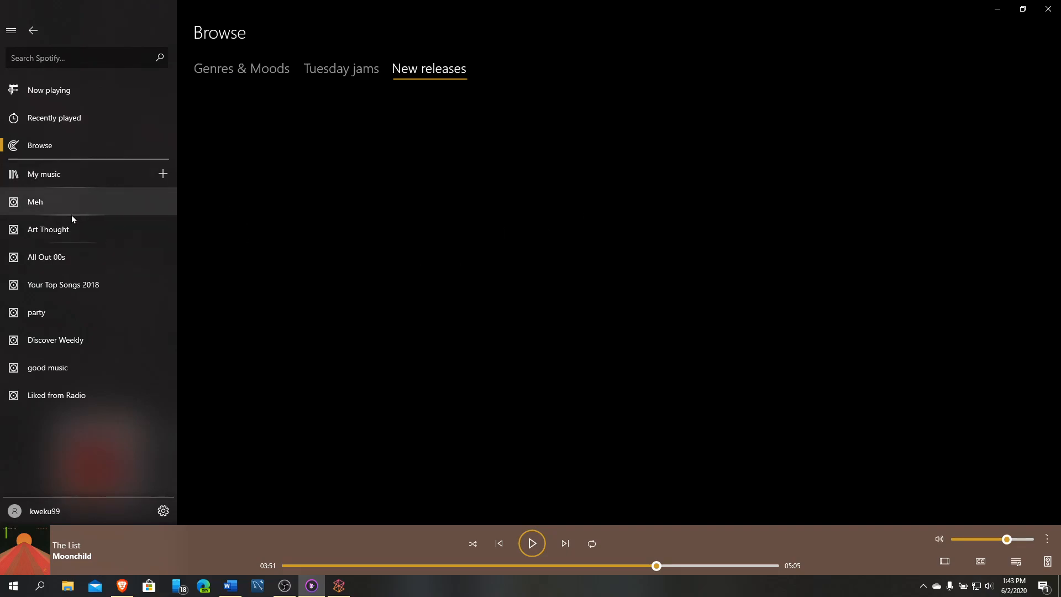
- Go to My music and start a new playlist, then cancel the New playlist form
{"action": "left_click", "coordinate": [43, 174]}
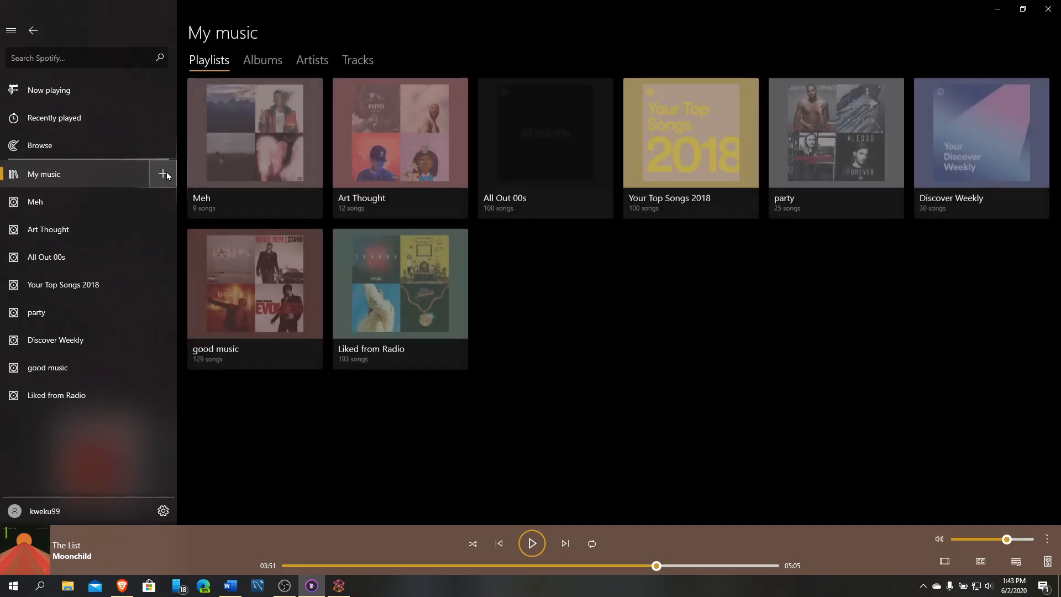
{"action": "left_click", "coordinate": [162, 174]}
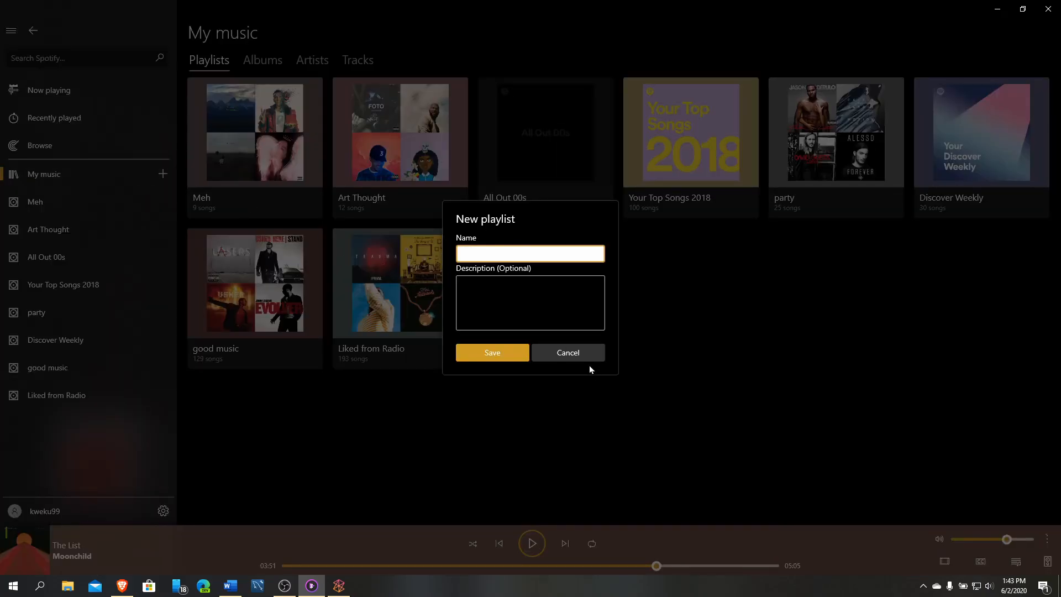
{"action": "left_click", "coordinate": [567, 352]}
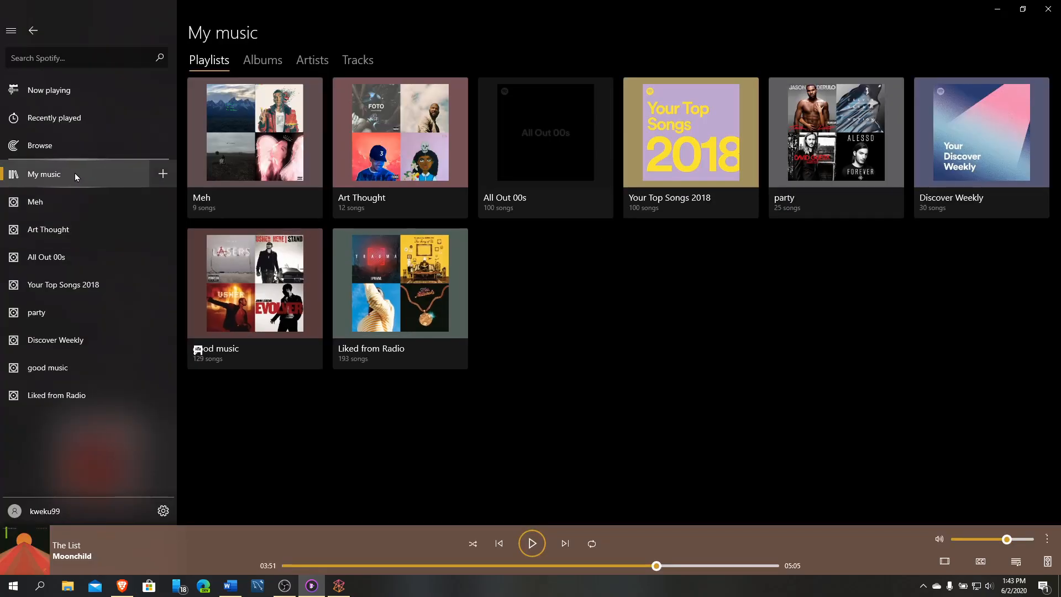
{"action": "mouse_move", "coordinate": [230, 97]}
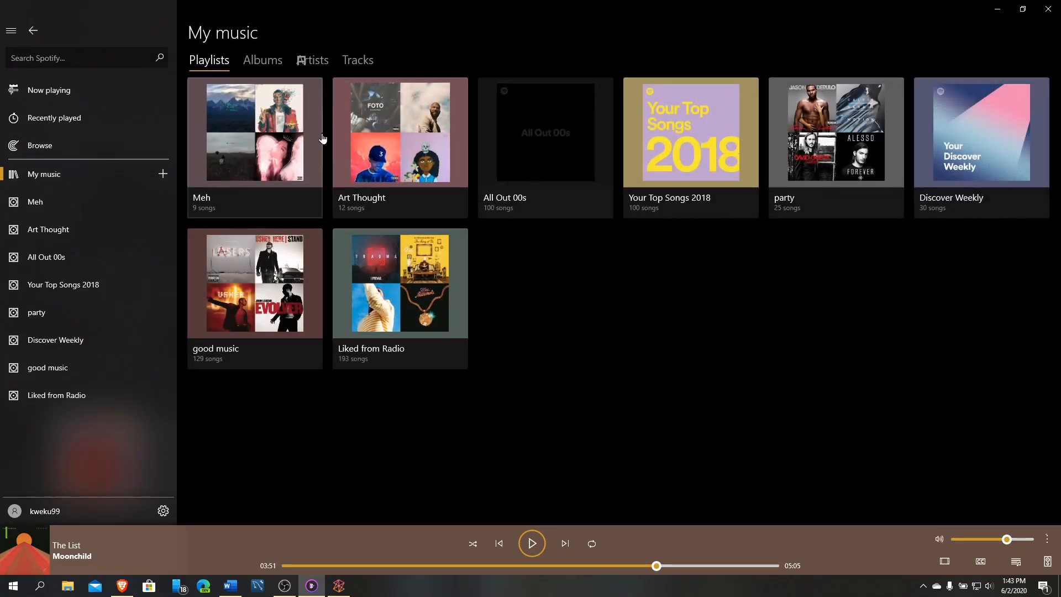
{"action": "mouse_move", "coordinate": [382, 348]}
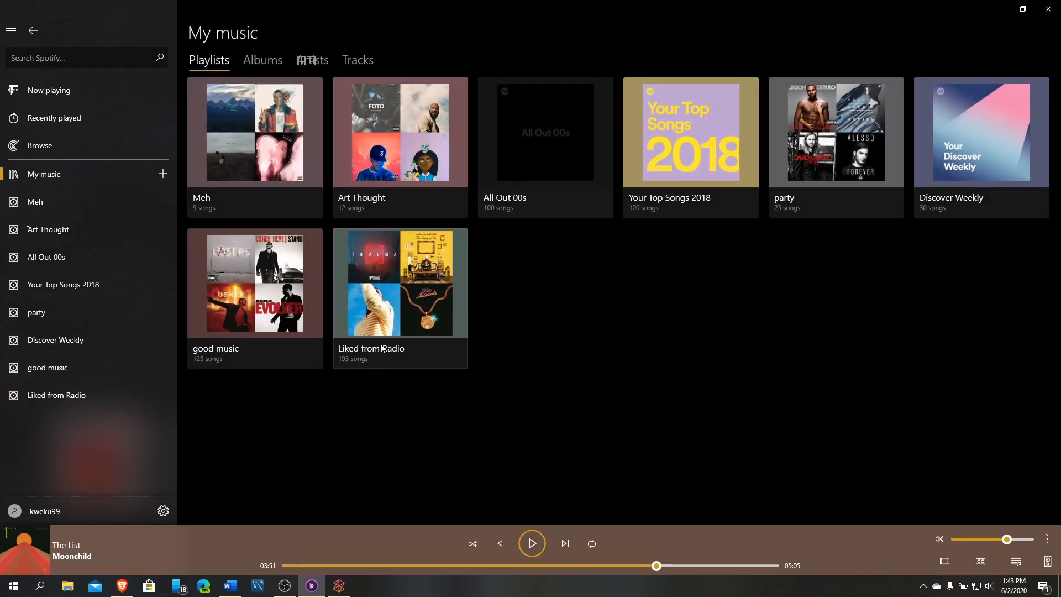
- Open the Meh playlist from My music to list its nine songs
{"action": "left_click", "coordinate": [254, 132]}
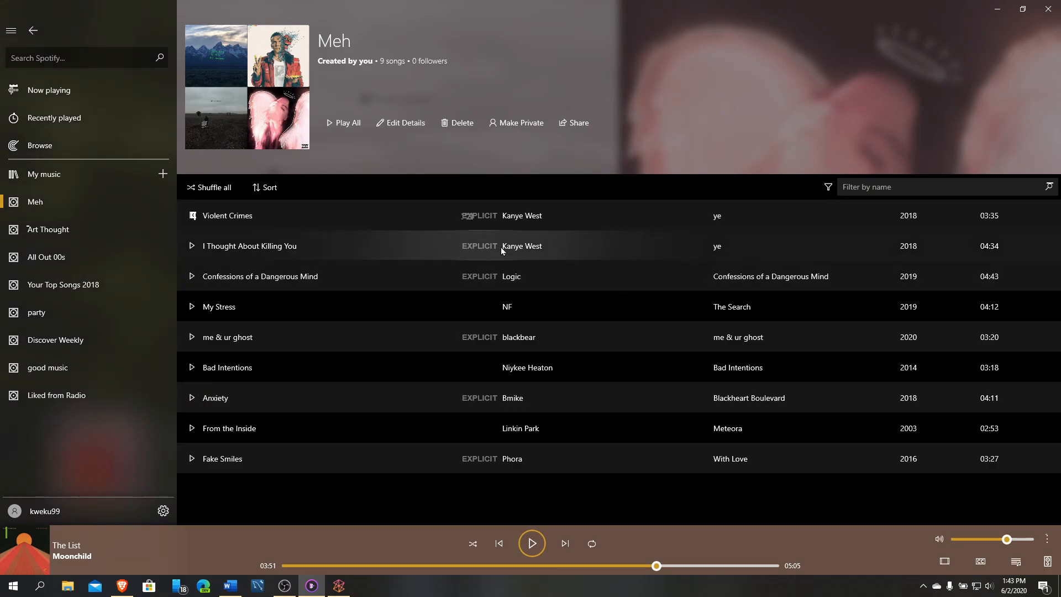
{"action": "mouse_move", "coordinate": [462, 123]}
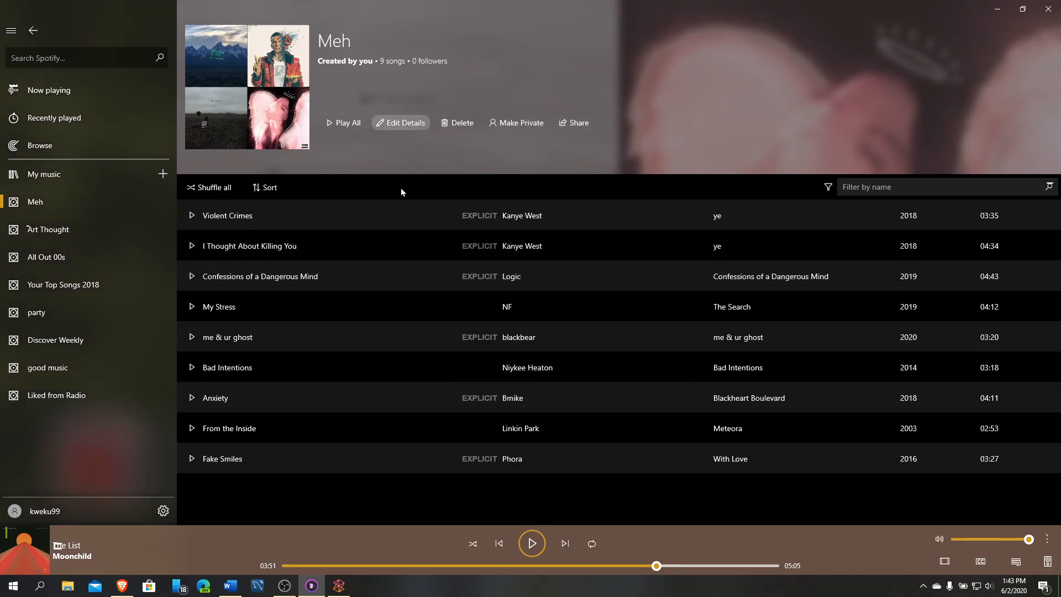
{"action": "left_click", "coordinate": [400, 123]}
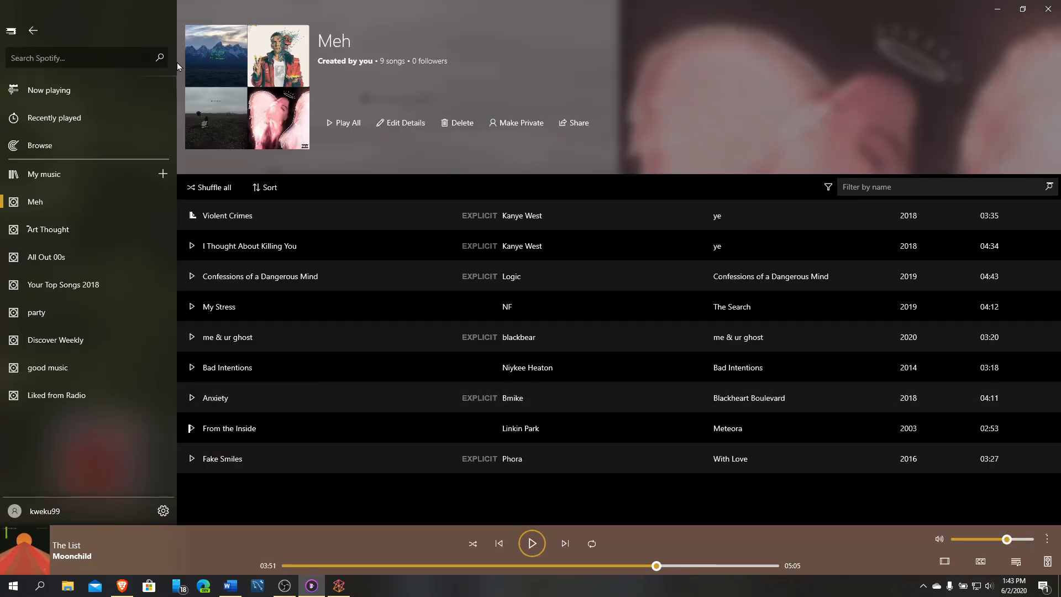
{"action": "mouse_move", "coordinate": [196, 108]}
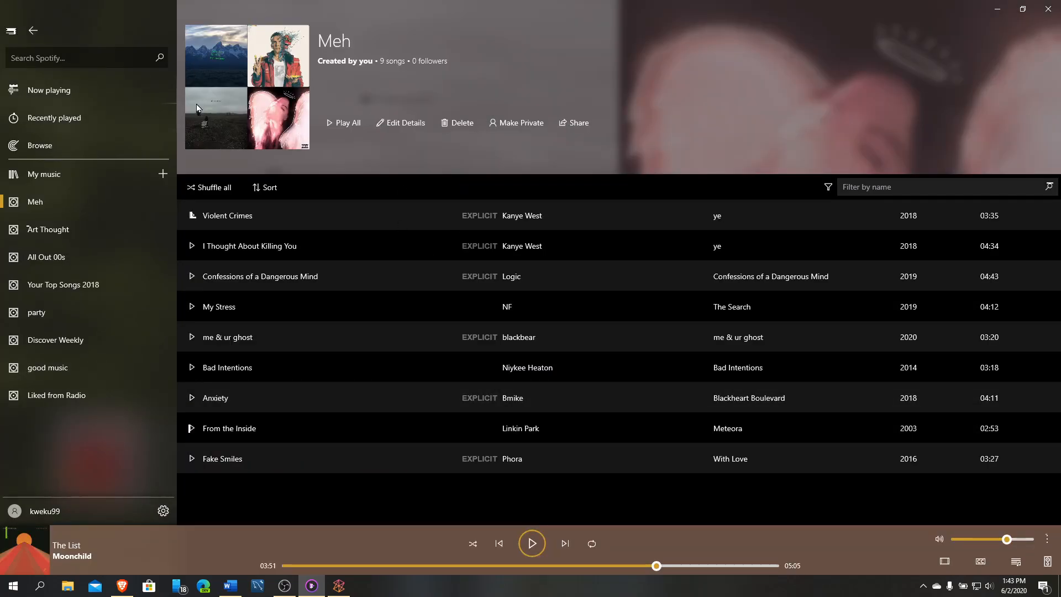
{"action": "mouse_move", "coordinate": [107, 80]}
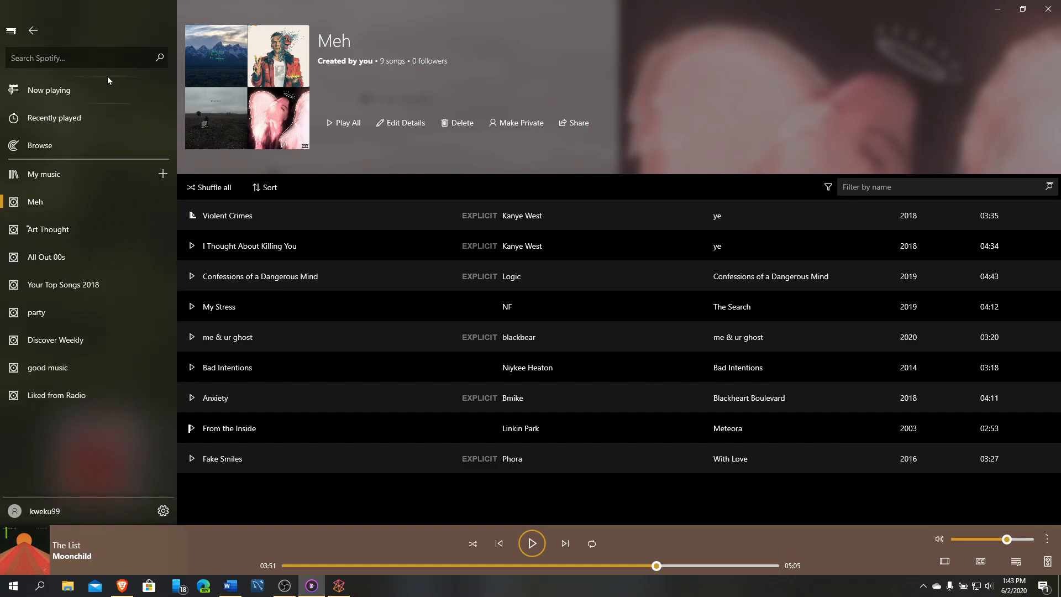
- View the Albums, Artists and Tracks lists in My music, then return to Playlists
{"action": "left_click", "coordinate": [43, 173]}
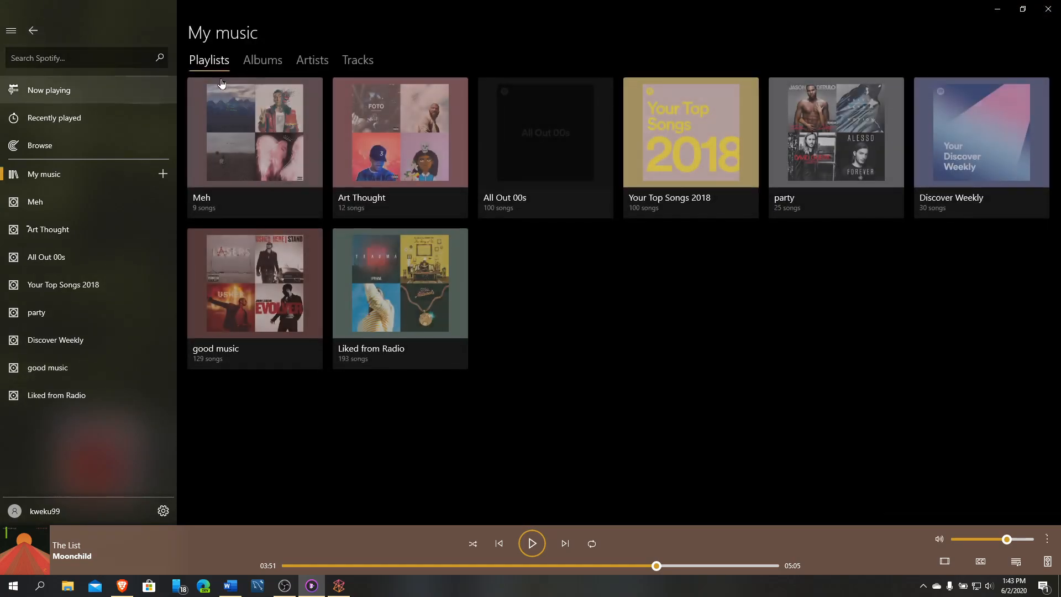
{"action": "left_click", "coordinate": [262, 60]}
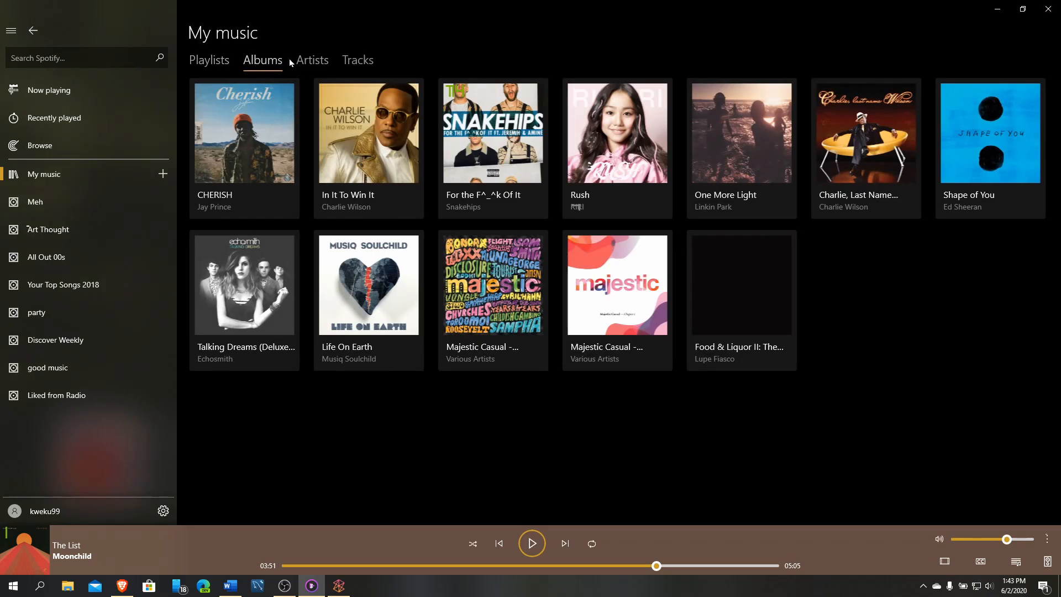
{"action": "mouse_move", "coordinate": [702, 304]}
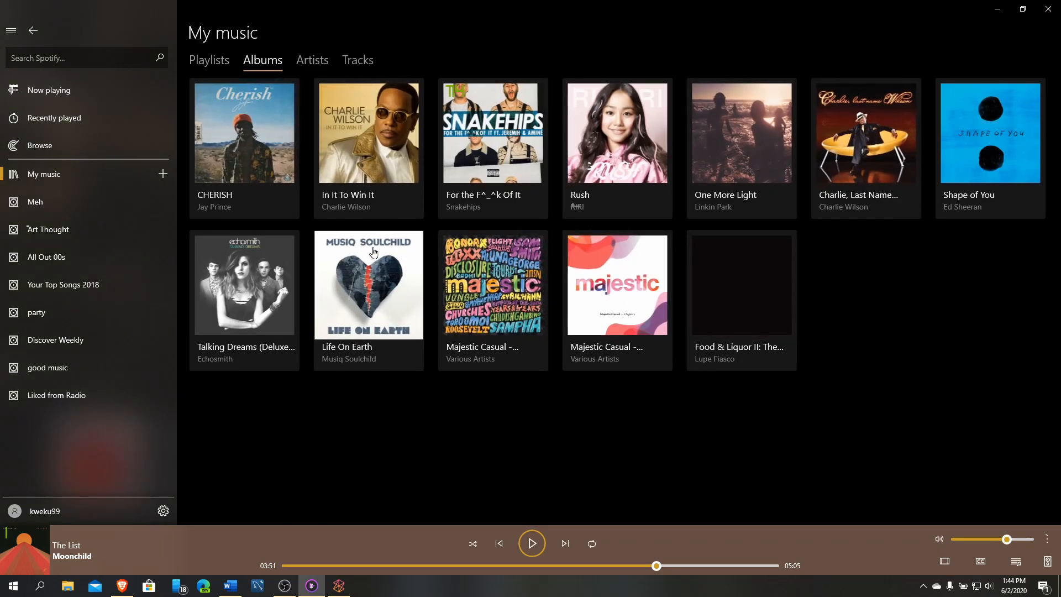
{"action": "mouse_move", "coordinate": [641, 372]}
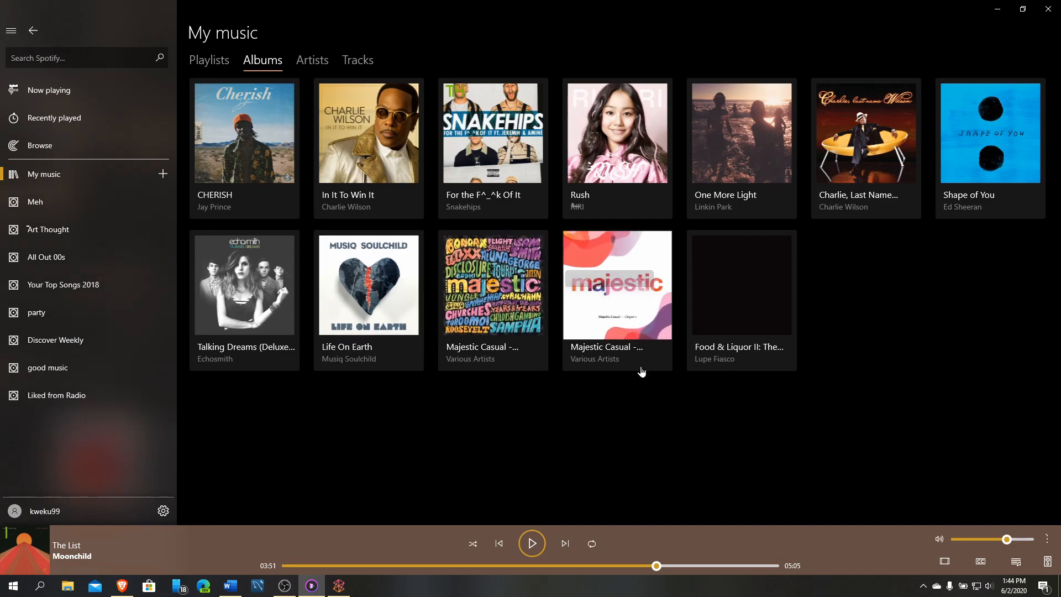
{"action": "mouse_move", "coordinate": [301, 180]}
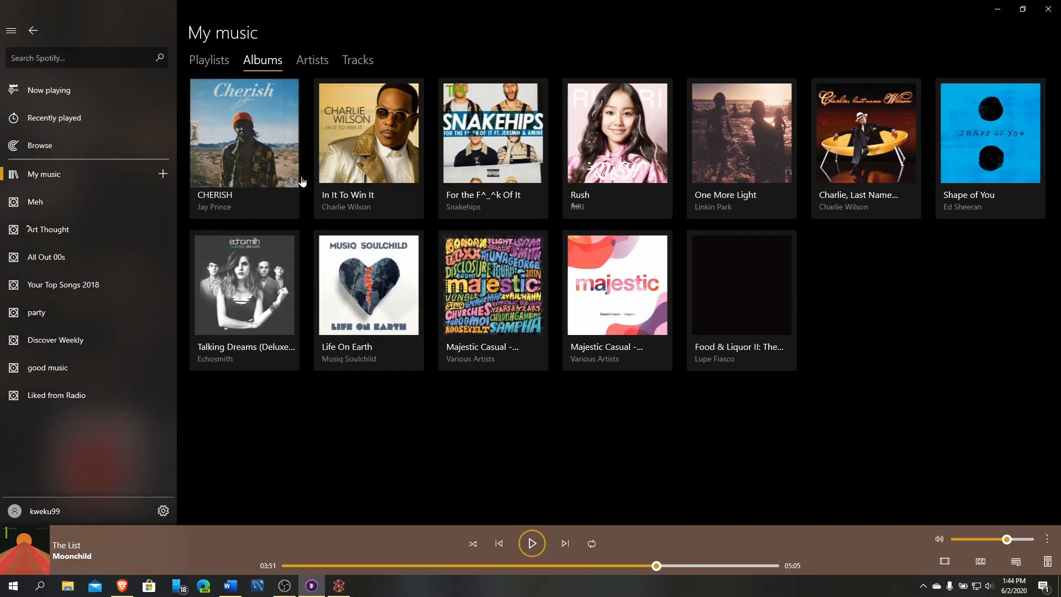
{"action": "left_click", "coordinate": [312, 60]}
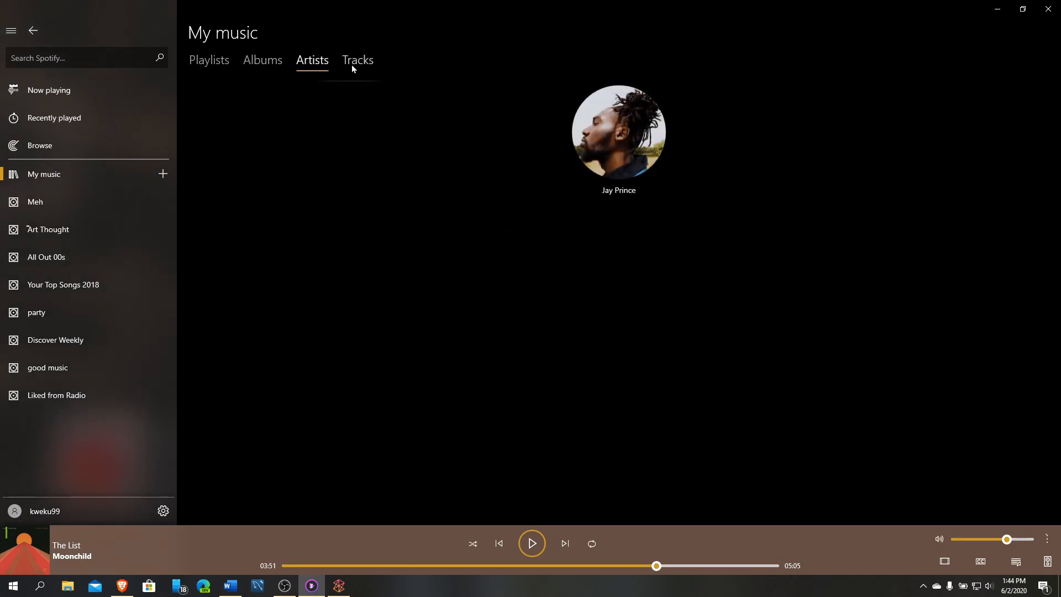
{"action": "left_click", "coordinate": [357, 59]}
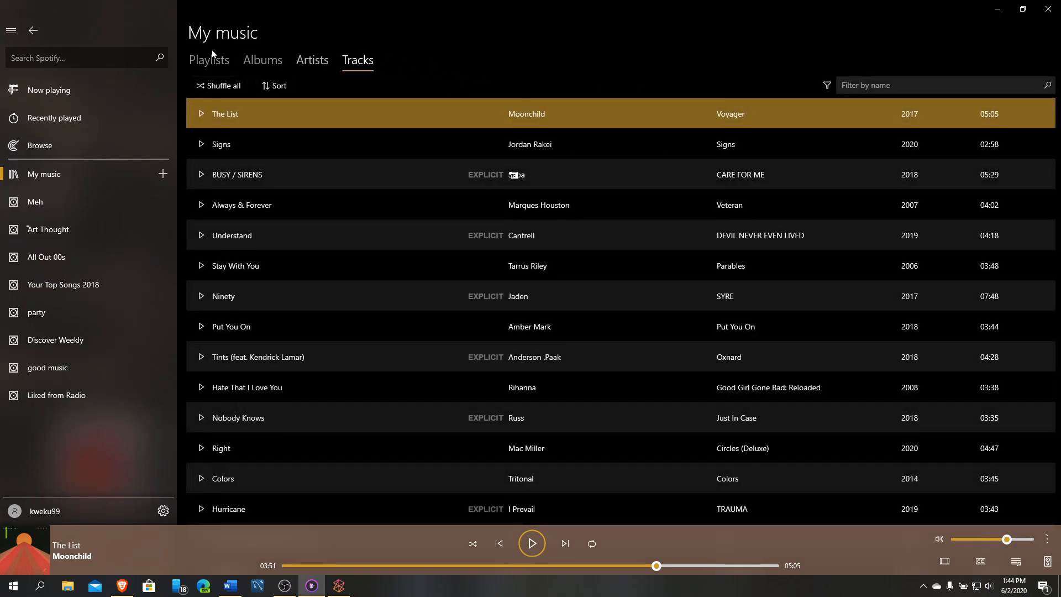
{"action": "left_click", "coordinate": [209, 60]}
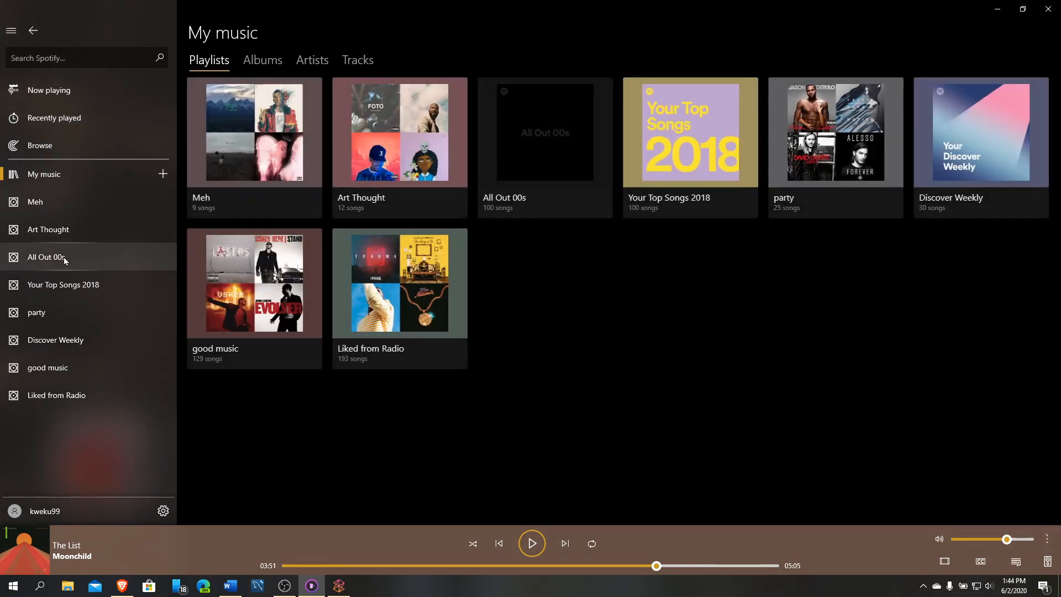
{"action": "mouse_move", "coordinate": [311, 156]}
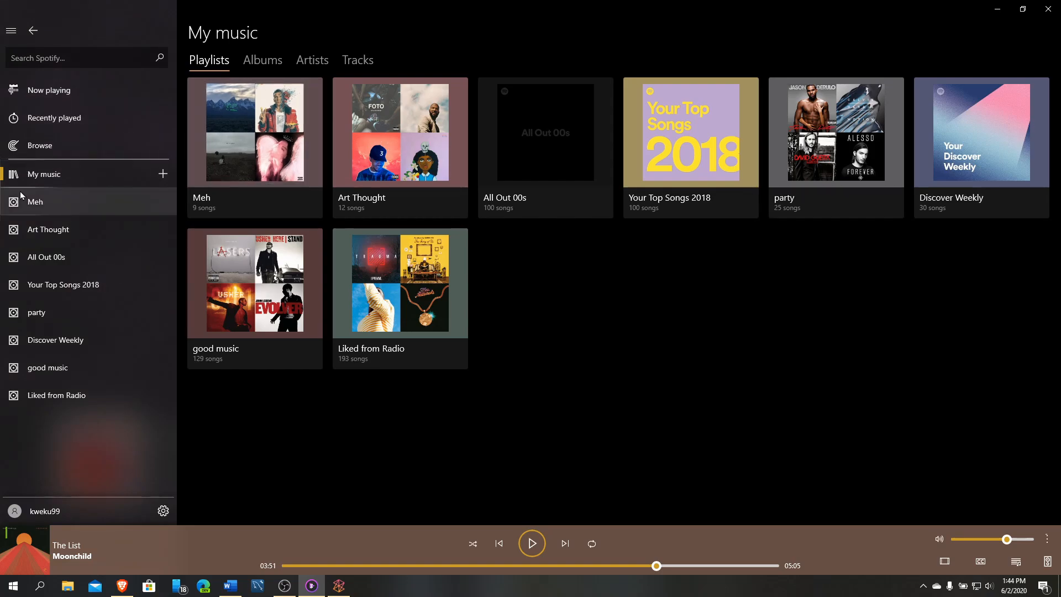
{"action": "mouse_move", "coordinate": [57, 210]}
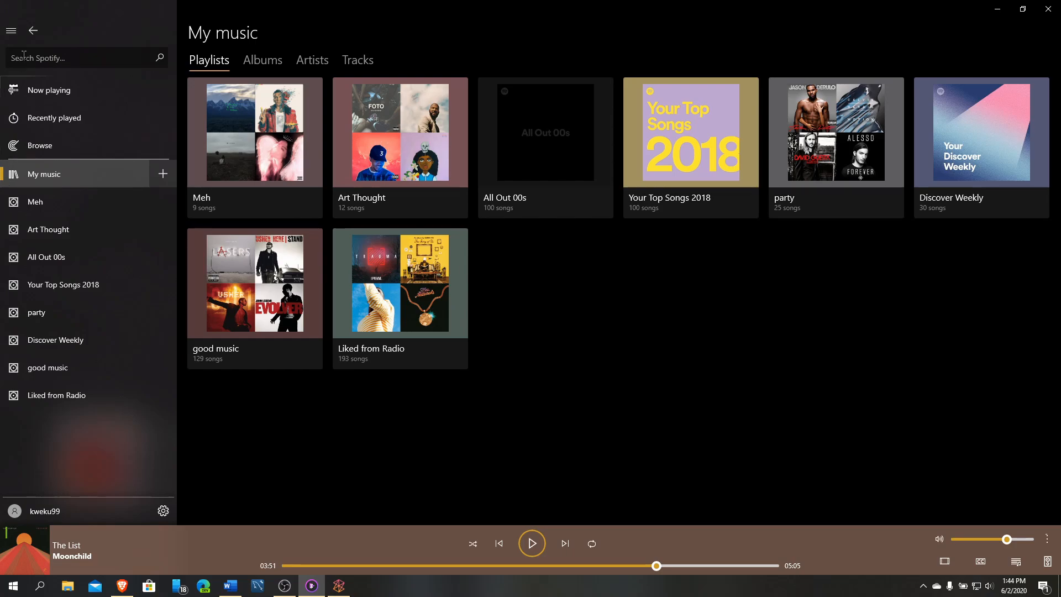
{"action": "mouse_move", "coordinate": [483, 429]}
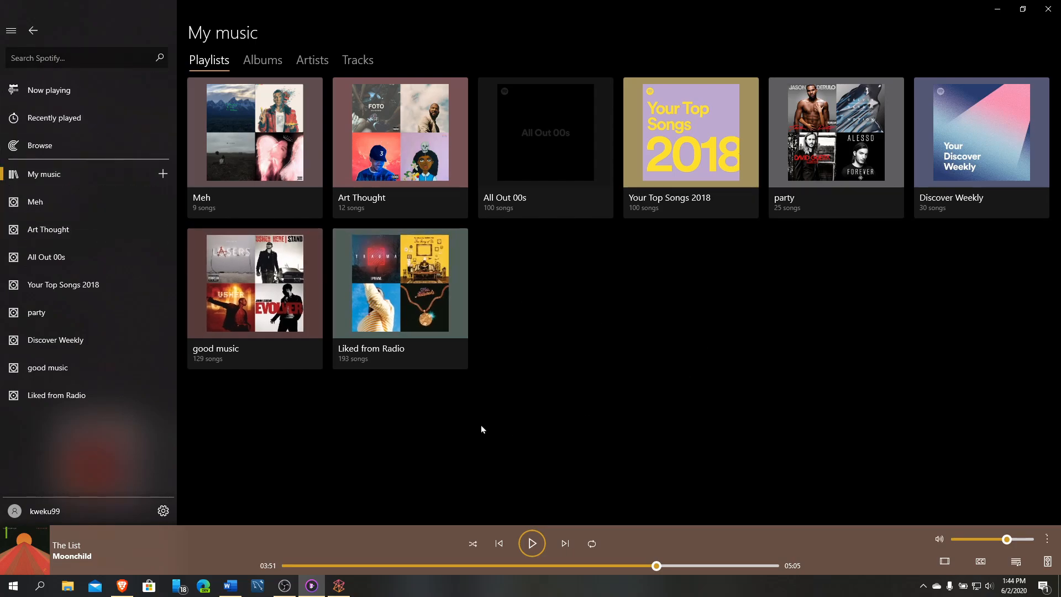
{"action": "mouse_move", "coordinate": [750, 378]}
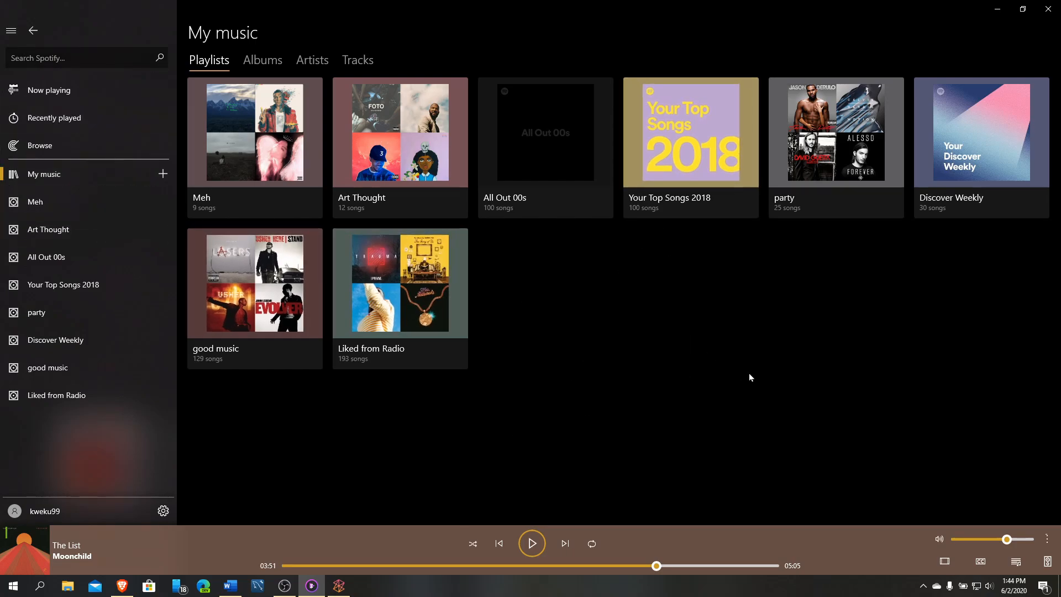
{"action": "mouse_move", "coordinate": [575, 433]}
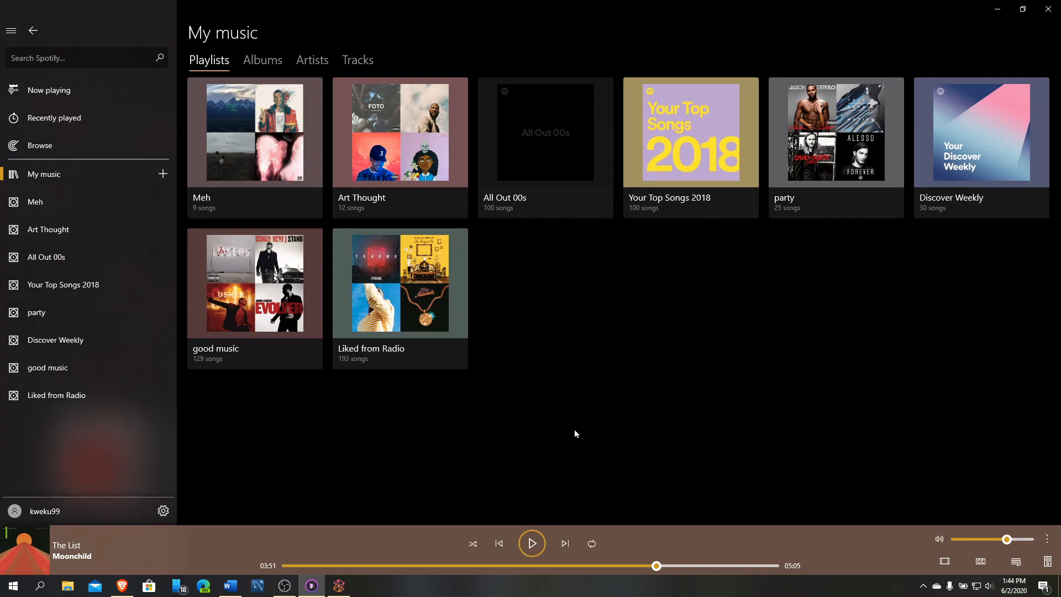
{"action": "mouse_move", "coordinate": [255, 541]}
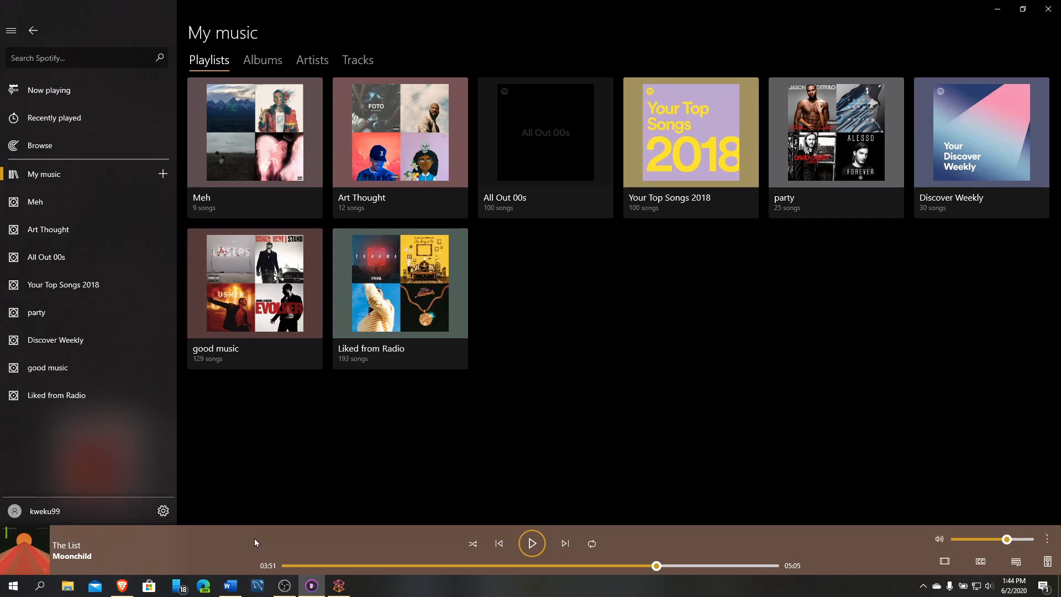
{"action": "mouse_move", "coordinate": [134, 251]}
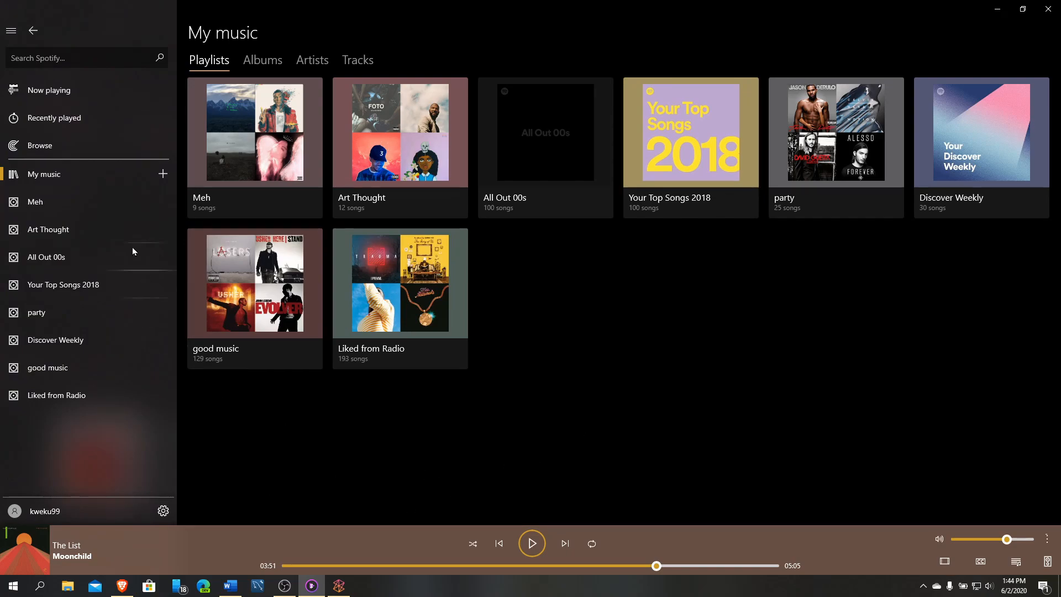
{"action": "mouse_move", "coordinate": [58, 205]}
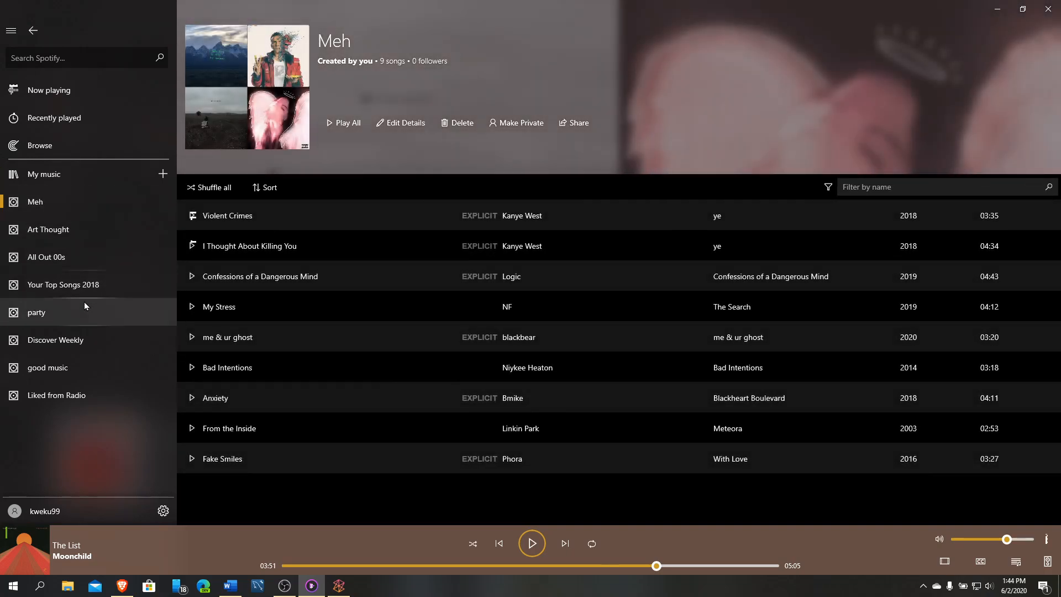
- Open Your Top Songs 2018, go back to Meh, then return to Browse's Genres & Moods
{"action": "left_click", "coordinate": [64, 284]}
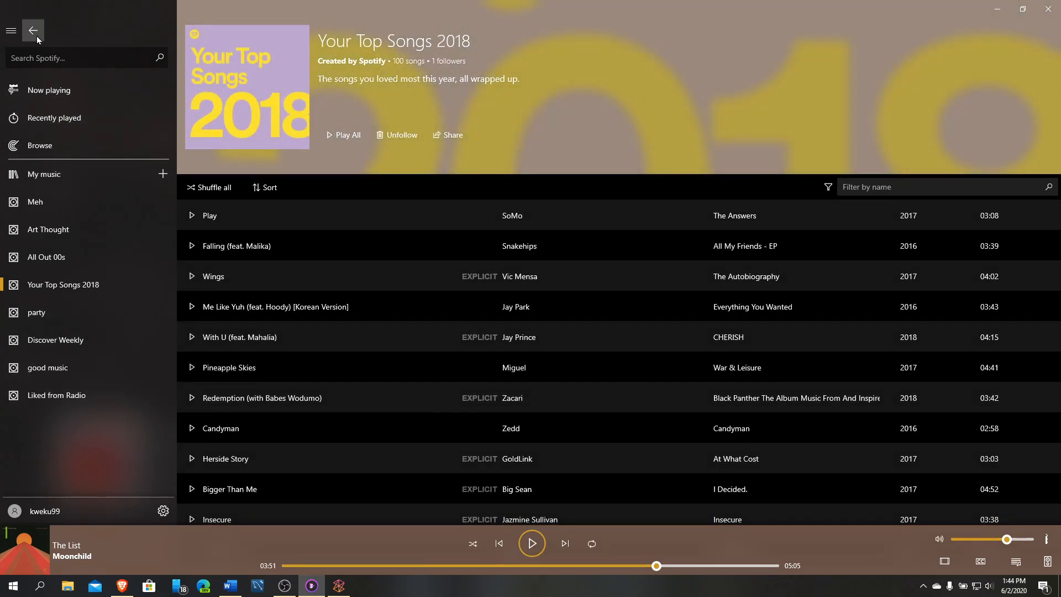
{"action": "left_click", "coordinate": [34, 201]}
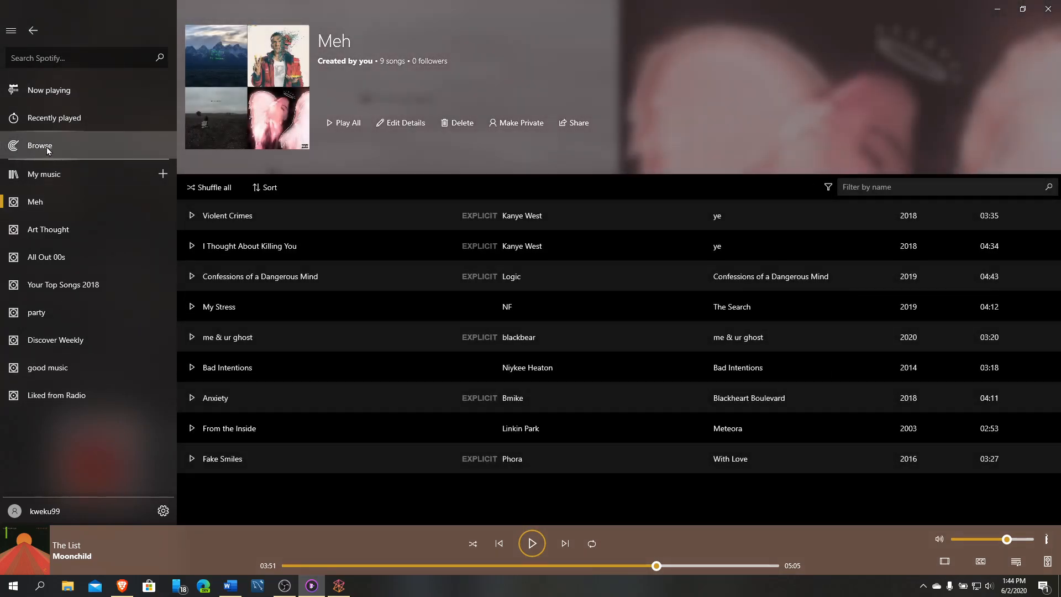
{"action": "left_click", "coordinate": [40, 145]}
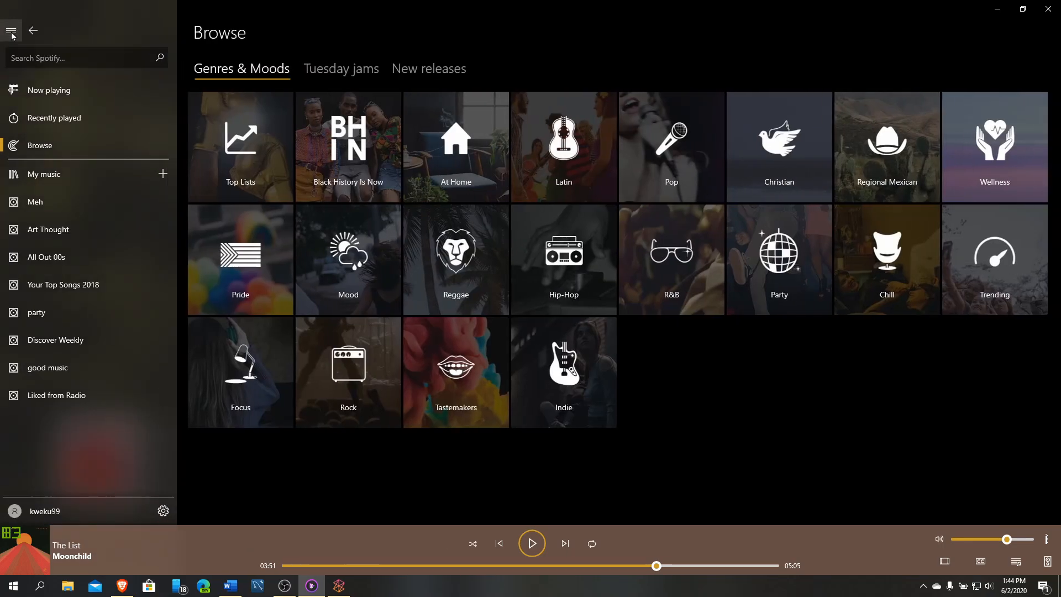
{"action": "mouse_move", "coordinate": [171, 498]}
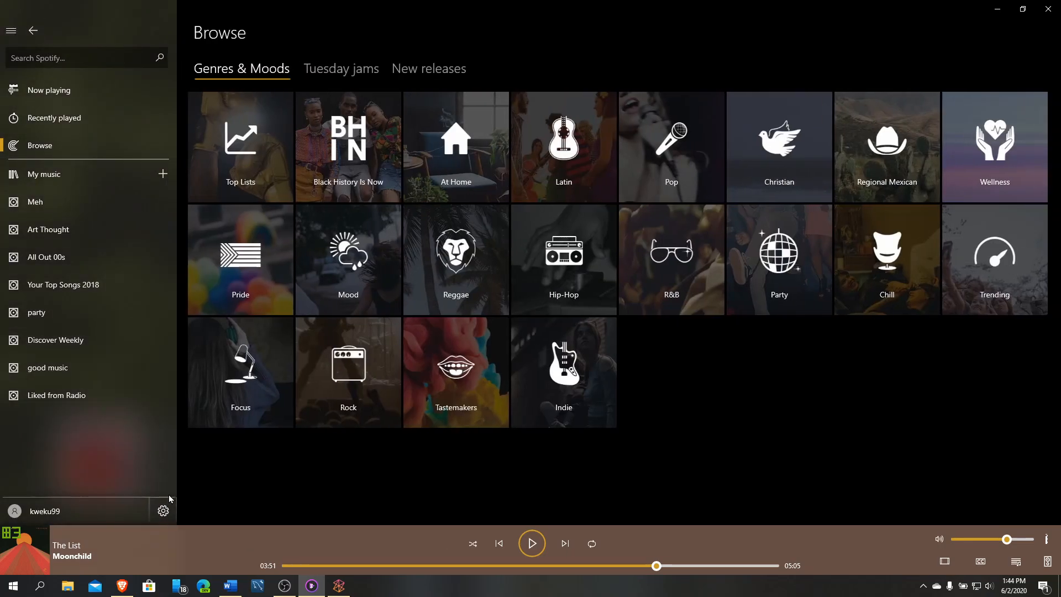
- In Settings, try the Light theme and switch back to Use system setting
{"action": "left_click", "coordinate": [162, 511]}
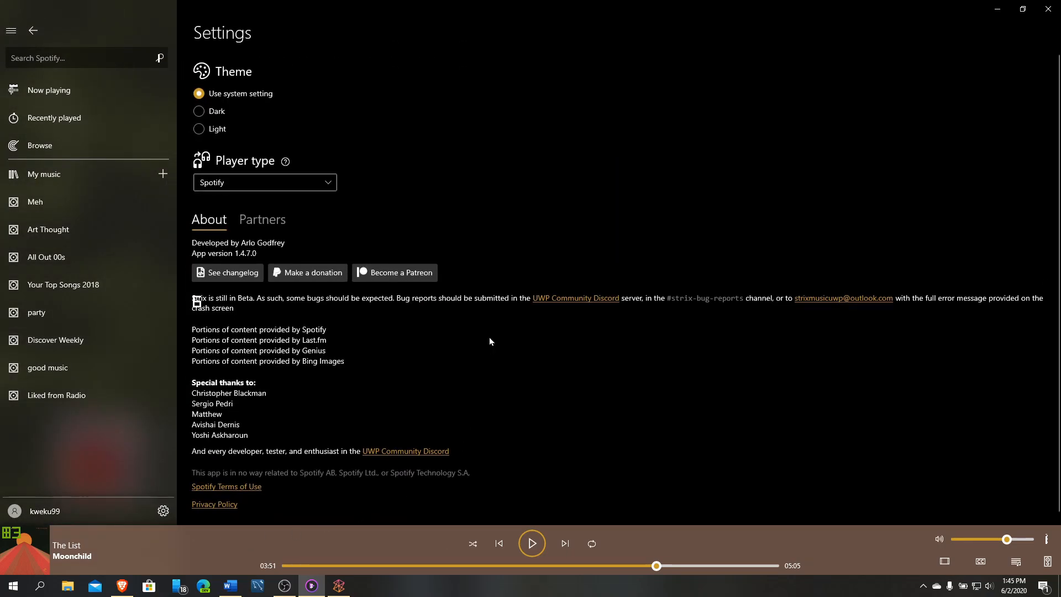
{"action": "mouse_move", "coordinate": [241, 126]}
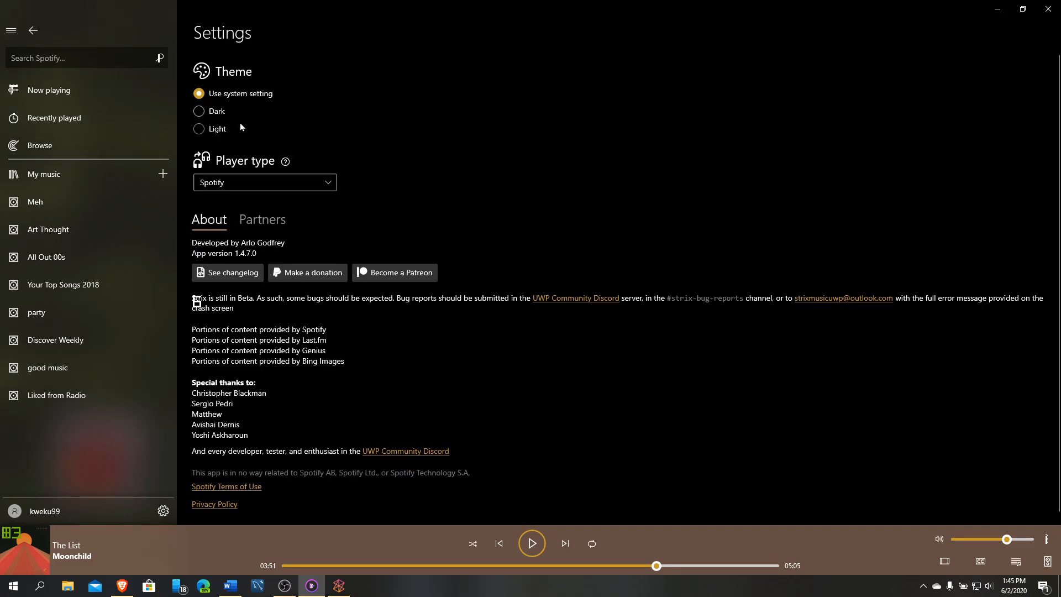
{"action": "mouse_move", "coordinate": [357, 125]}
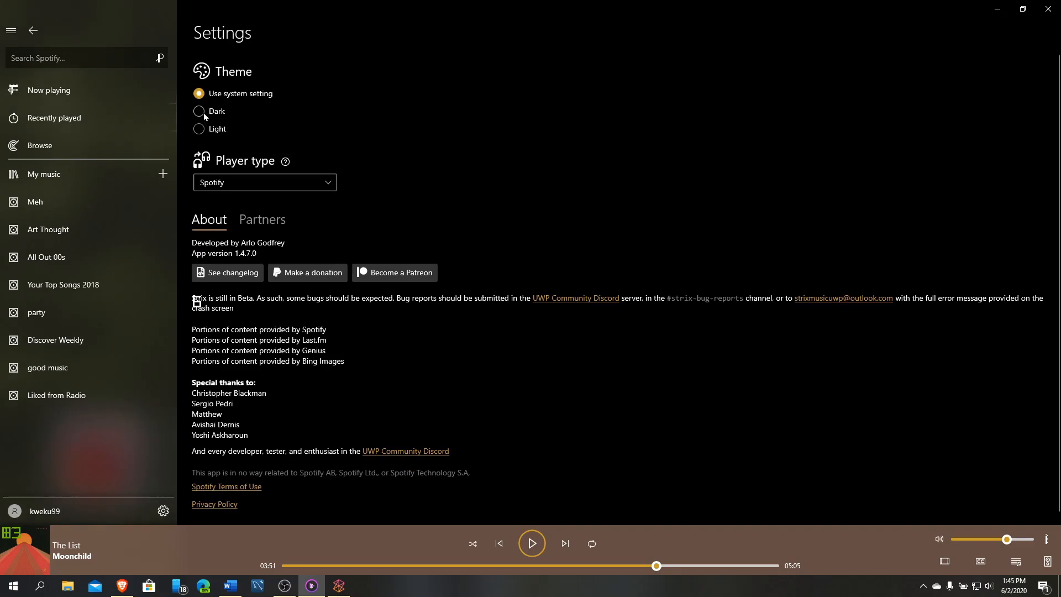
{"action": "mouse_move", "coordinate": [244, 103]}
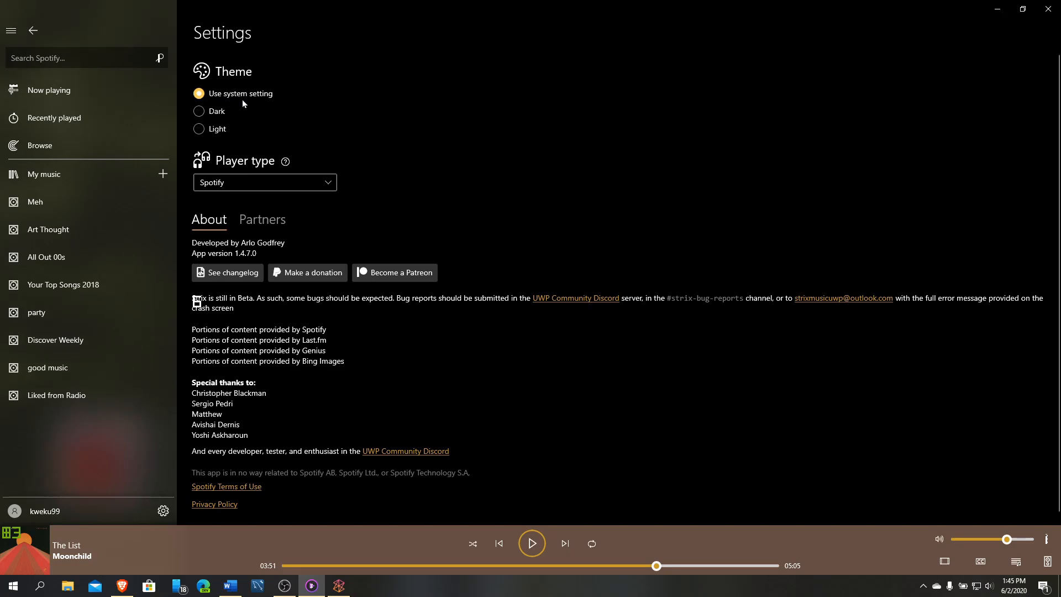
{"action": "mouse_move", "coordinate": [400, 258]}
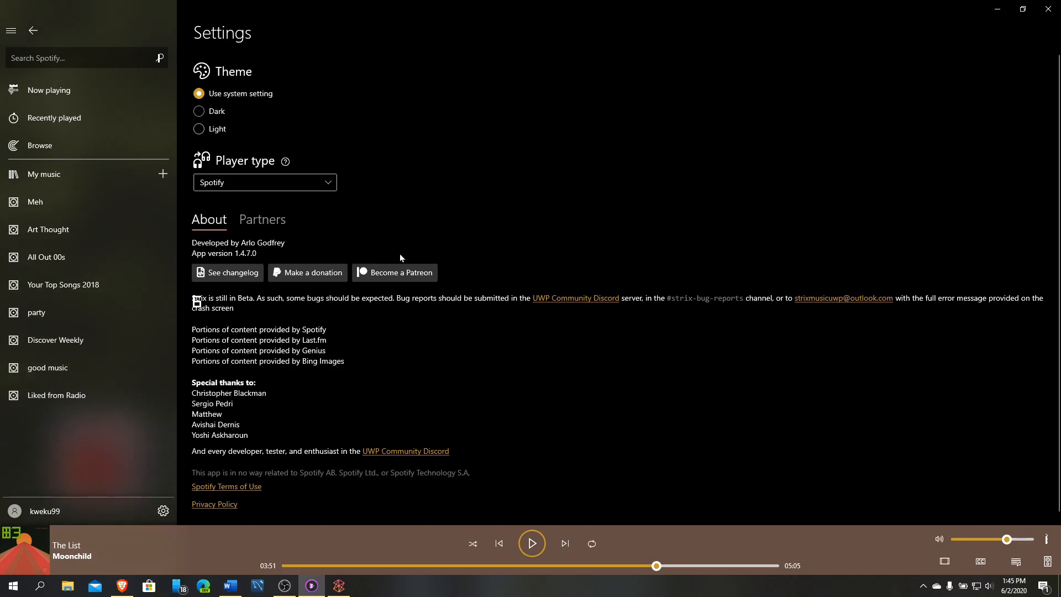
{"action": "left_click", "coordinate": [200, 128]}
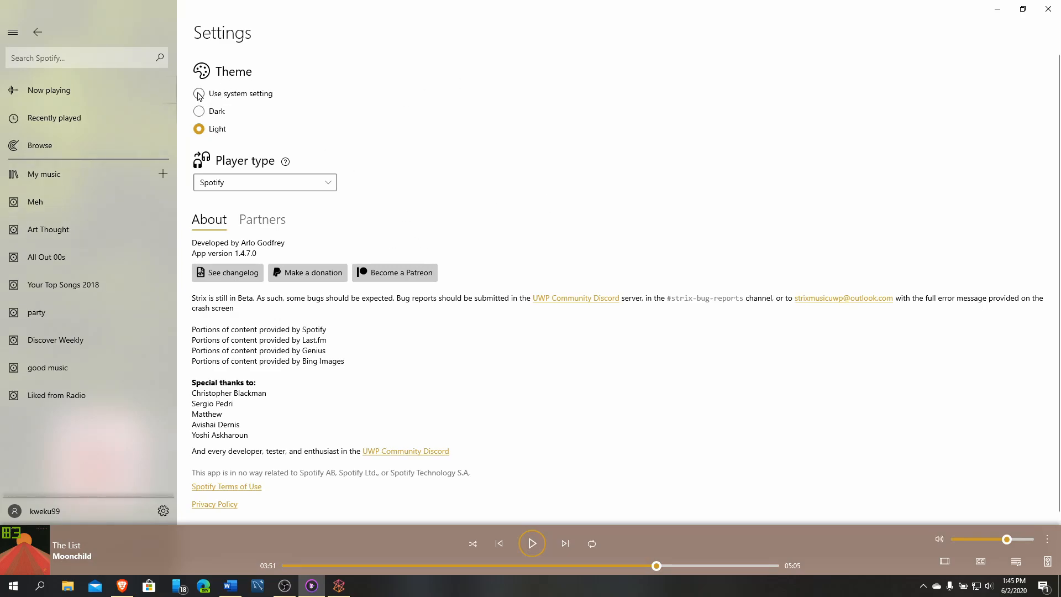
{"action": "left_click", "coordinate": [199, 93]}
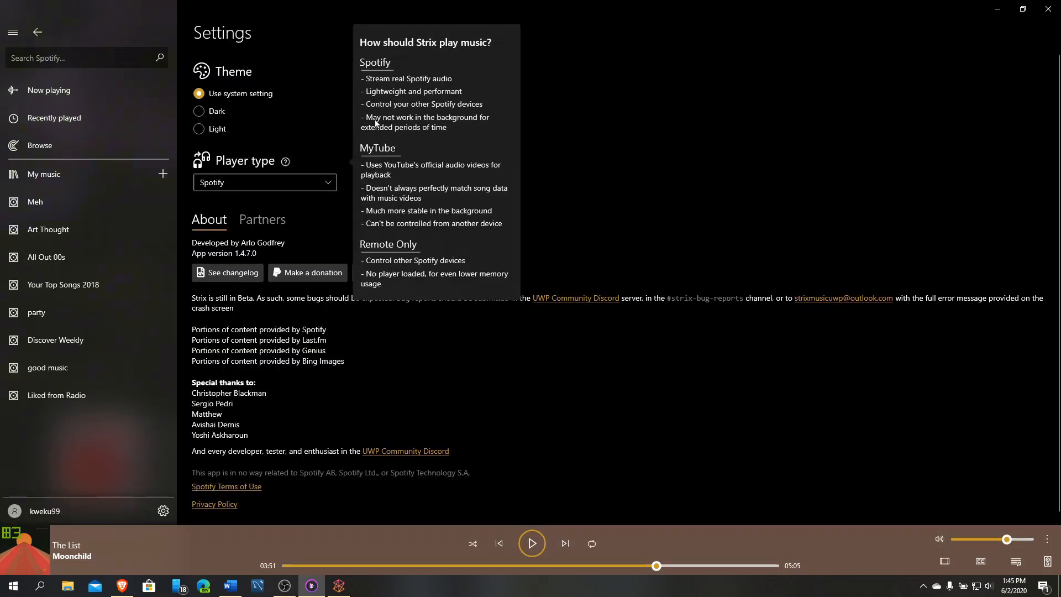
{"action": "mouse_move", "coordinate": [421, 57]}
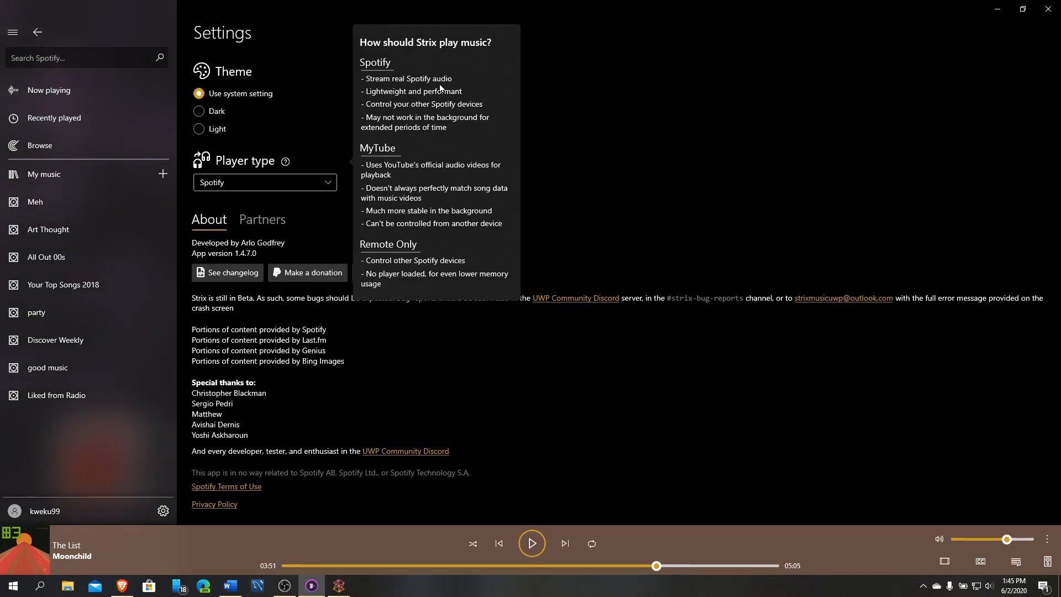
{"action": "mouse_move", "coordinate": [380, 143]}
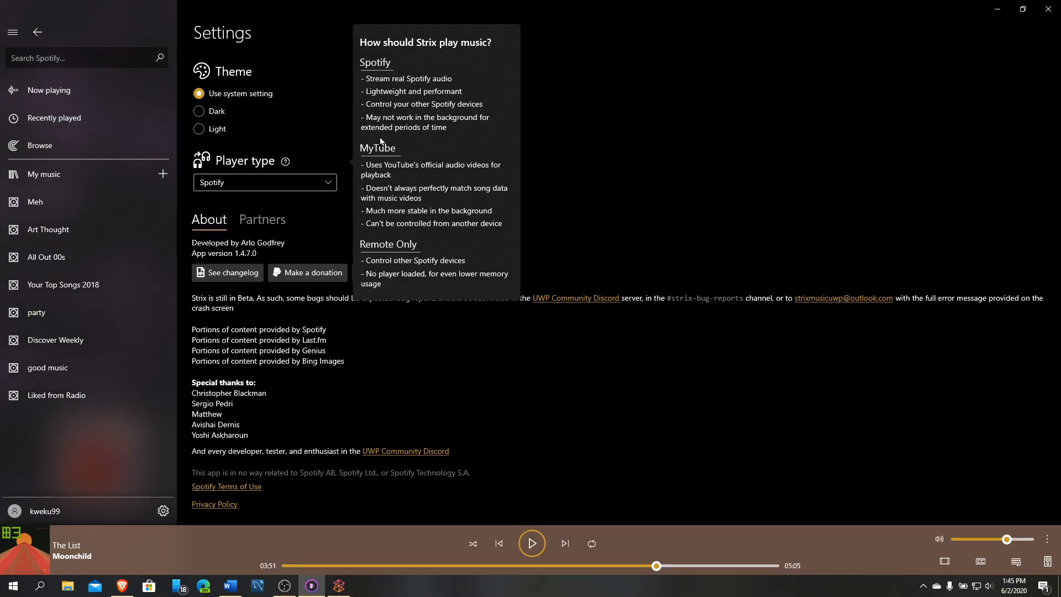
{"action": "mouse_move", "coordinate": [402, 176]}
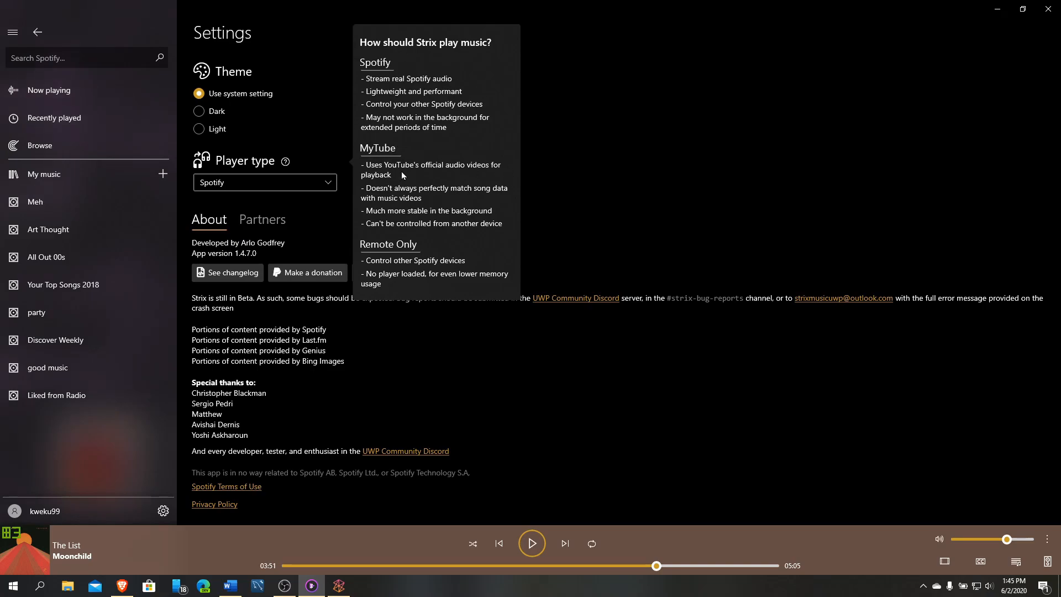
{"action": "mouse_move", "coordinate": [384, 223]}
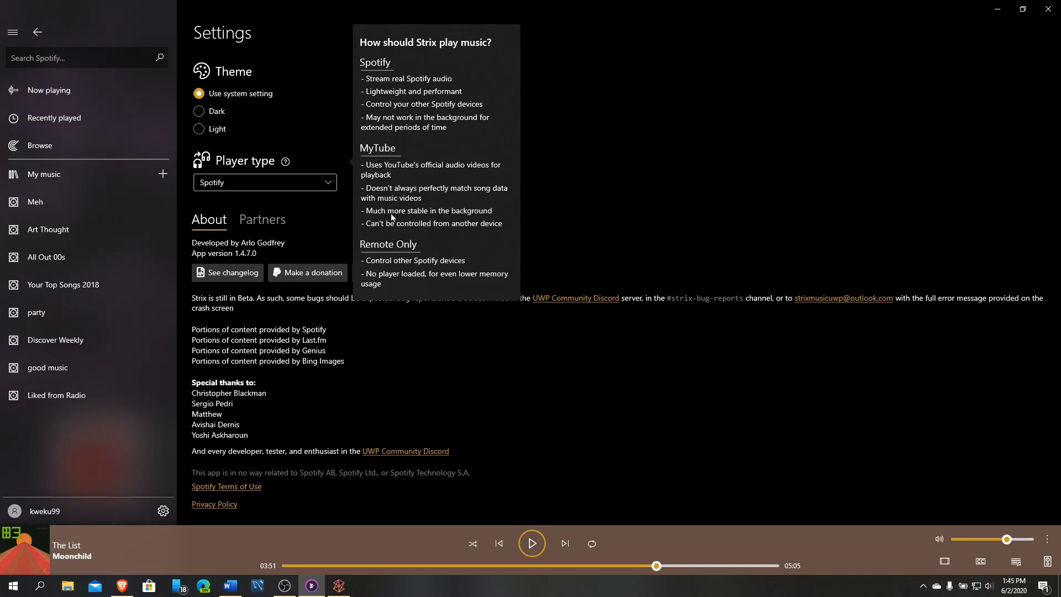
{"action": "mouse_move", "coordinate": [638, 196]}
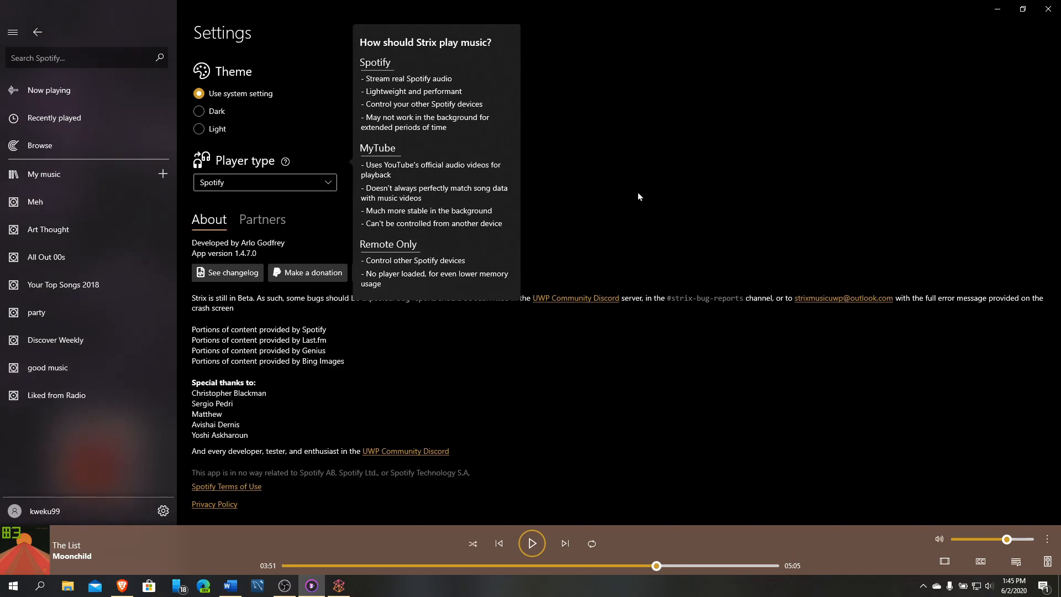
{"action": "mouse_move", "coordinate": [406, 270]}
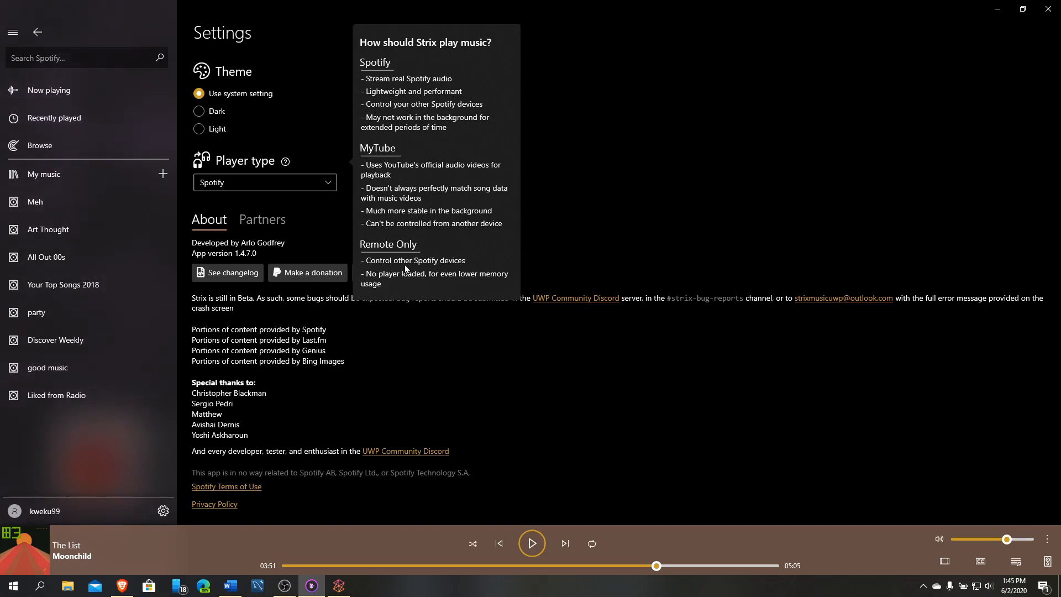
{"action": "mouse_move", "coordinate": [599, 212]}
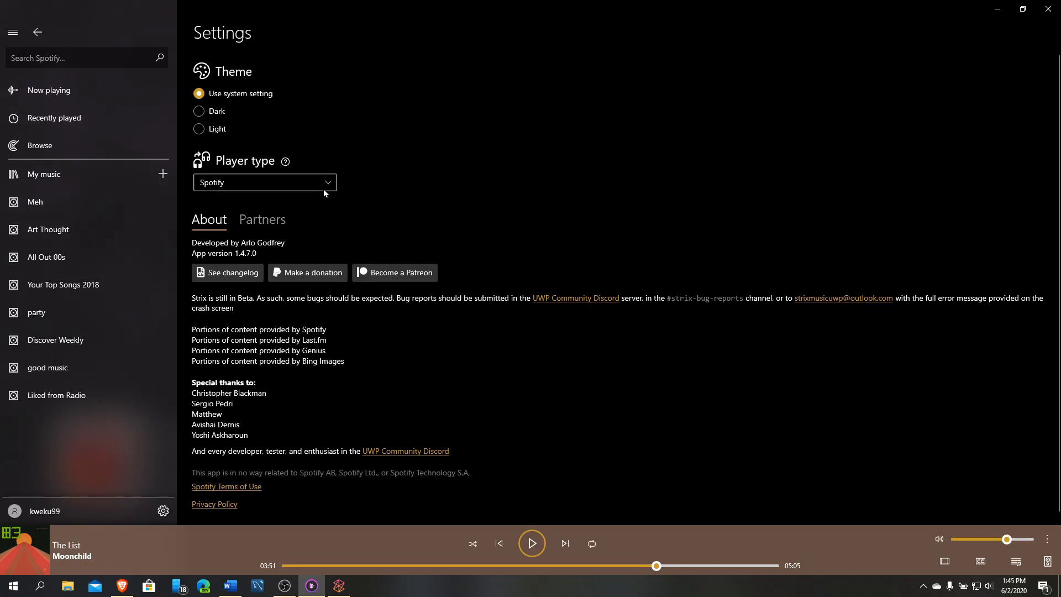
{"action": "left_click", "coordinate": [264, 182]}
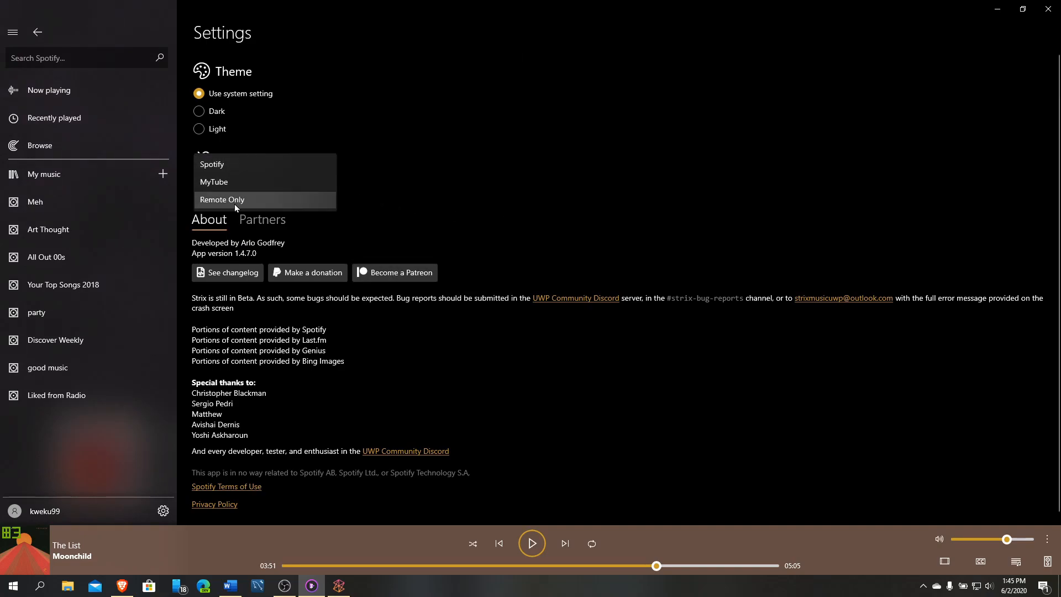
{"action": "left_click", "coordinate": [212, 163]}
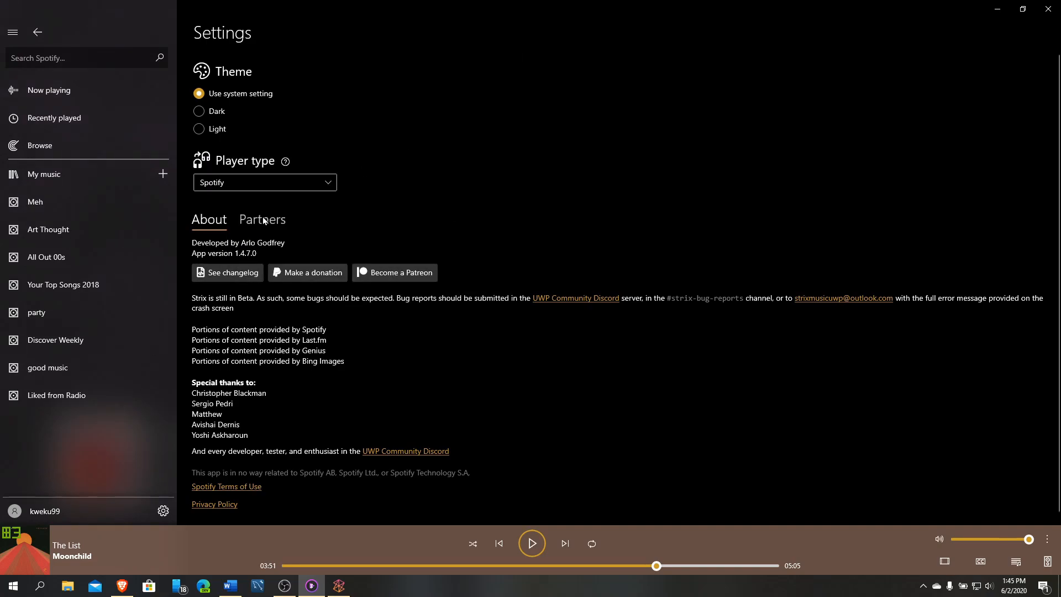
{"action": "left_click", "coordinate": [262, 219]}
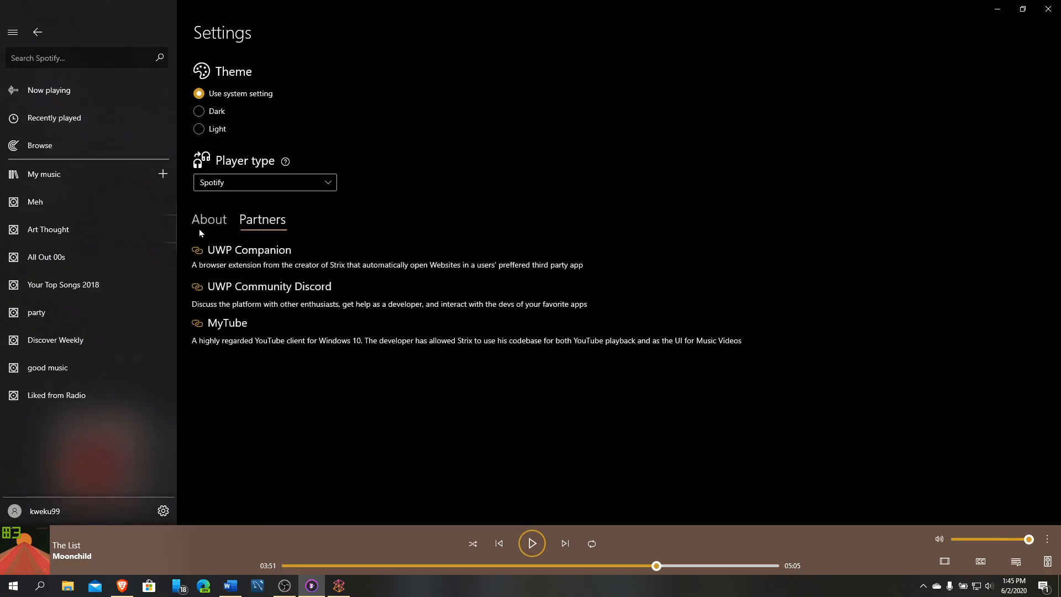
{"action": "left_click", "coordinate": [209, 219]}
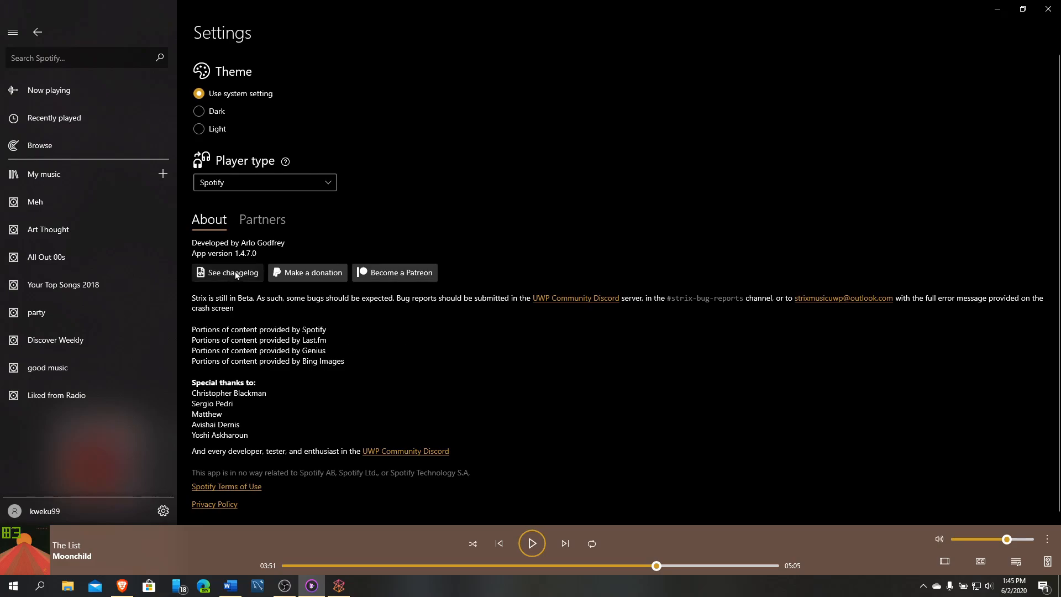
{"action": "mouse_move", "coordinate": [404, 372]}
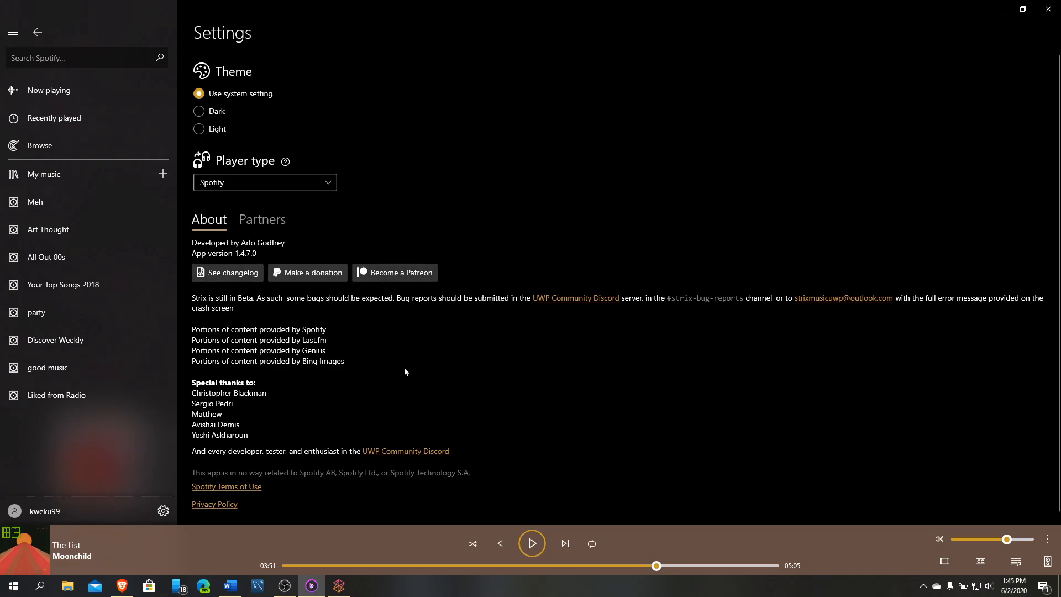
{"action": "mouse_move", "coordinate": [266, 318]}
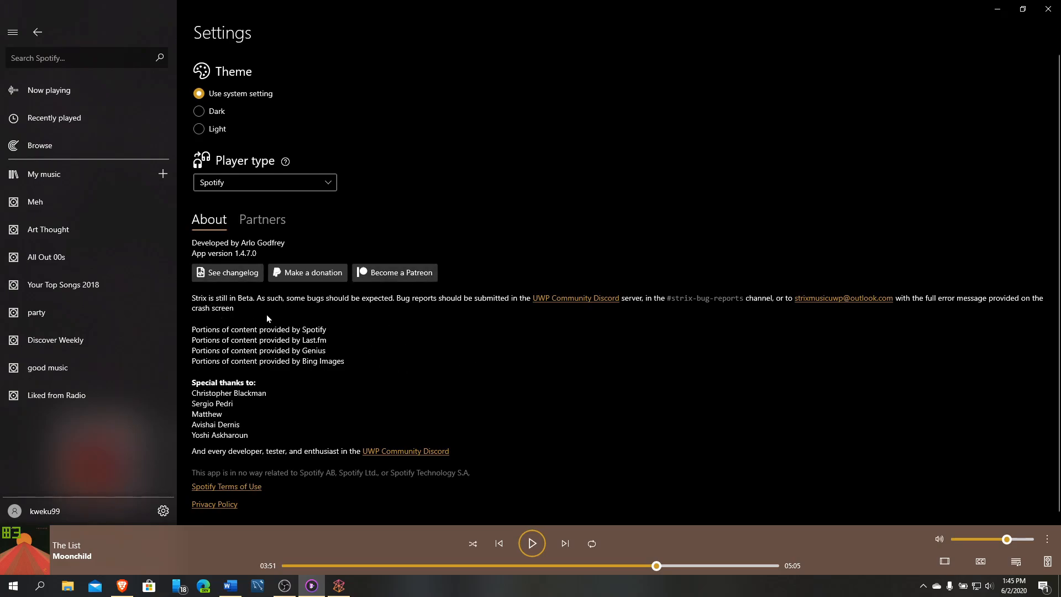
{"action": "mouse_move", "coordinate": [406, 330]}
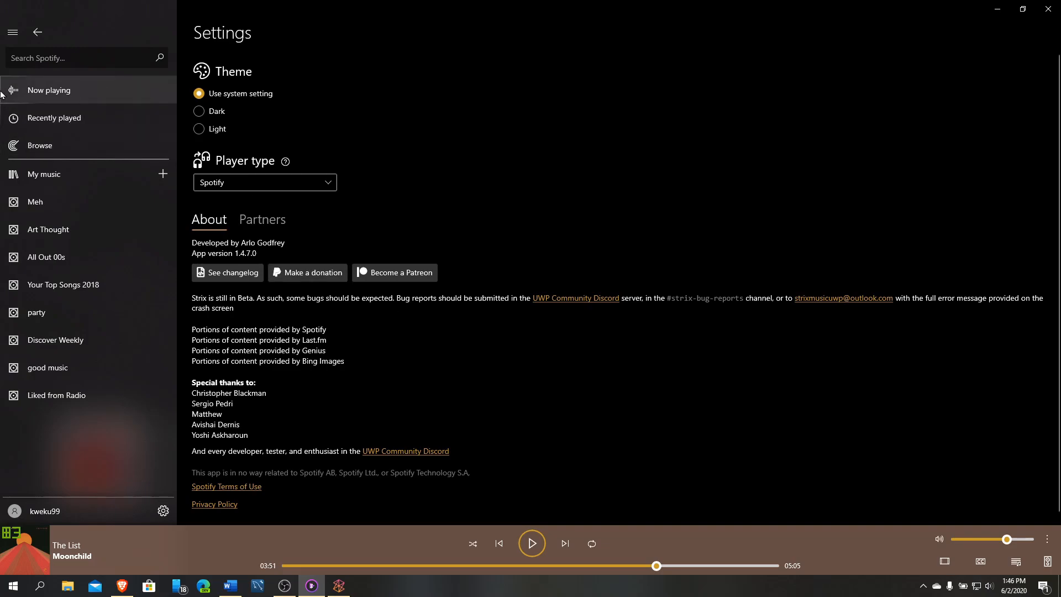
{"action": "mouse_move", "coordinate": [419, 379]}
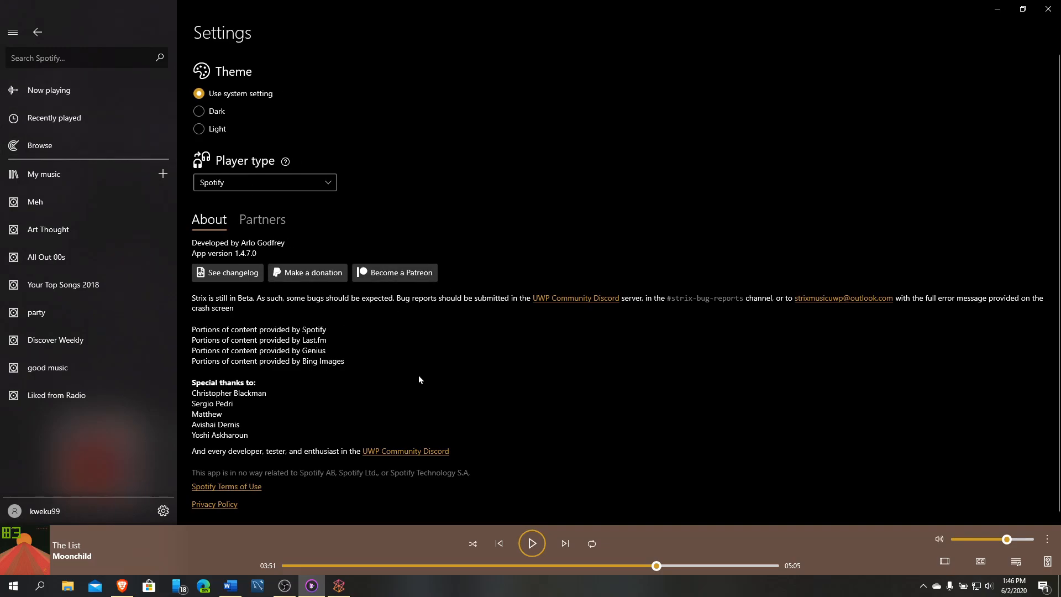
{"action": "mouse_move", "coordinate": [366, 400]}
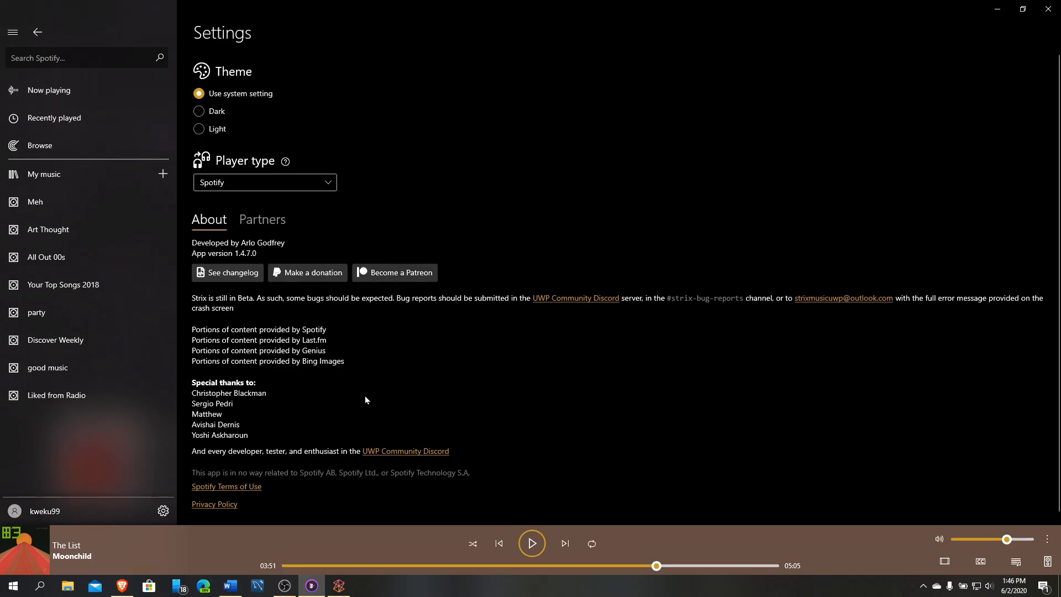
{"action": "mouse_move", "coordinate": [483, 433]}
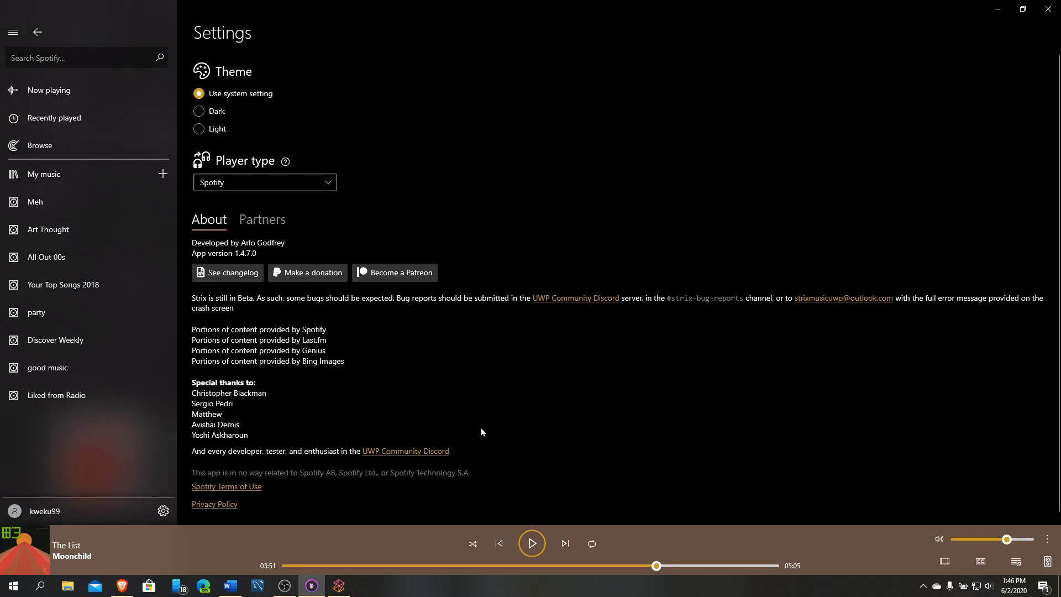
{"action": "mouse_move", "coordinate": [431, 398]}
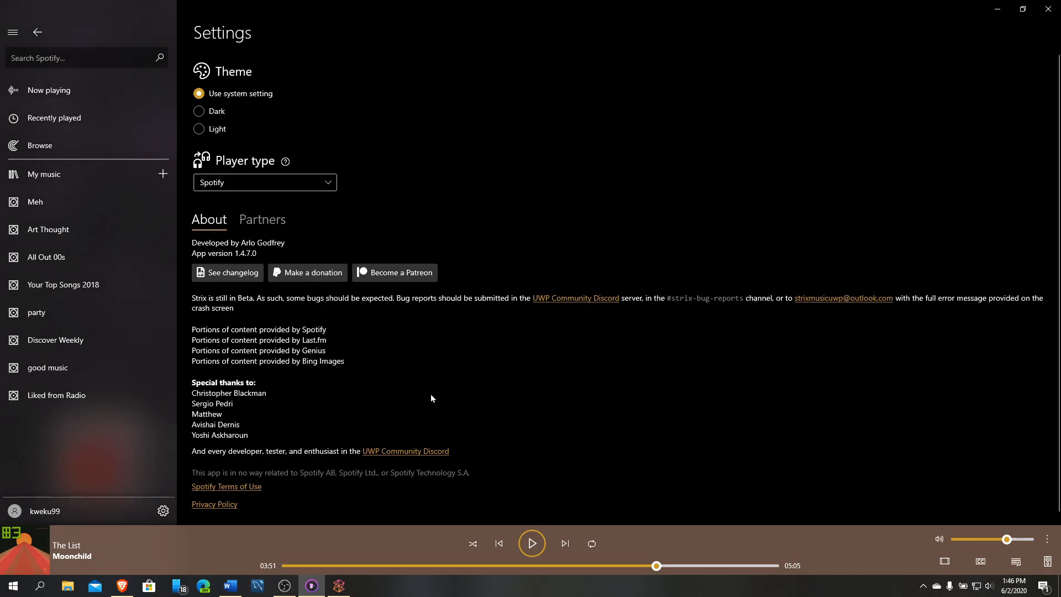
{"action": "mouse_move", "coordinate": [217, 344]}
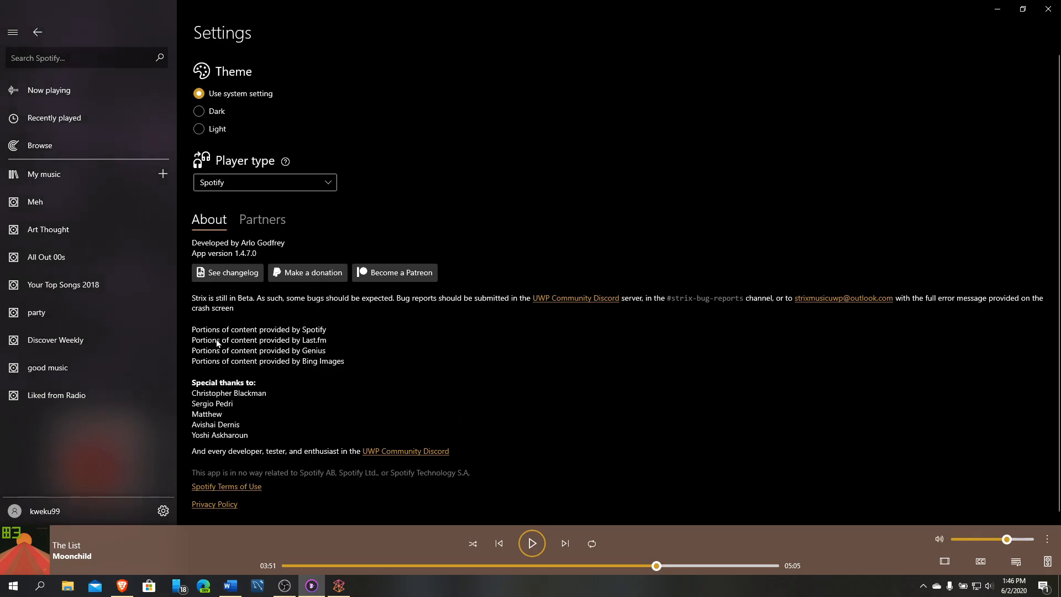
{"action": "mouse_move", "coordinate": [326, 333]}
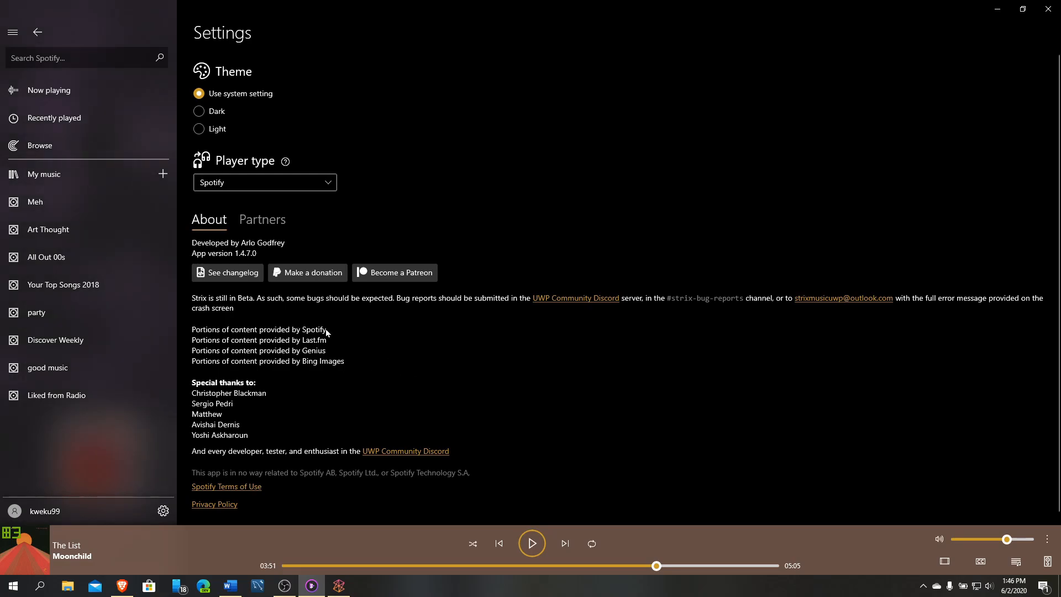
{"action": "mouse_move", "coordinate": [360, 363]}
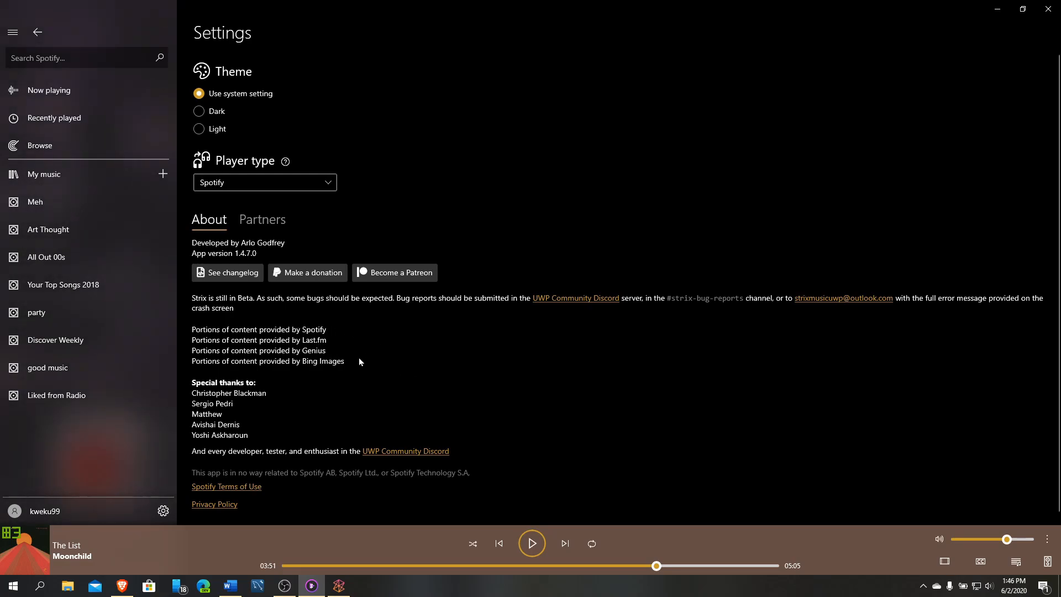
{"action": "mouse_move", "coordinate": [349, 339]}
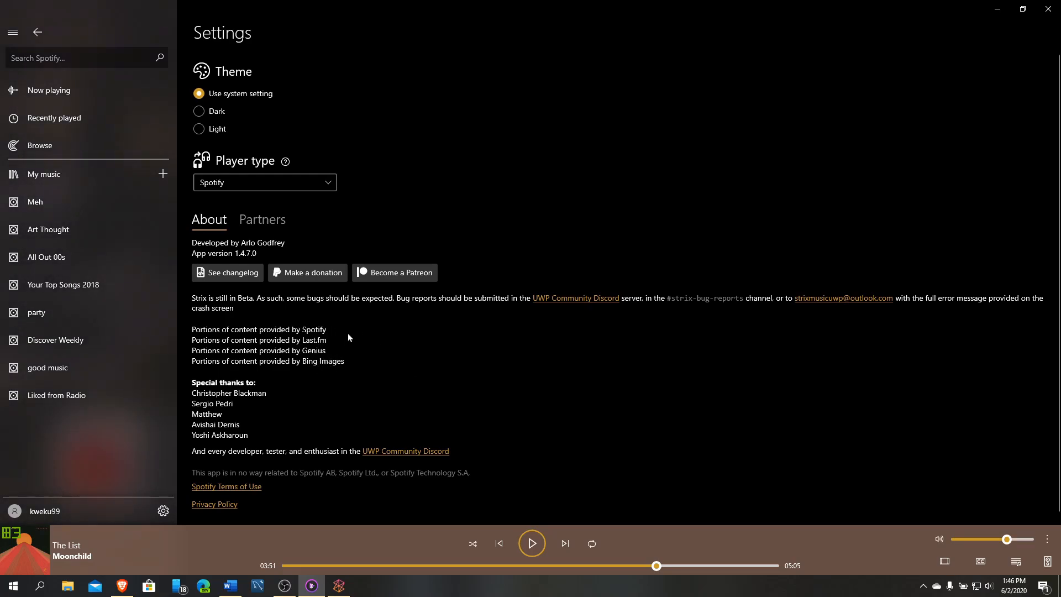
{"action": "mouse_move", "coordinate": [312, 350]}
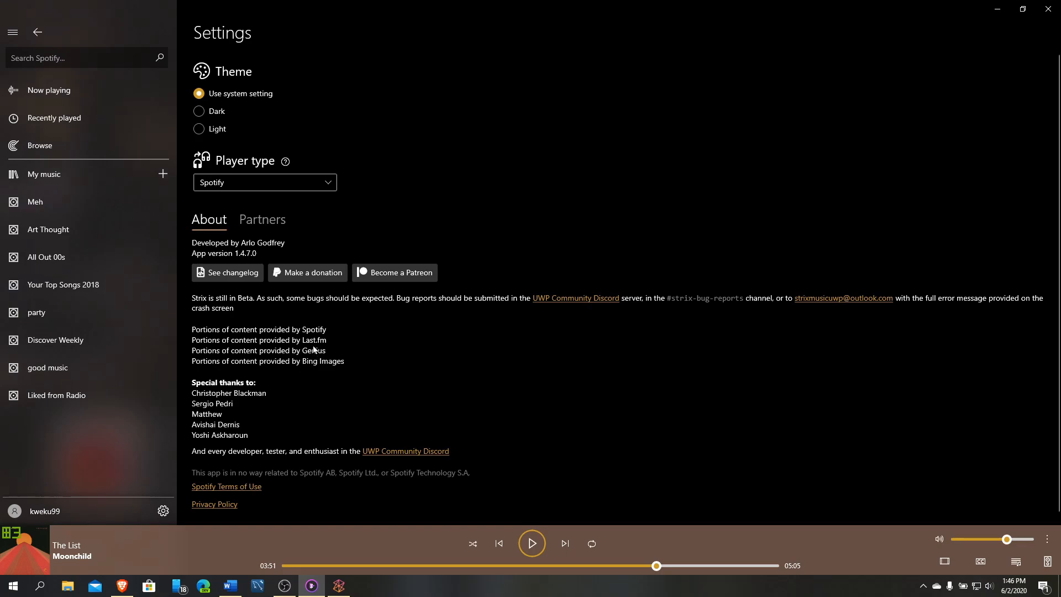
{"action": "mouse_move", "coordinate": [371, 362]}
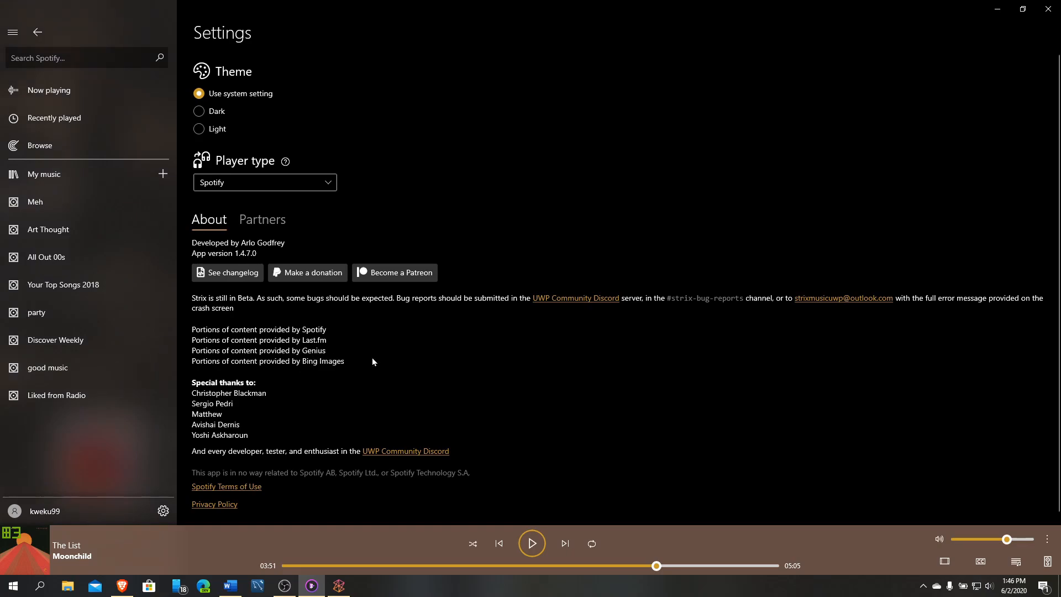
{"action": "mouse_move", "coordinate": [316, 350]}
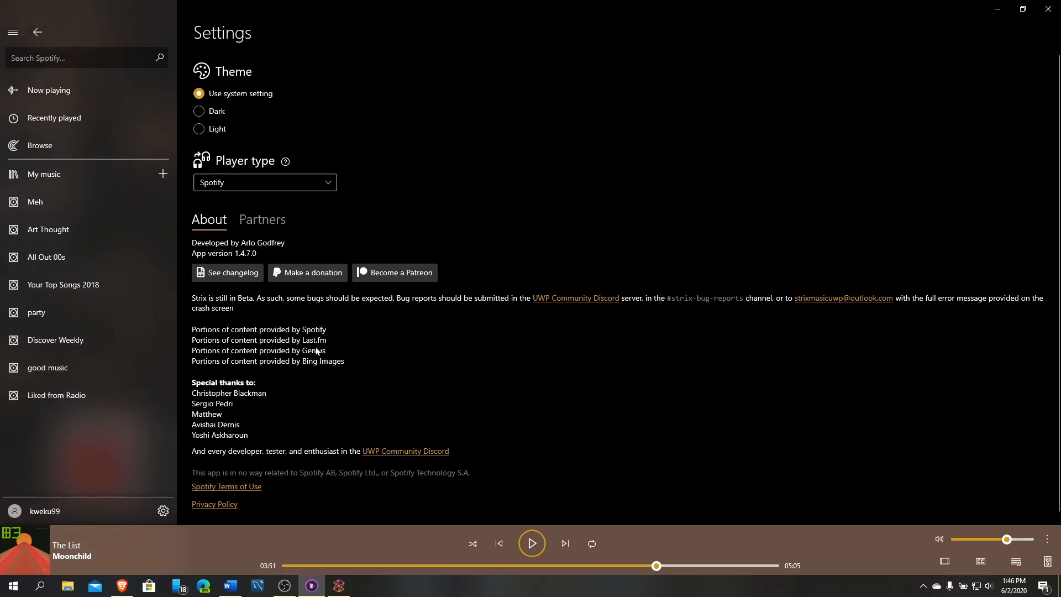
{"action": "mouse_move", "coordinate": [377, 373]}
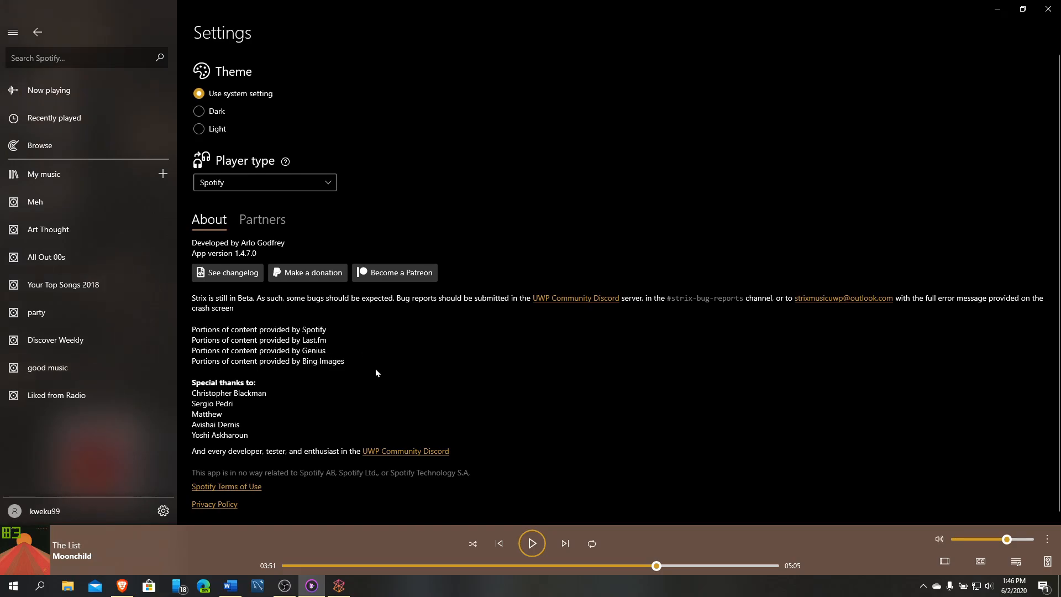
{"action": "mouse_move", "coordinate": [324, 343]}
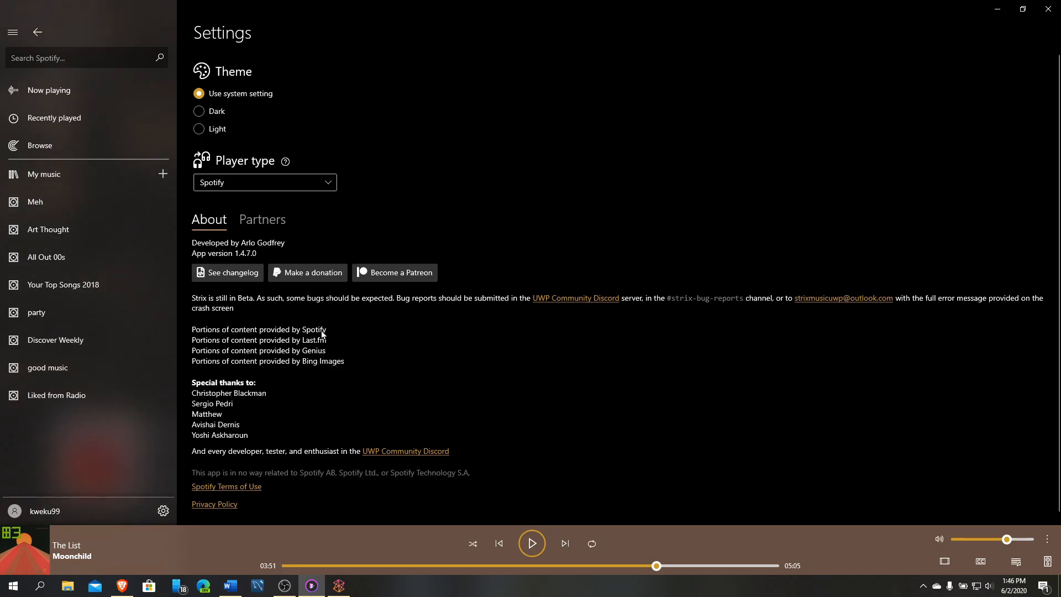
{"action": "mouse_move", "coordinate": [433, 386]}
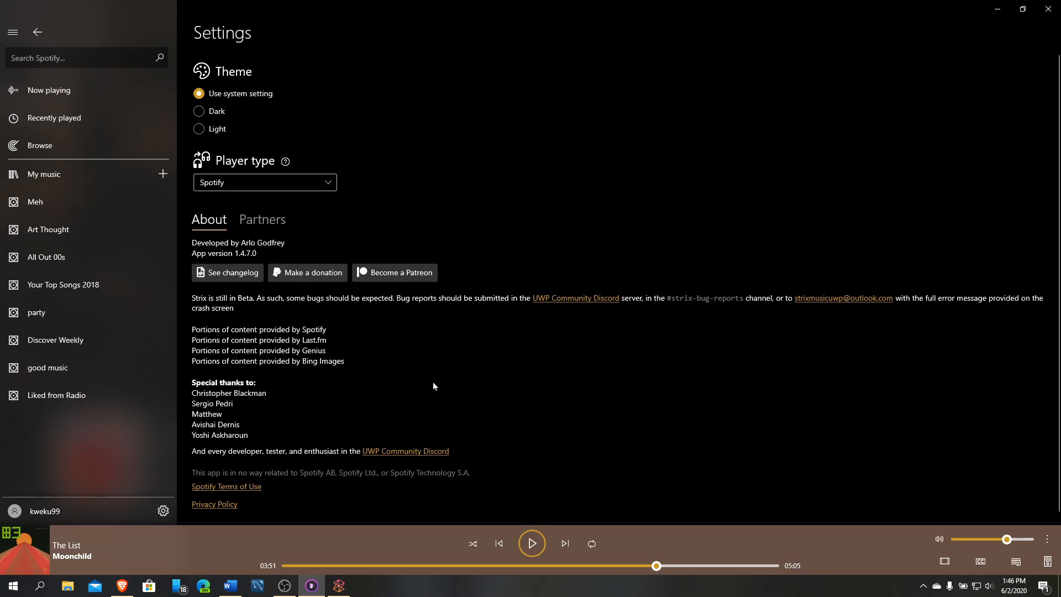
{"action": "mouse_move", "coordinate": [624, 421]}
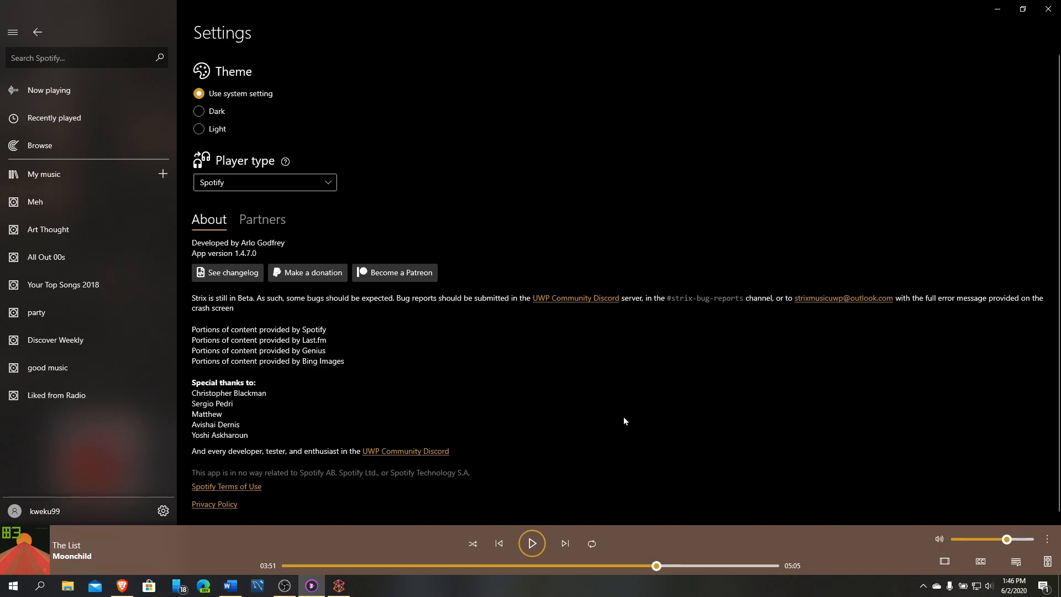
{"action": "mouse_move", "coordinate": [660, 433]}
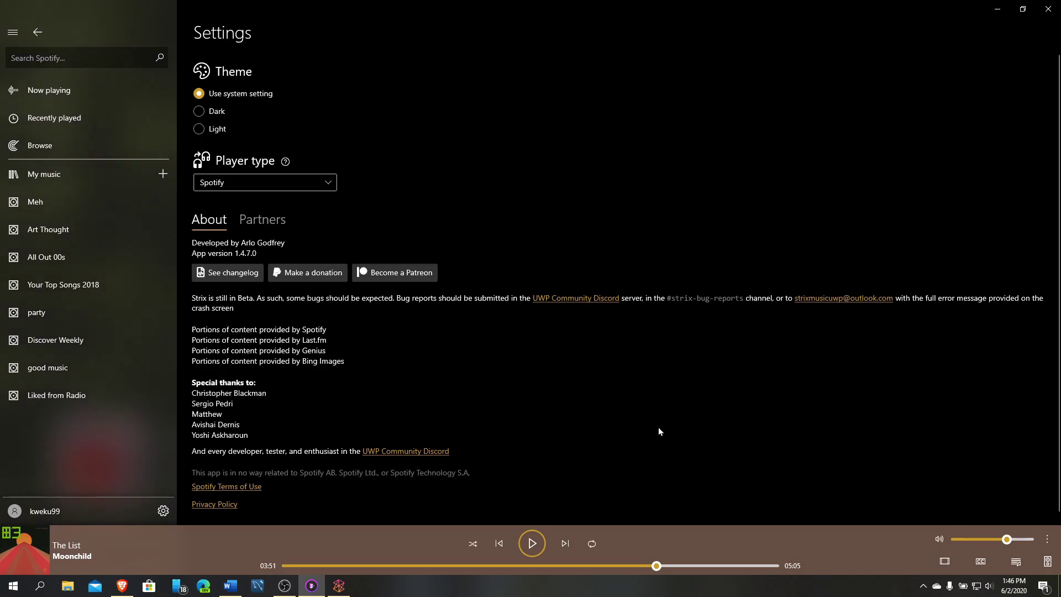
{"action": "mouse_move", "coordinate": [469, 216]}
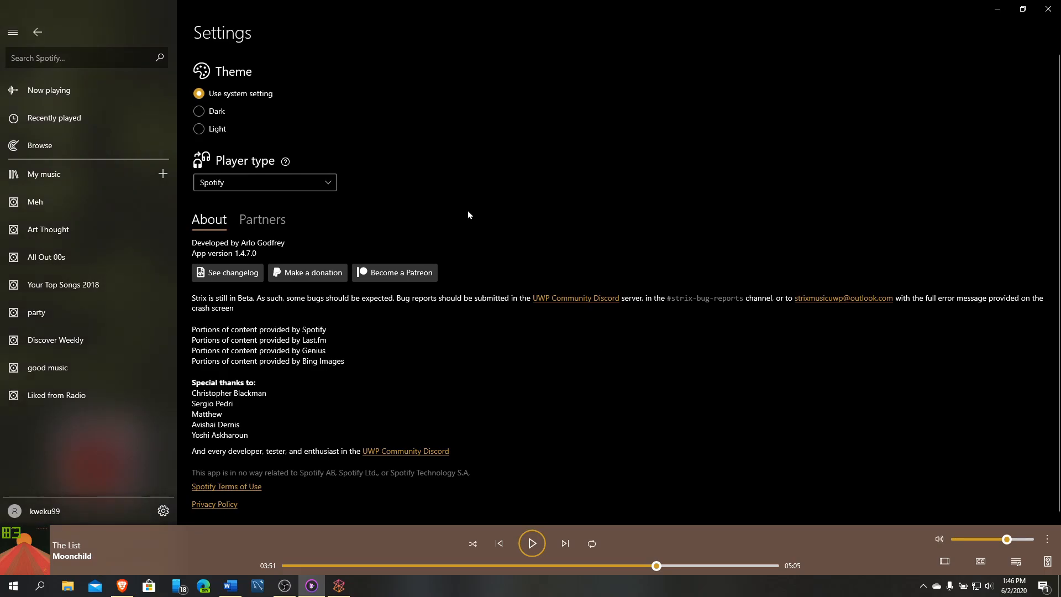
- Expand the now-playing bar into the full-screen view for Moonchild's The List
{"action": "left_click", "coordinate": [45, 511]}
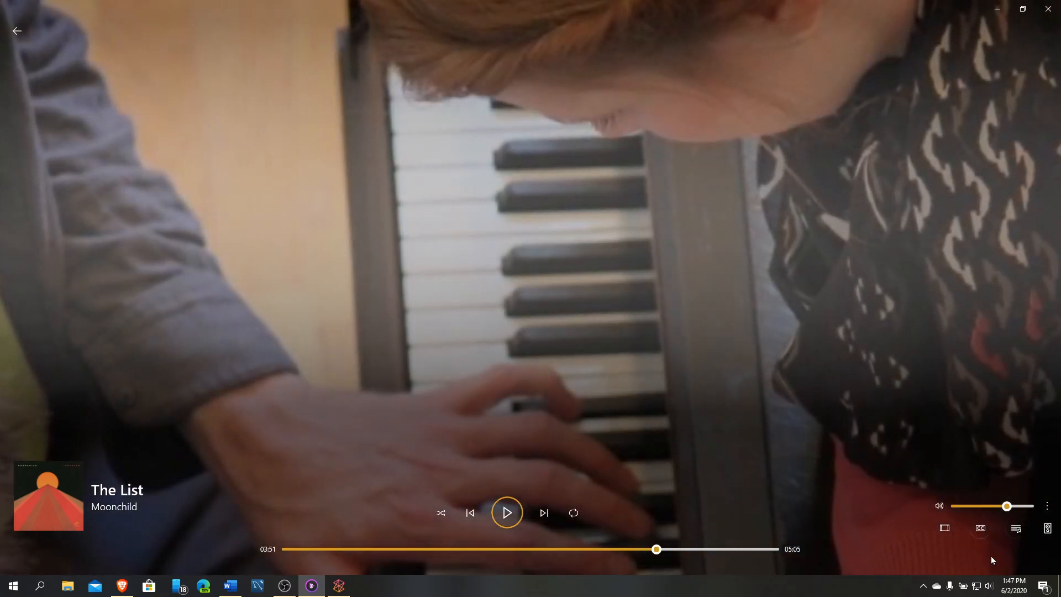
{"action": "mouse_move", "coordinate": [981, 530]}
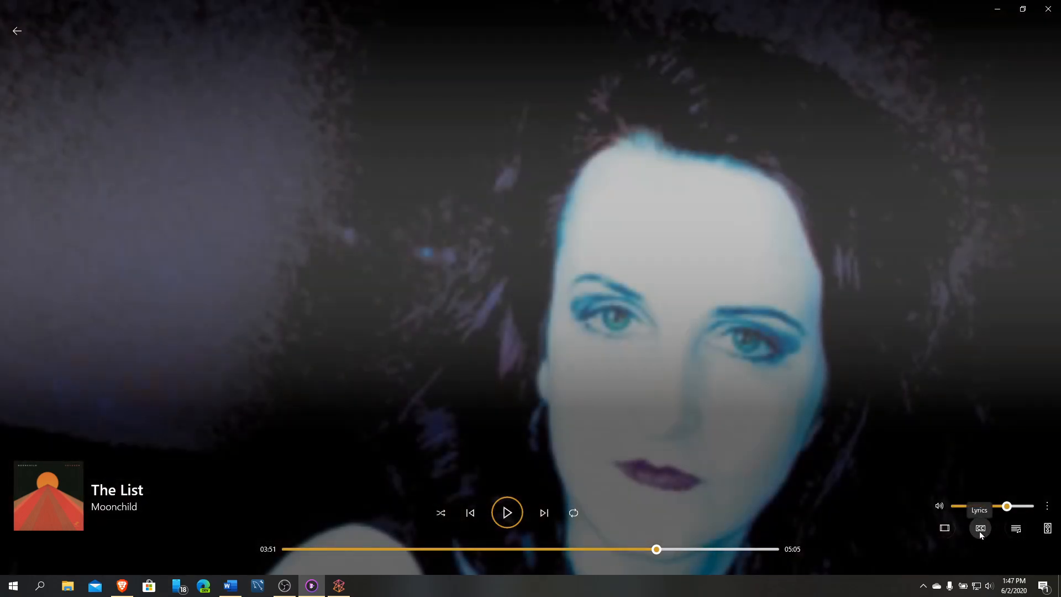
{"action": "mouse_move", "coordinate": [981, 535]}
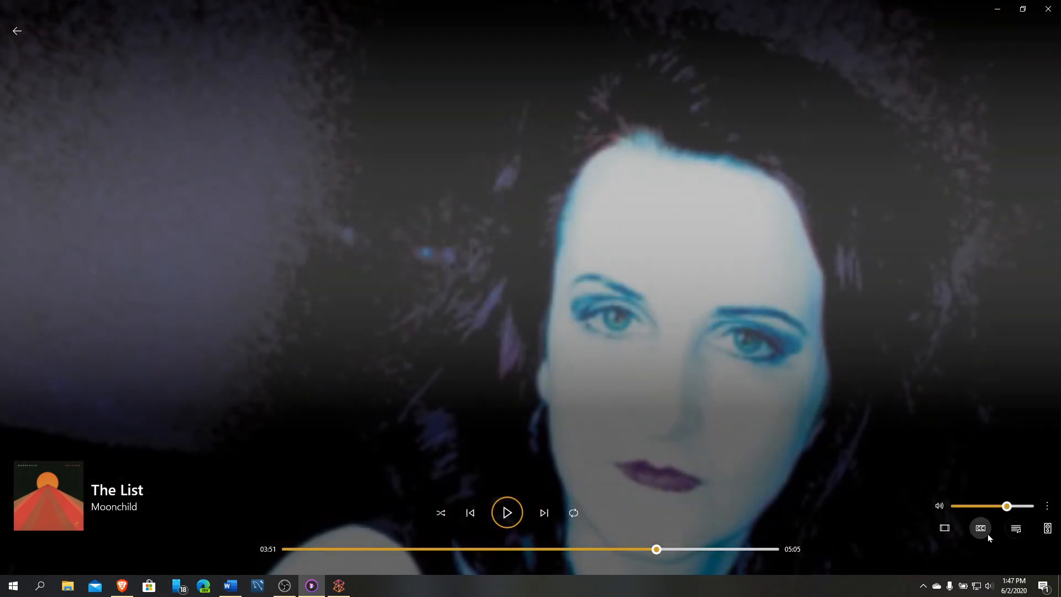
{"action": "mouse_move", "coordinate": [981, 529]}
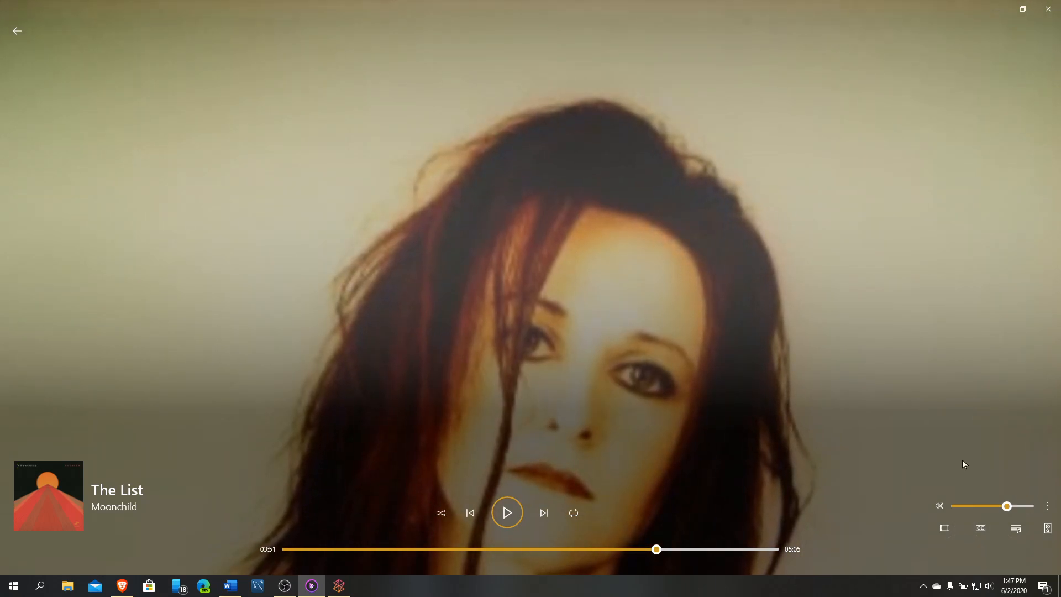
{"action": "mouse_move", "coordinate": [981, 528]}
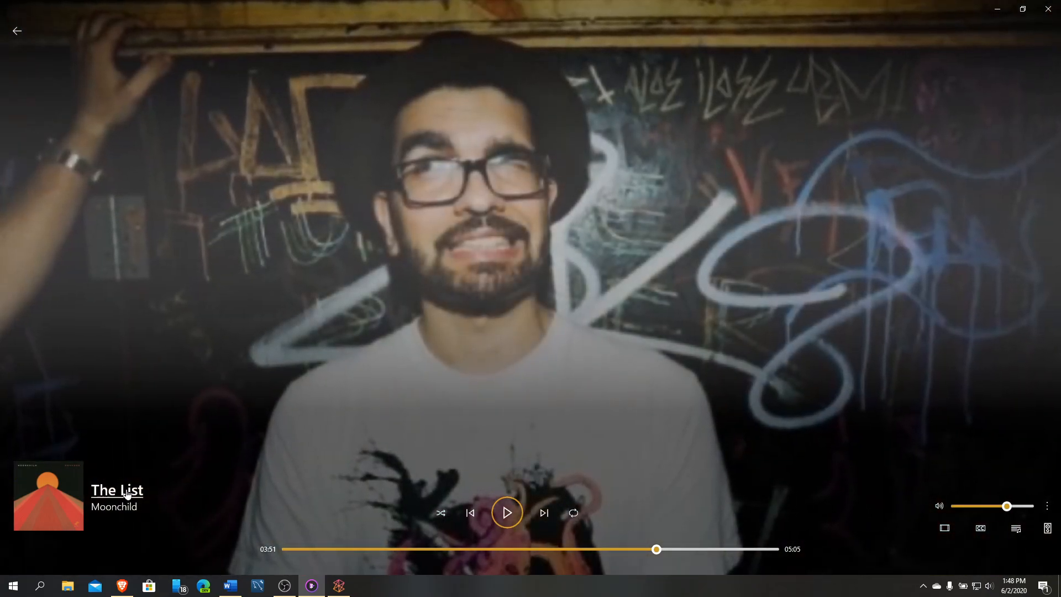
{"action": "mouse_move", "coordinate": [114, 507]}
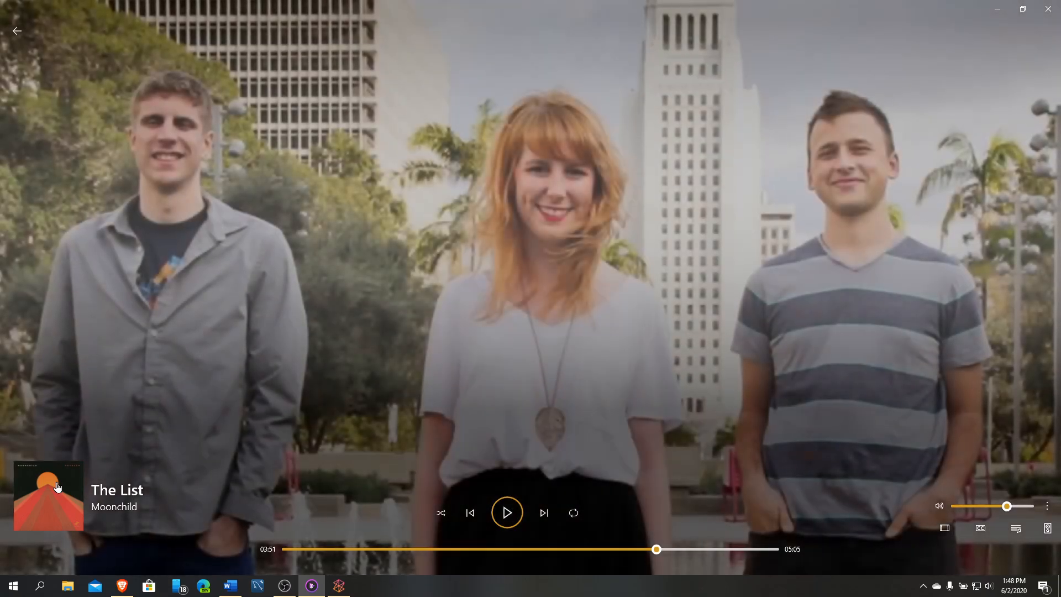
{"action": "mouse_move", "coordinate": [85, 393]}
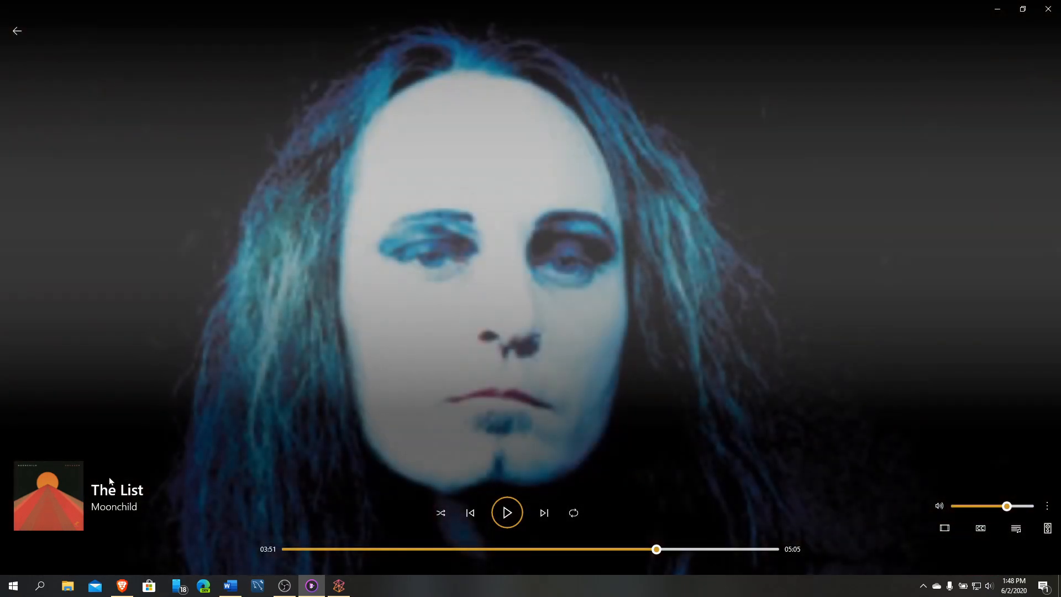
{"action": "mouse_move", "coordinate": [117, 490]}
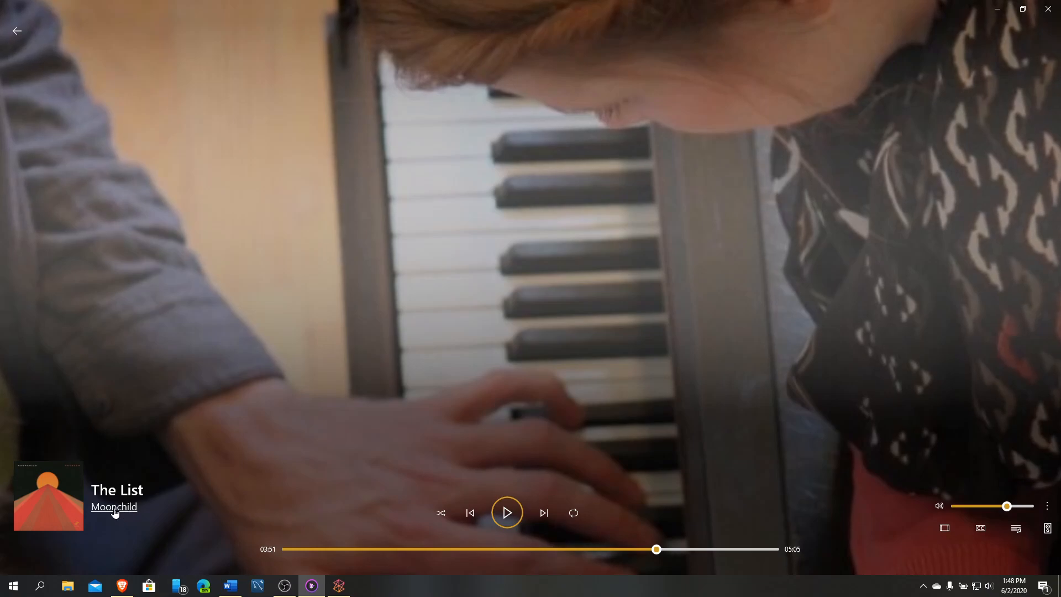
- Go to Moonchild's artist page from the now-playing view
{"action": "left_click", "coordinate": [114, 508]}
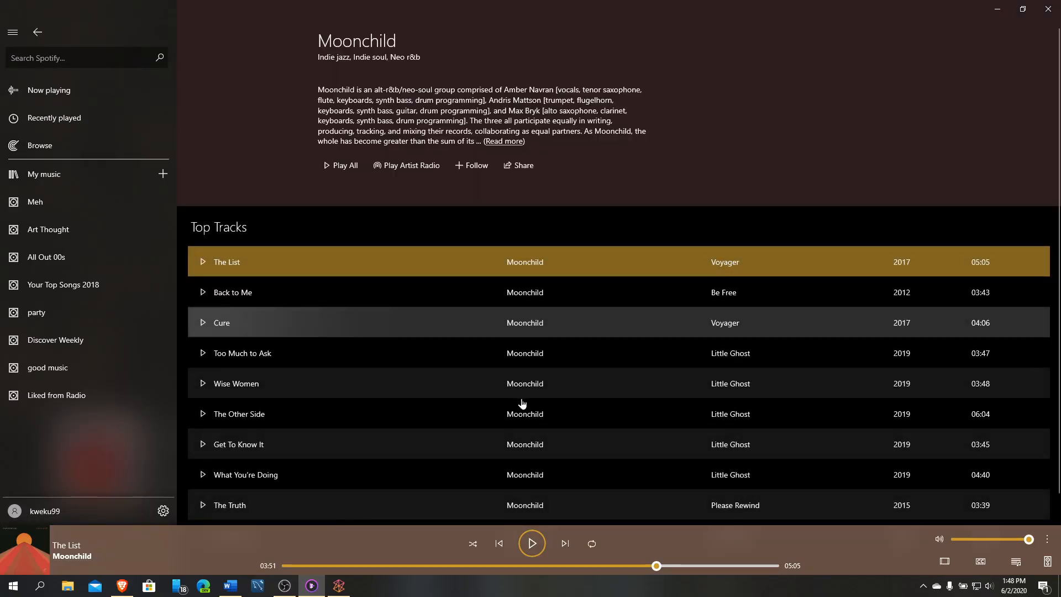